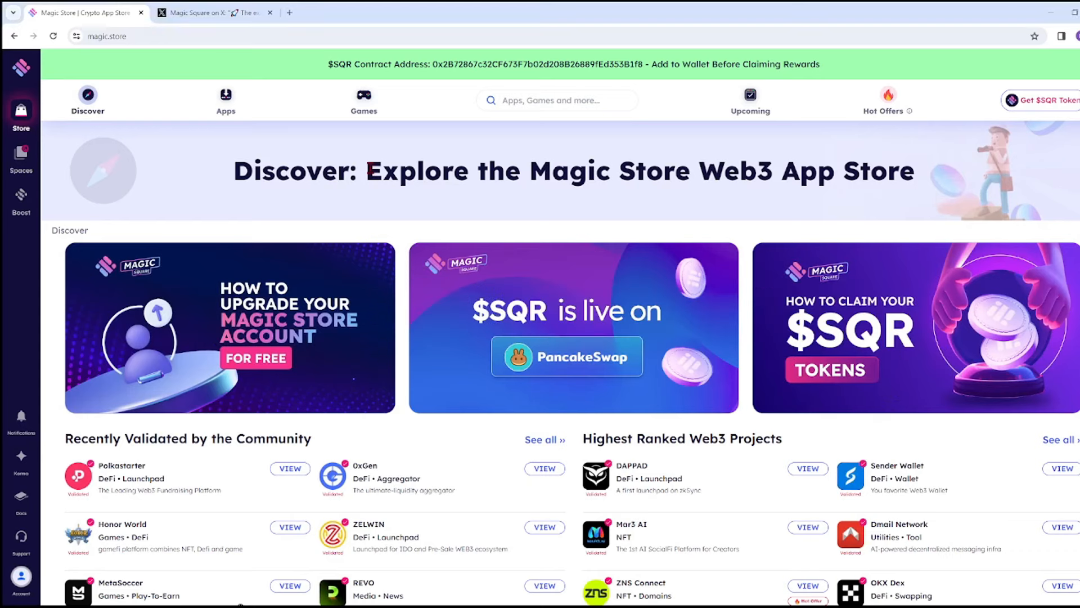
mouse_move(431, 222)
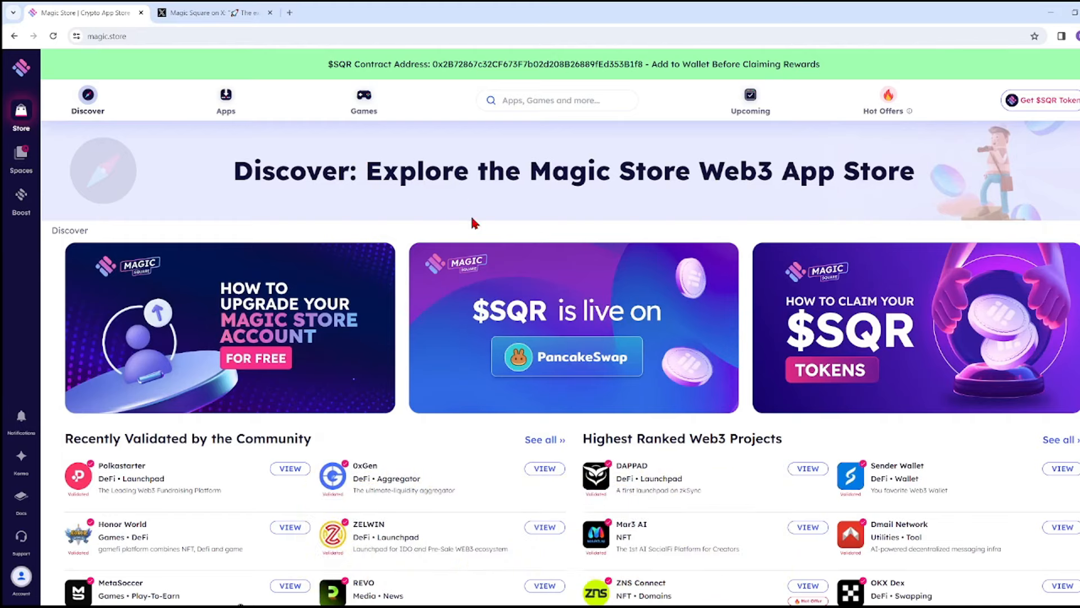
Scroll the store and open the '$SQR is live on PancakeSwap' trading page
scroll("down", 3)
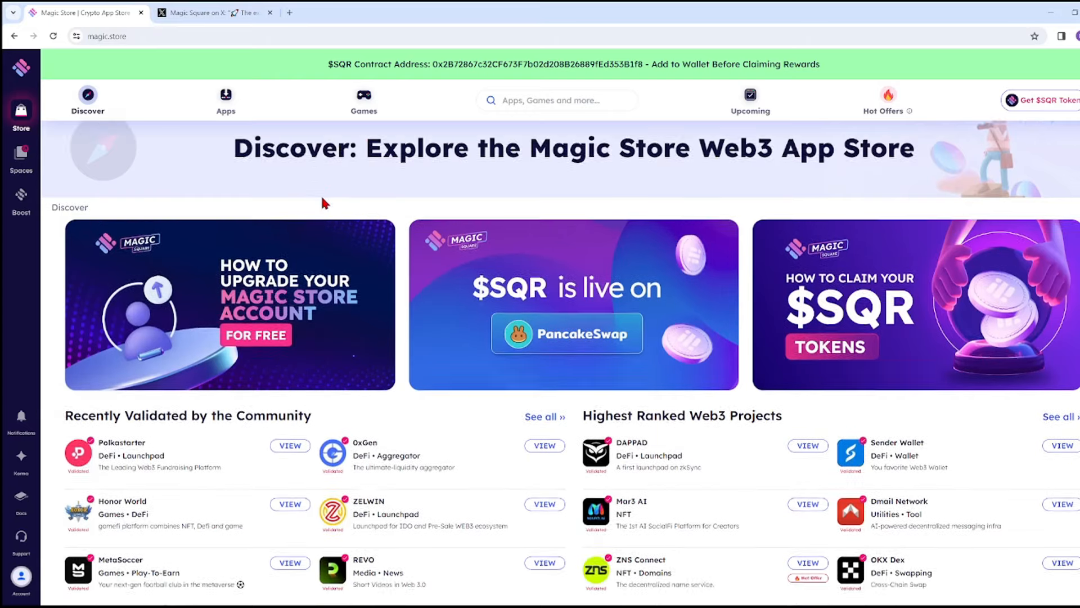
scroll("down", 3)
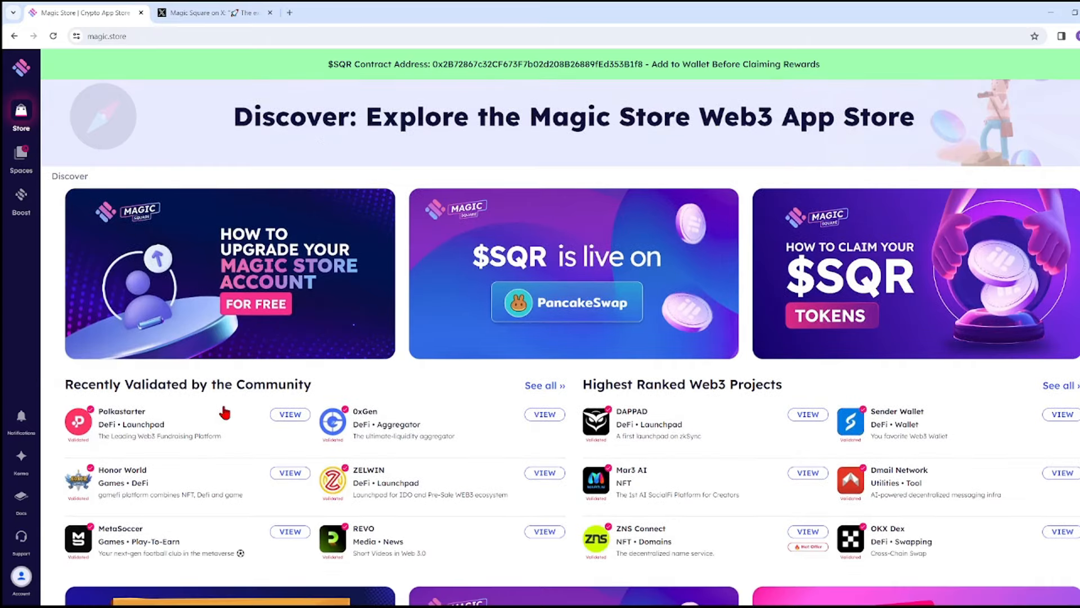
scroll("down", 3)
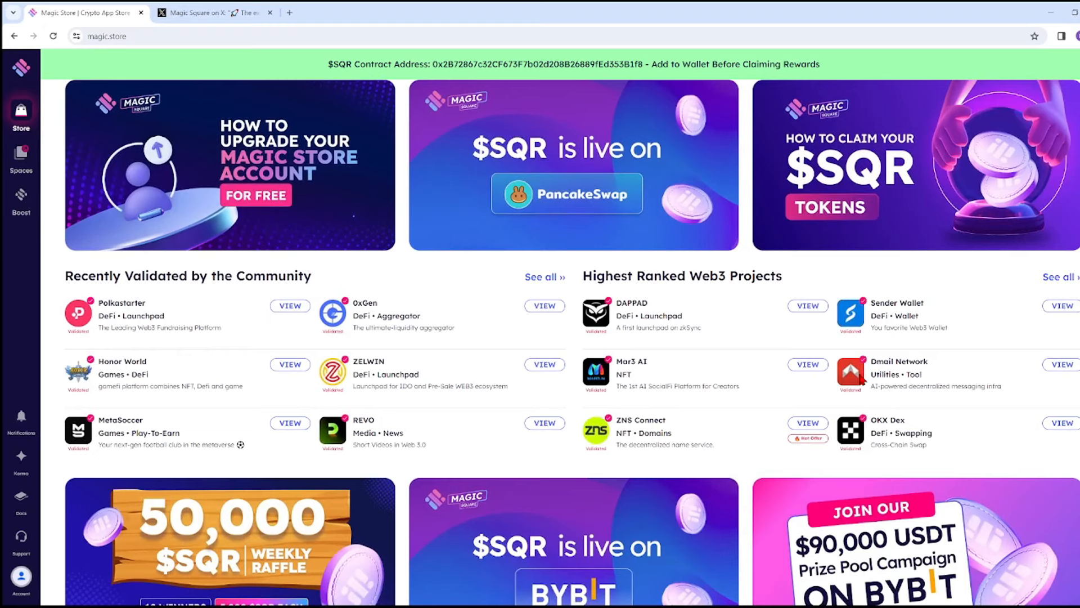
mouse_move(366, 356)
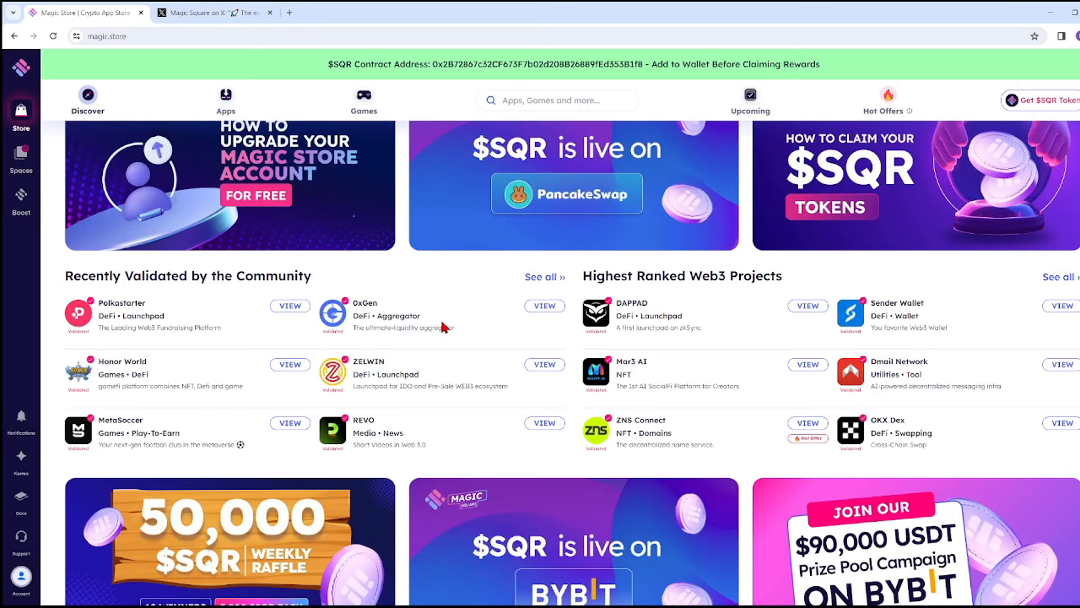
mouse_move(757, 293)
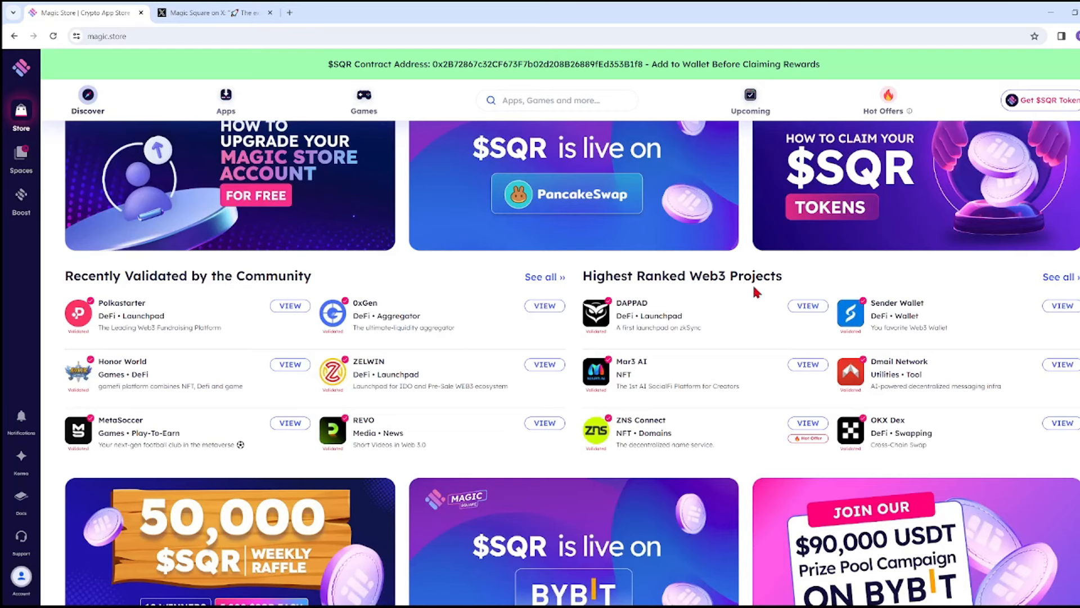
mouse_move(384, 314)
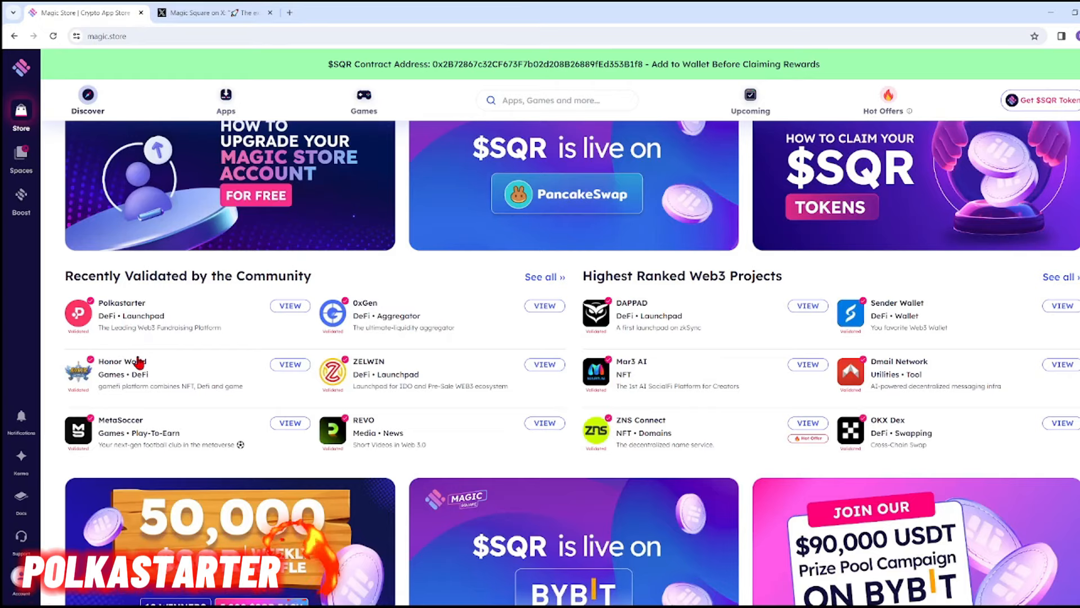
scroll("down", 3)
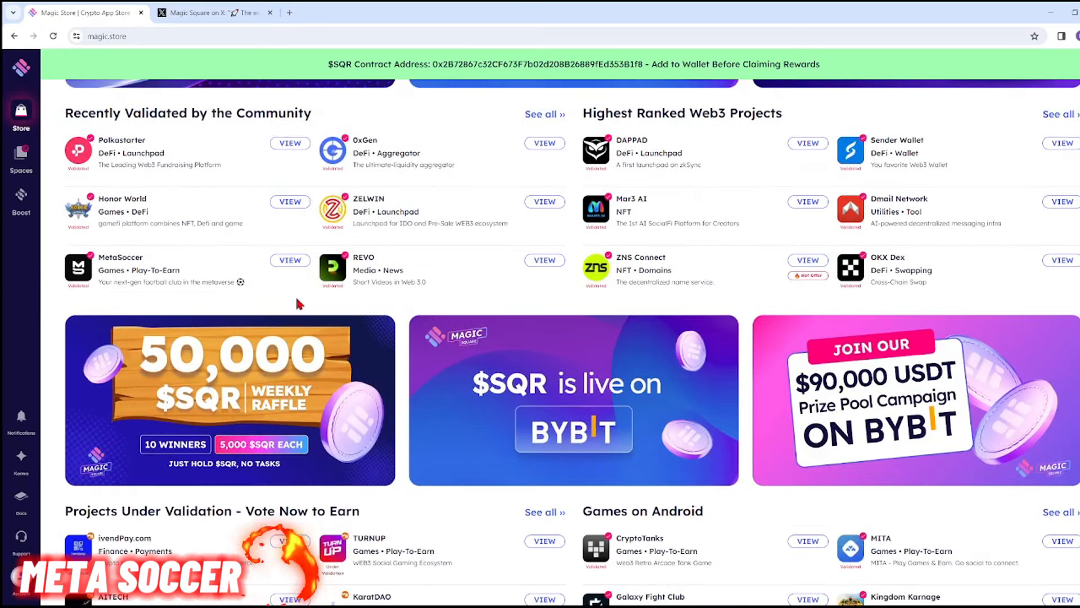
scroll("down", 3)
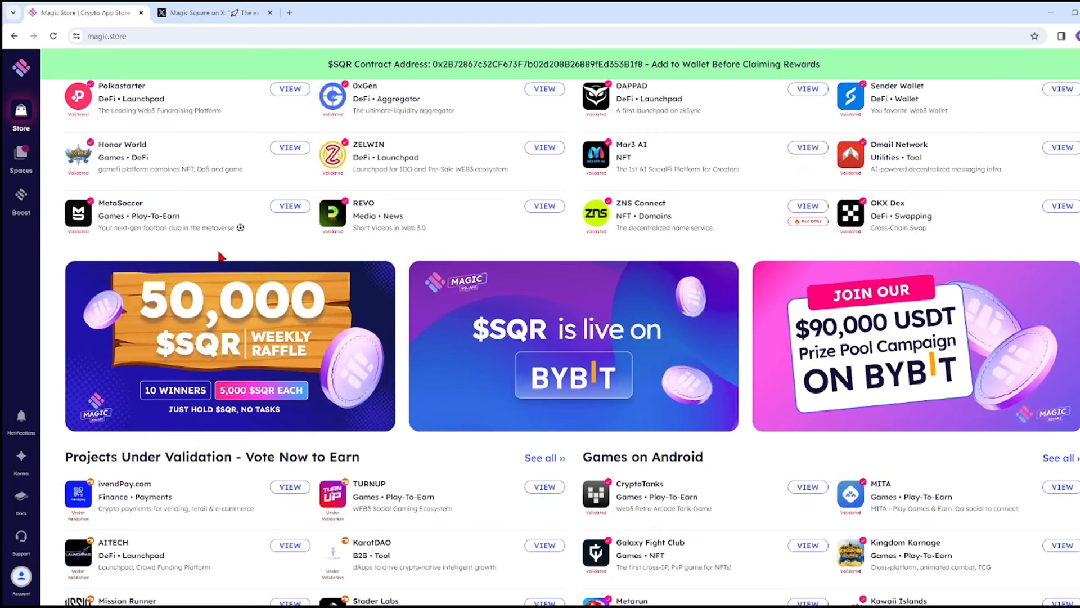
mouse_move(249, 250)
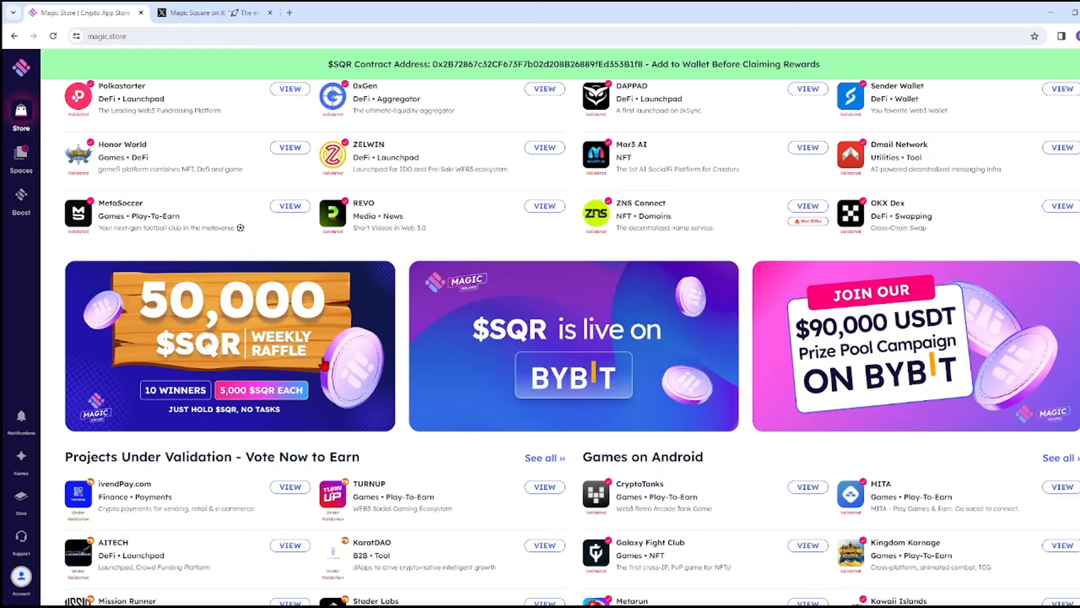
mouse_move(225, 342)
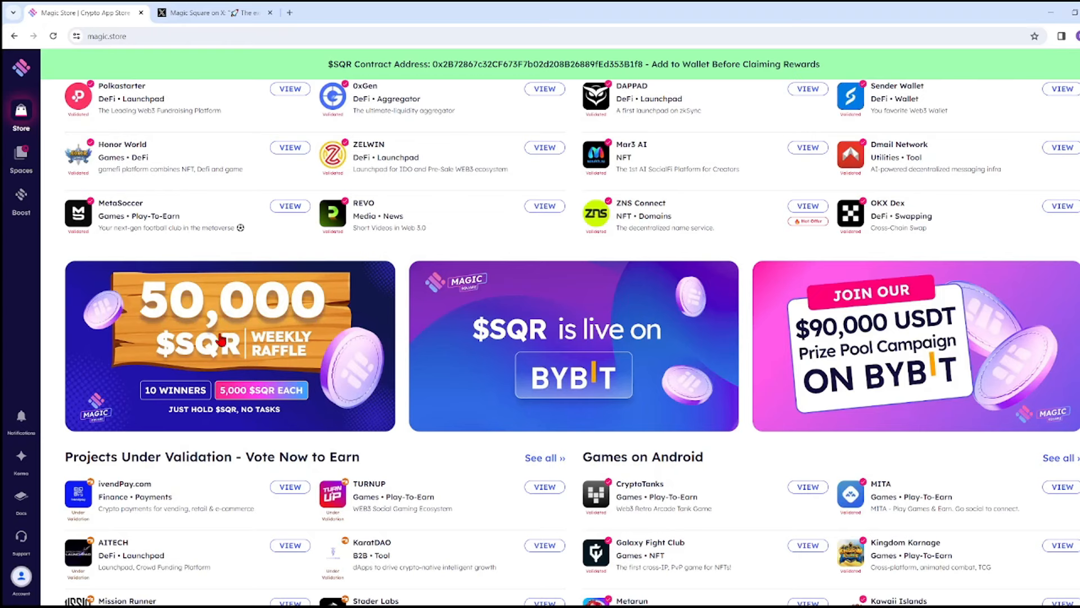
mouse_move(292, 351)
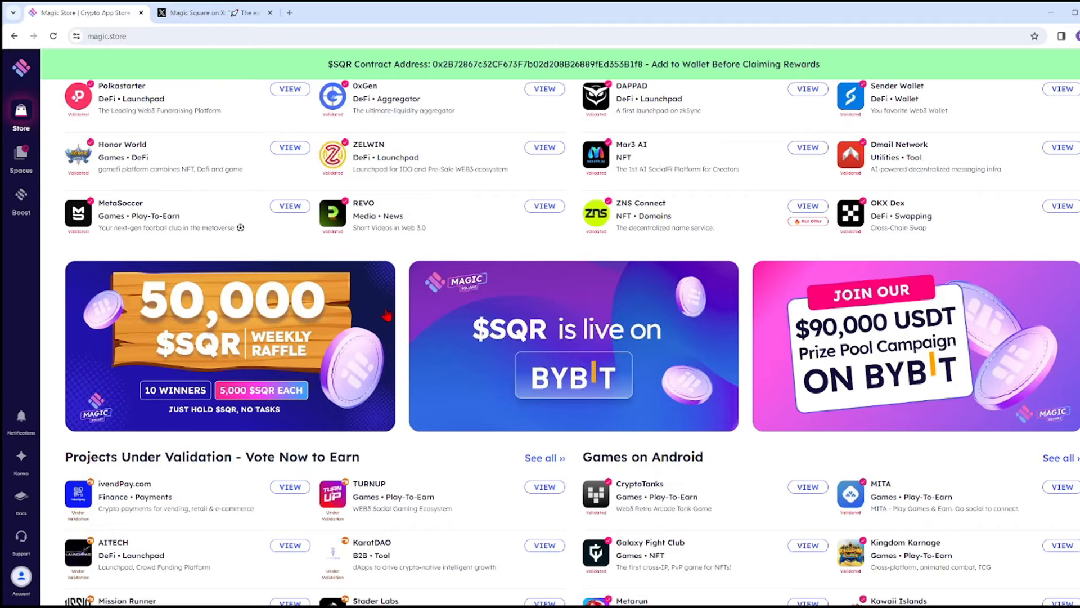
mouse_move(413, 290)
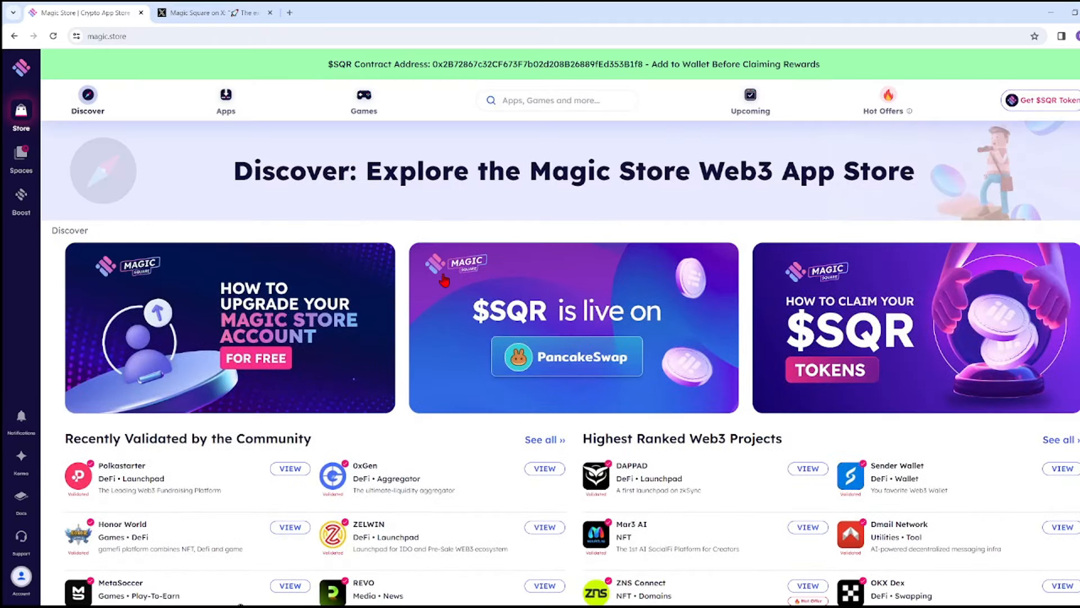
mouse_move(651, 329)
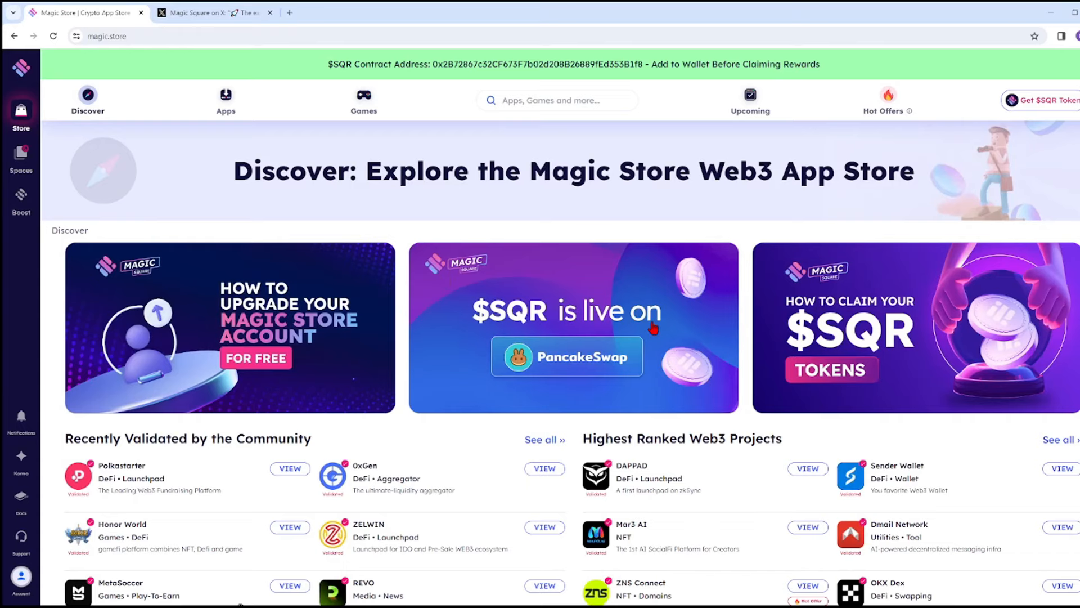
left_click(567, 356)
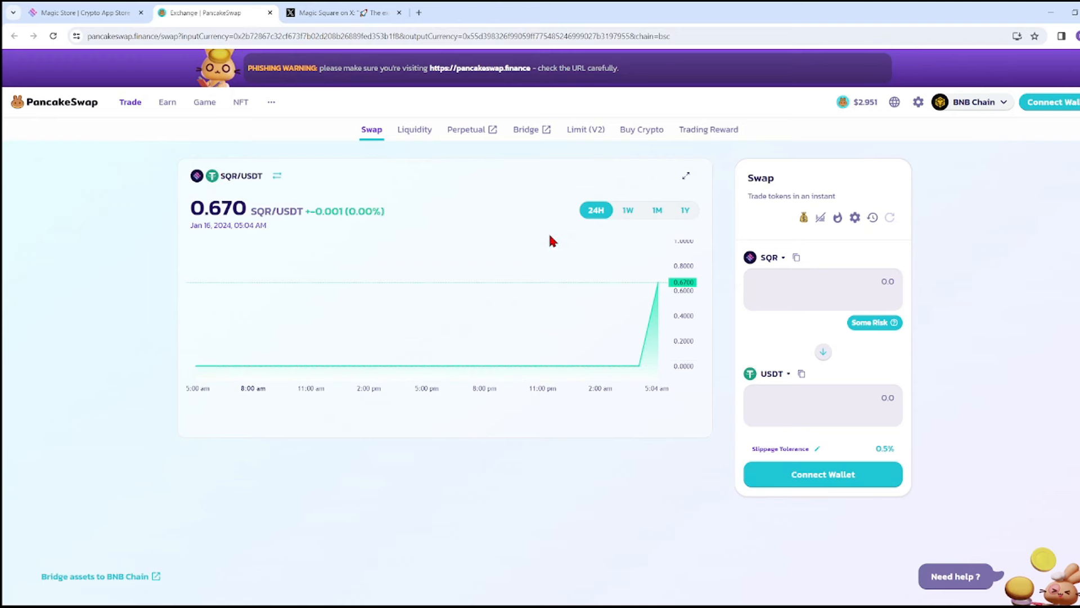
mouse_move(806, 272)
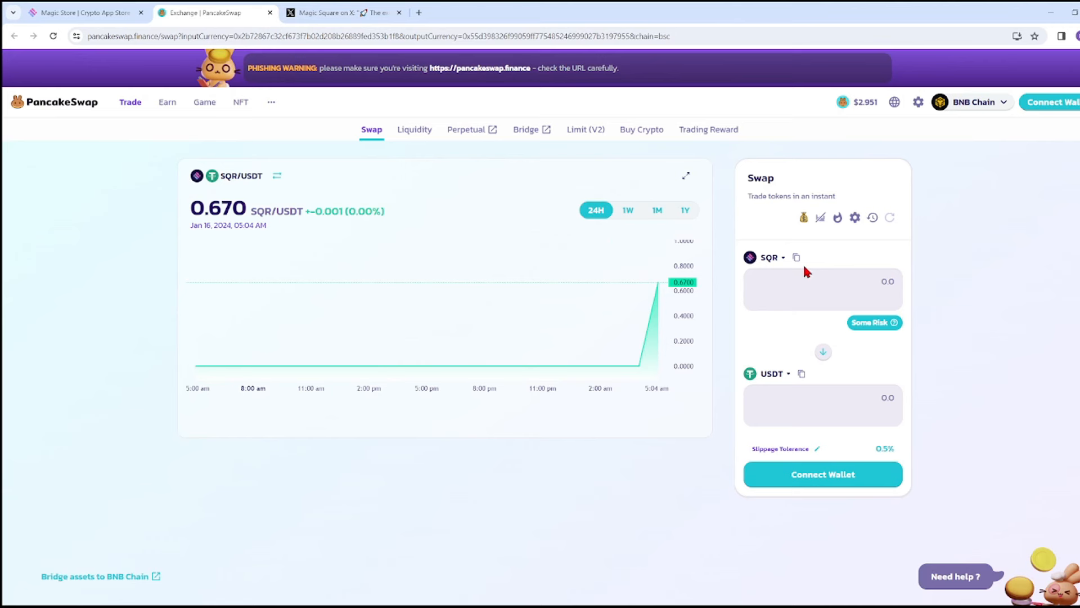
mouse_move(785, 264)
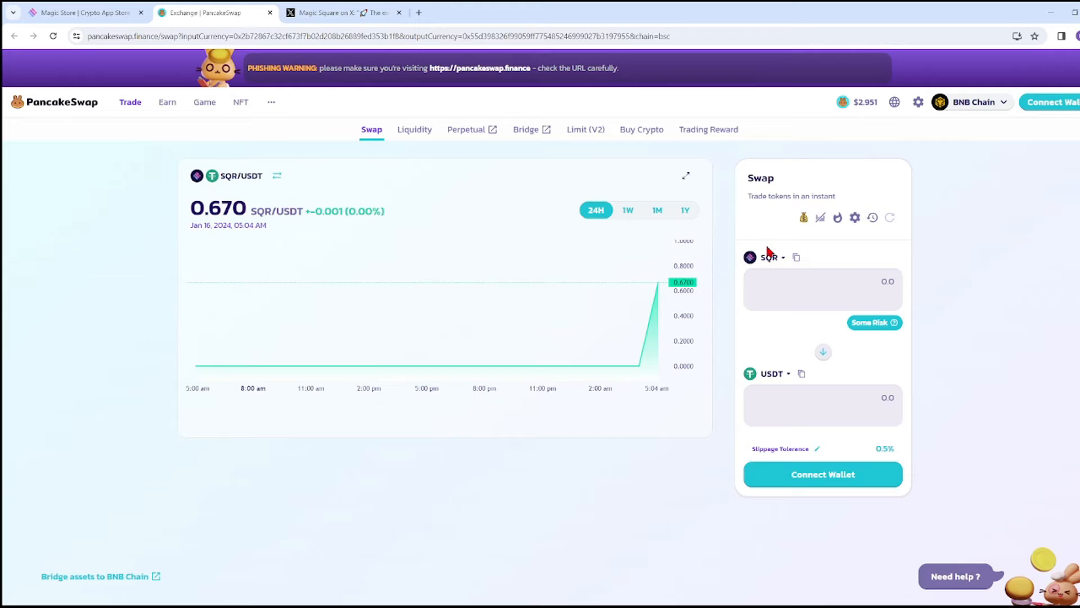
Change the swap pair to pay with BNB and receive SQR
left_click(768, 257)
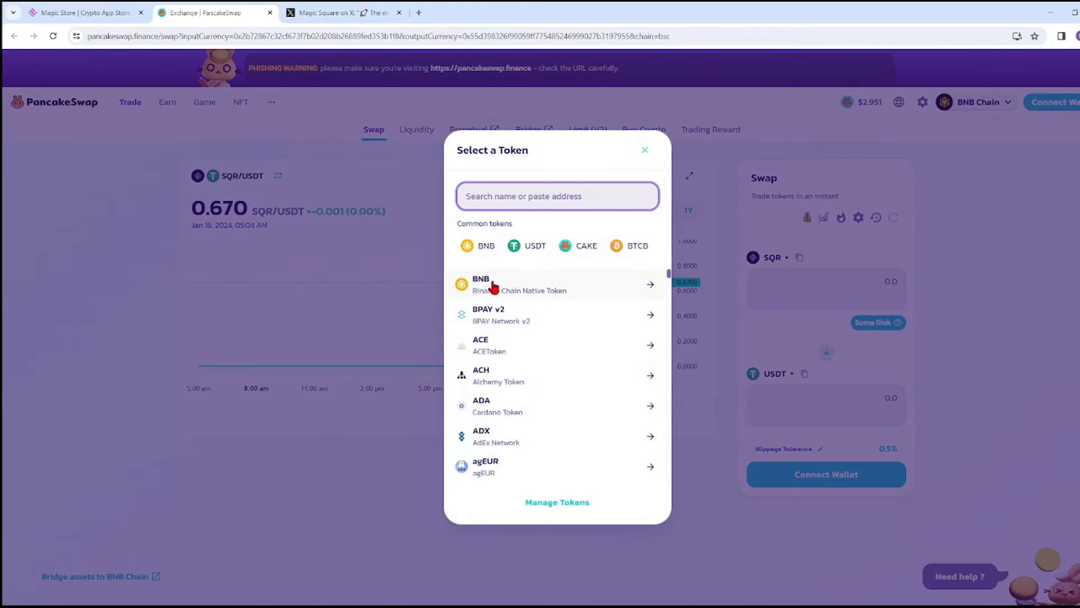
left_click(503, 284)
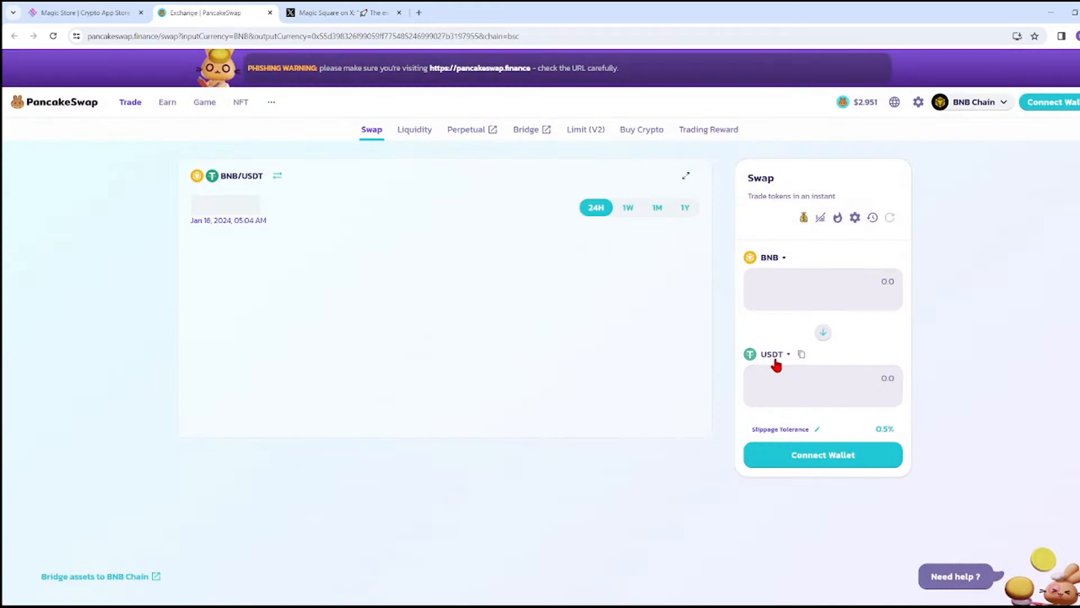
left_click(773, 354)
type("pa")
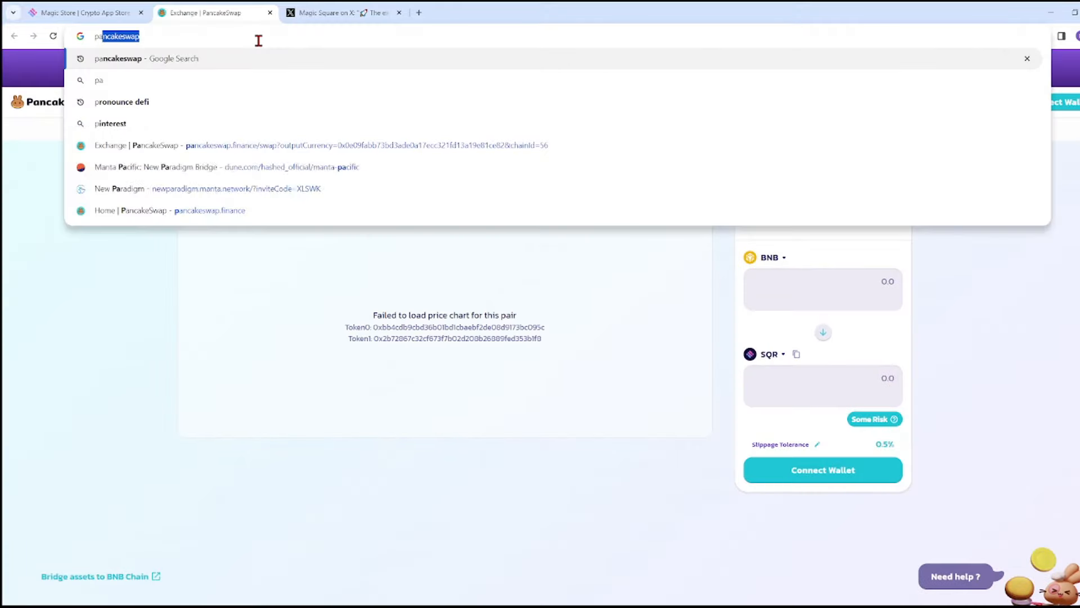
Search 'pancakeswap', open the 'PancakeSwap: Home' result and go to its swap page
key("Enter")
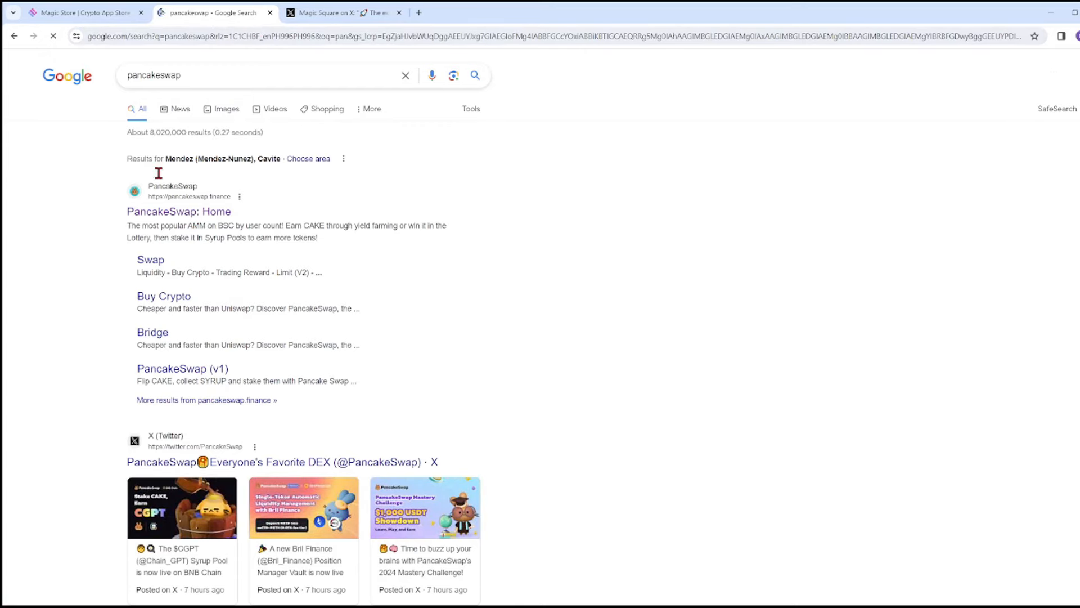
left_click(178, 212)
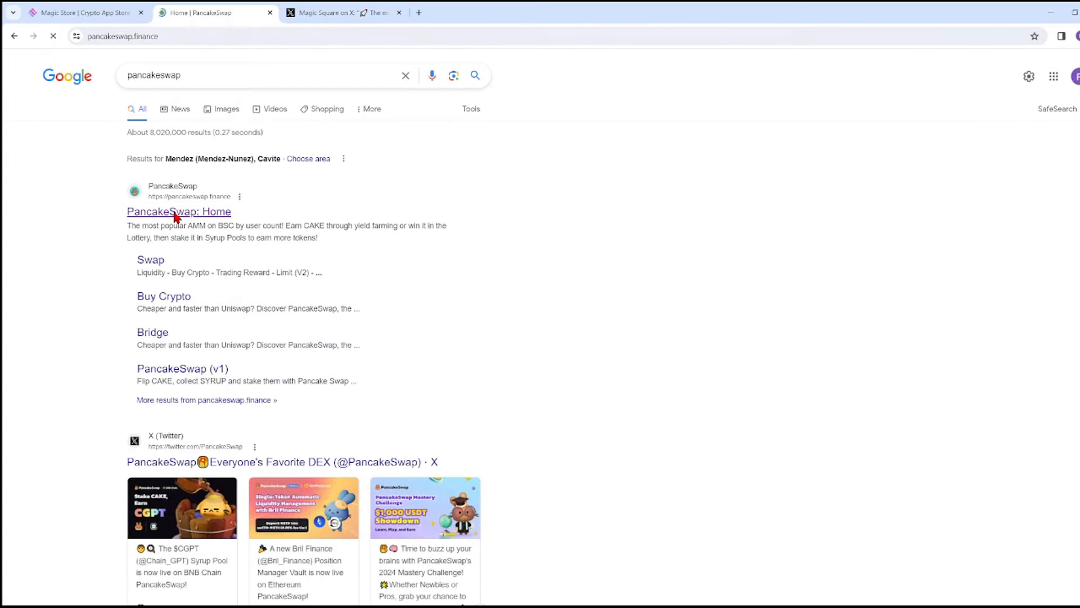
left_click(178, 212)
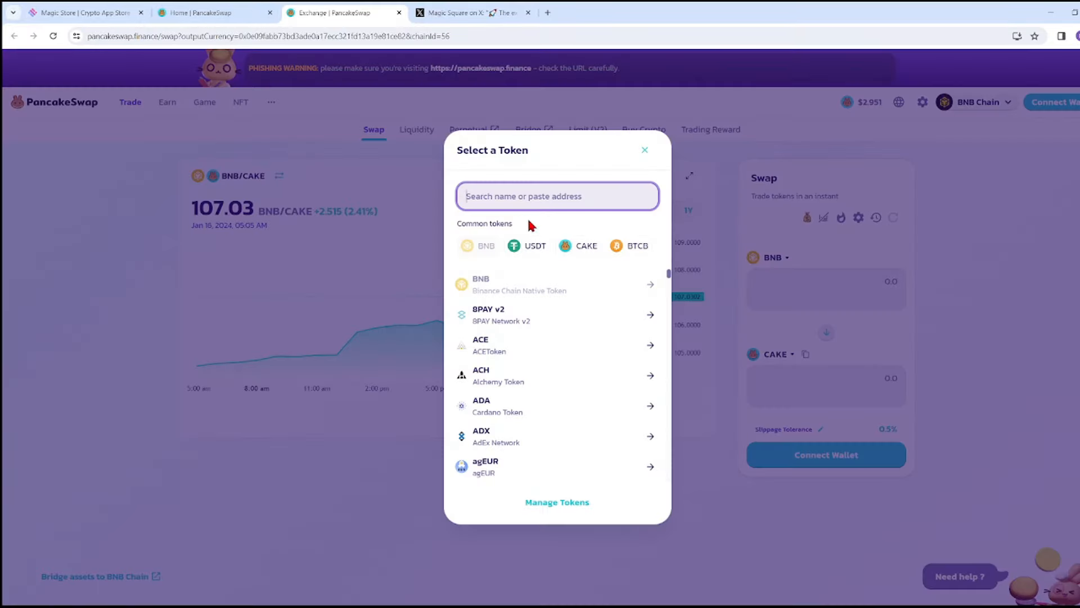
mouse_move(505, 225)
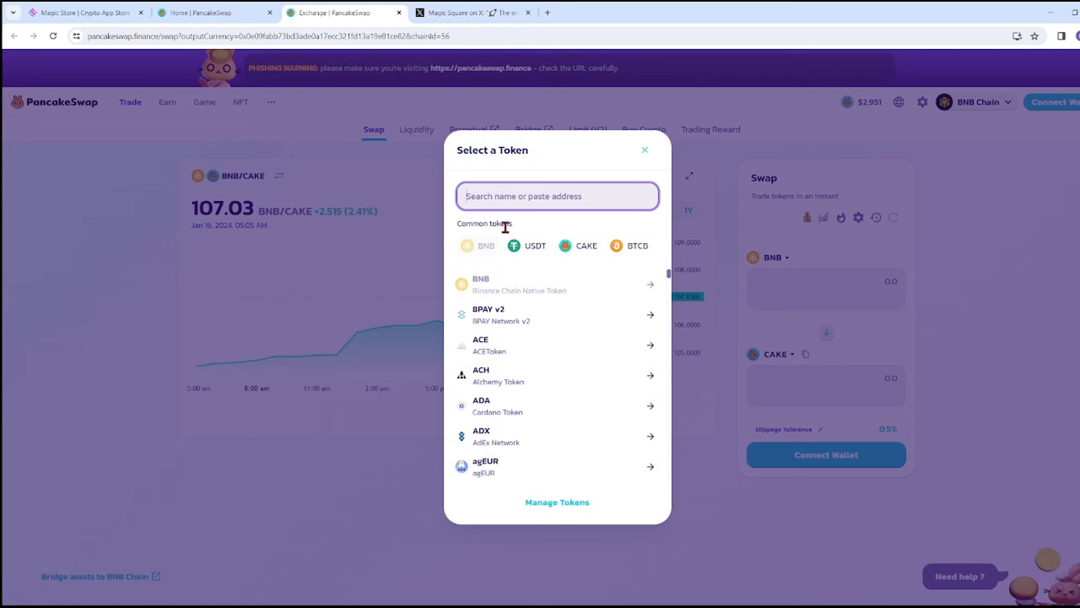
Set the swap to pay 10 USDT for SQR, quoting about 14.94 SQR
type("usd")
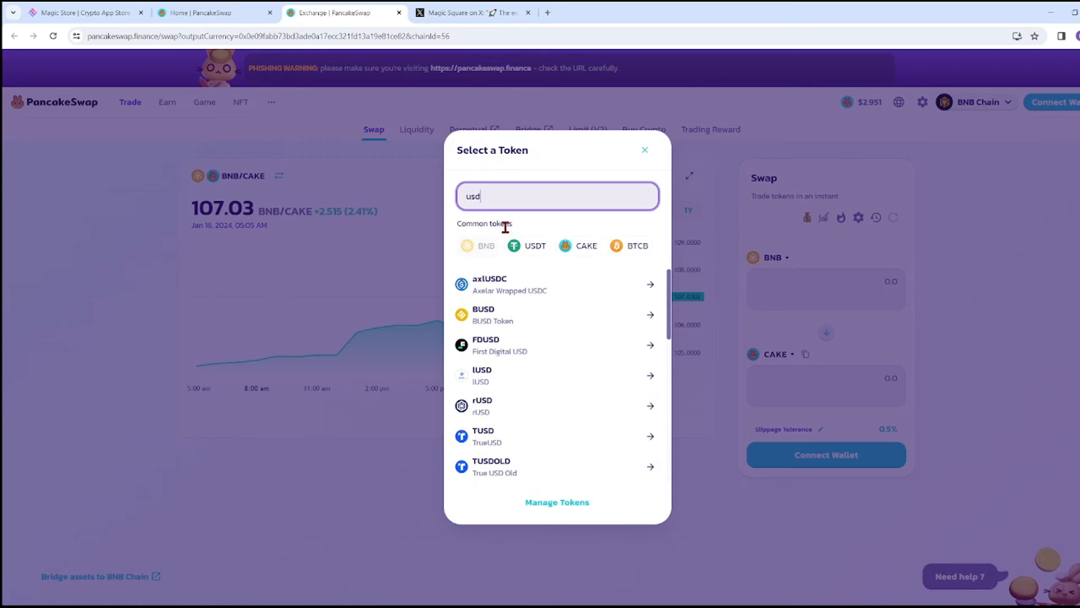
left_click(527, 246)
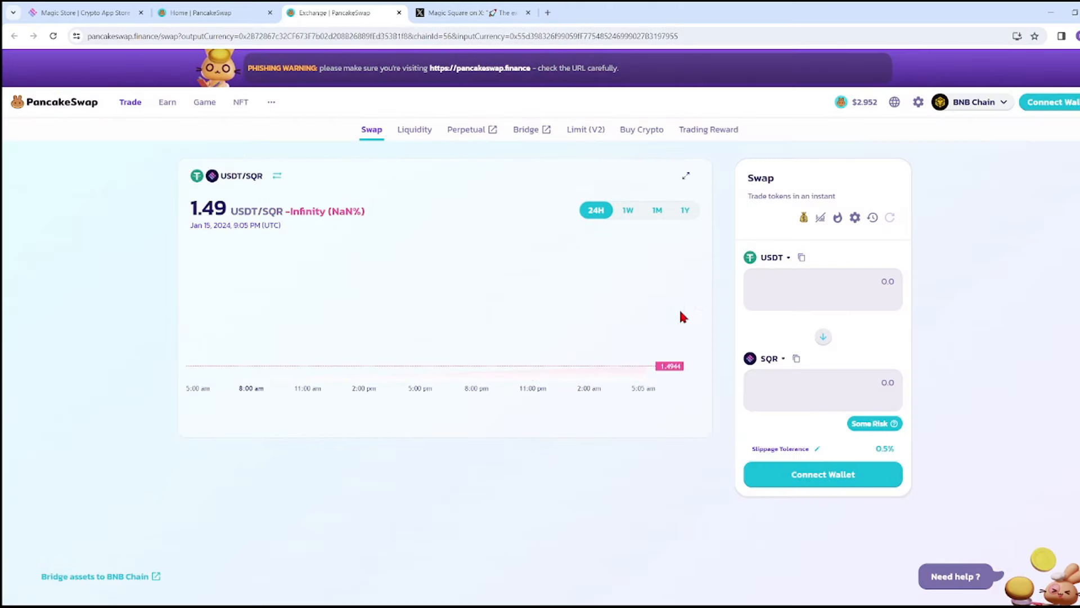
type("10")
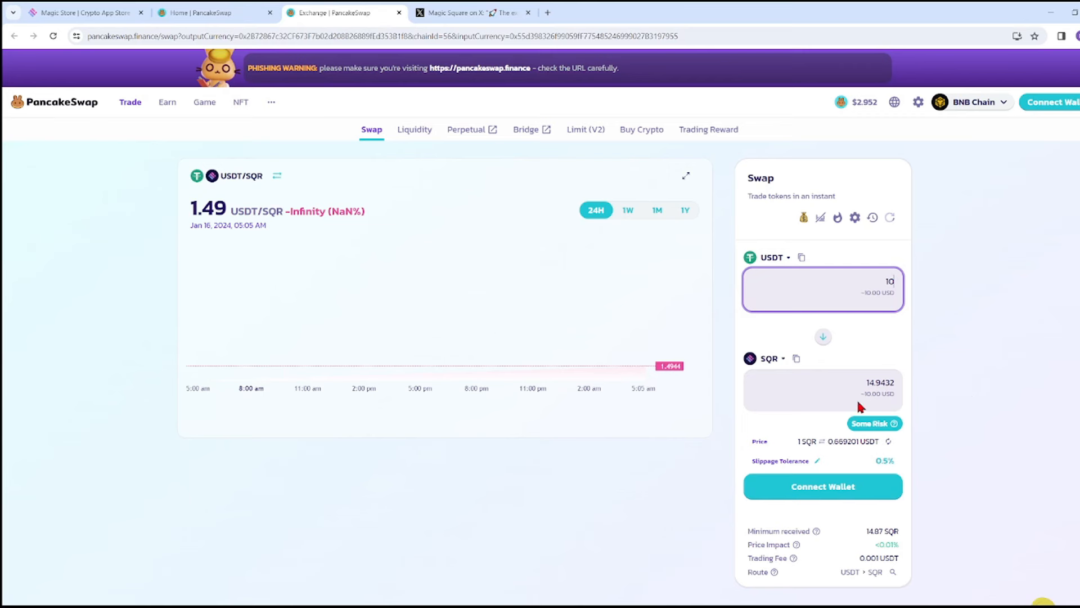
mouse_move(901, 313)
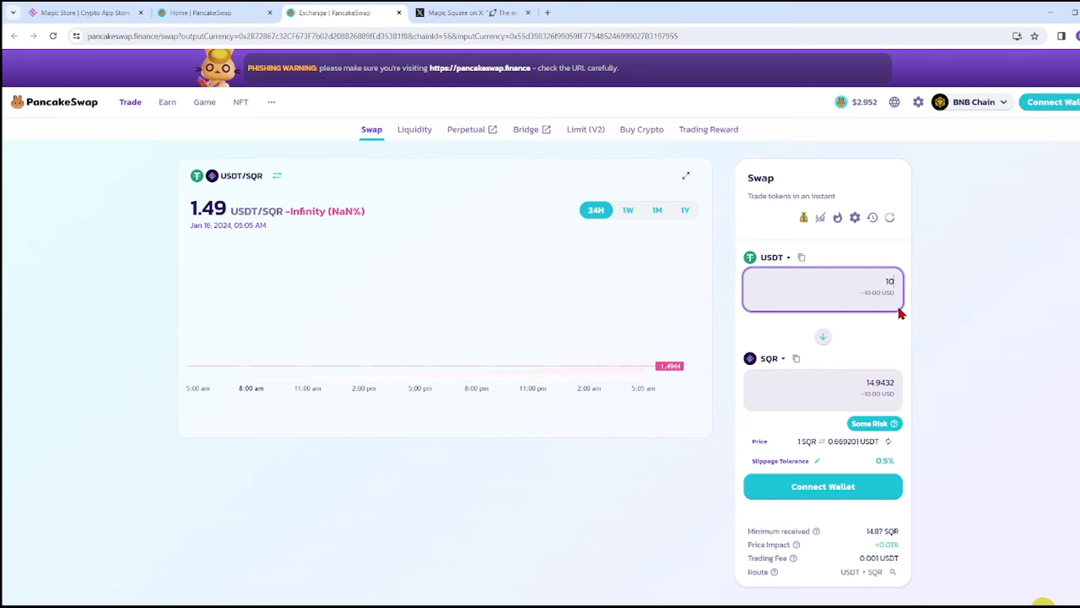
View the Bybit $90,000 USDT prize pool campaign page, then return to the Magic Store tab
left_click(85, 13)
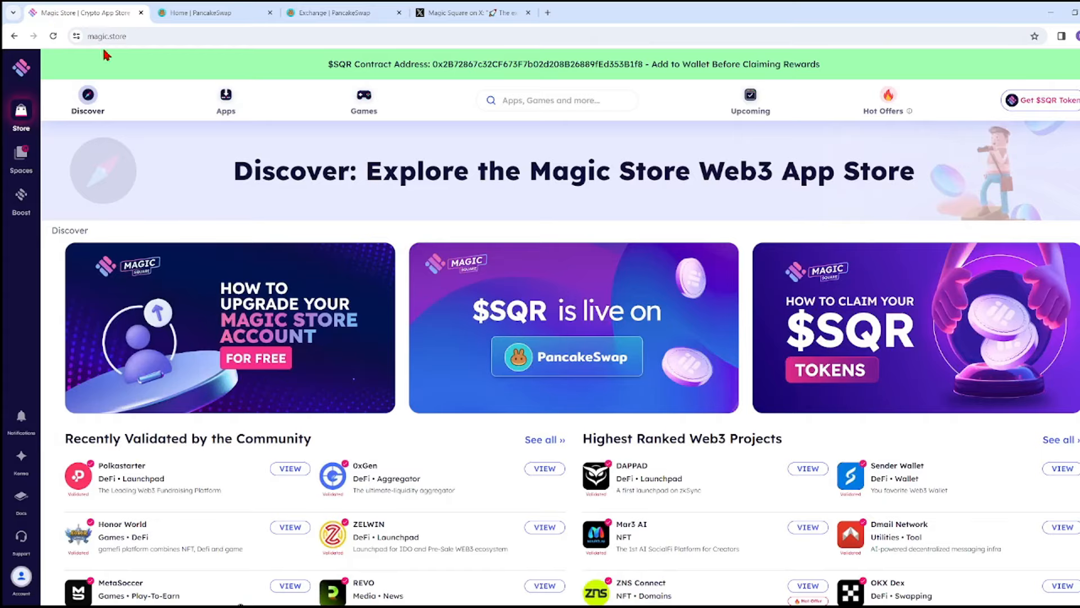
scroll("down", 3)
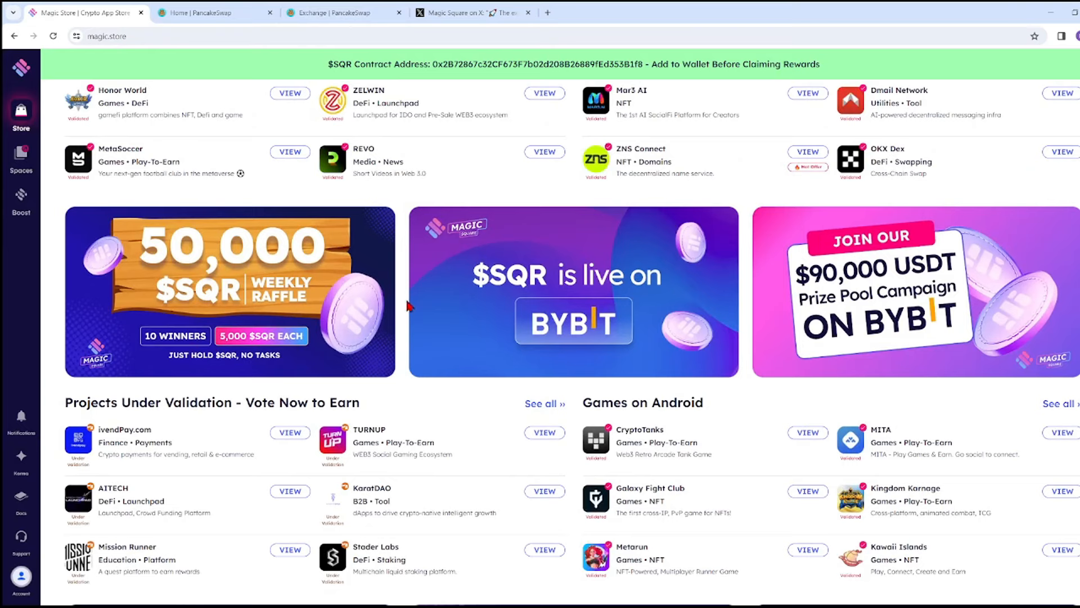
mouse_move(843, 281)
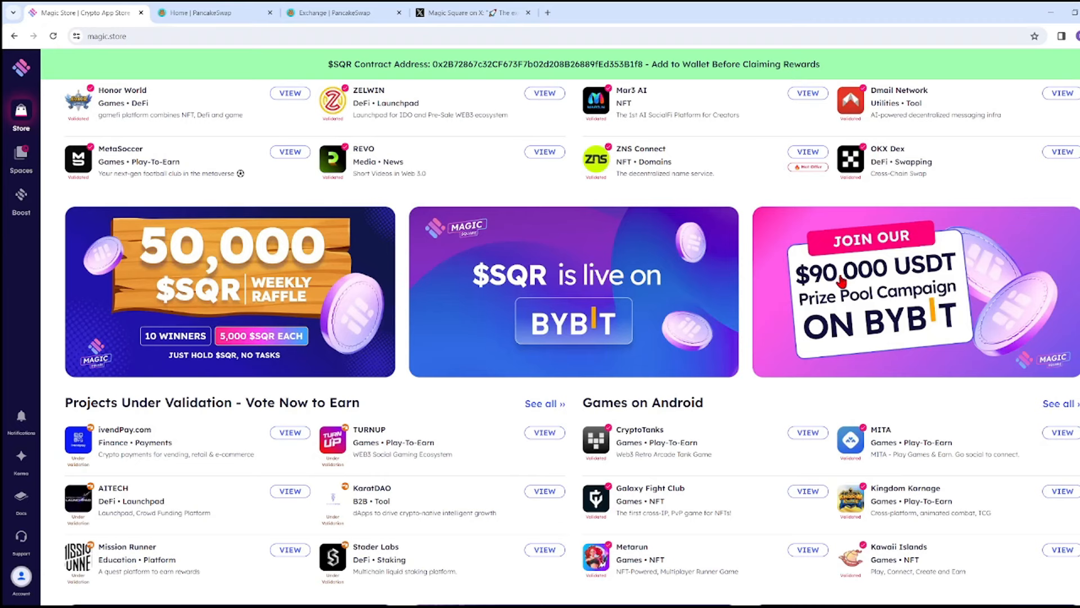
mouse_move(887, 319)
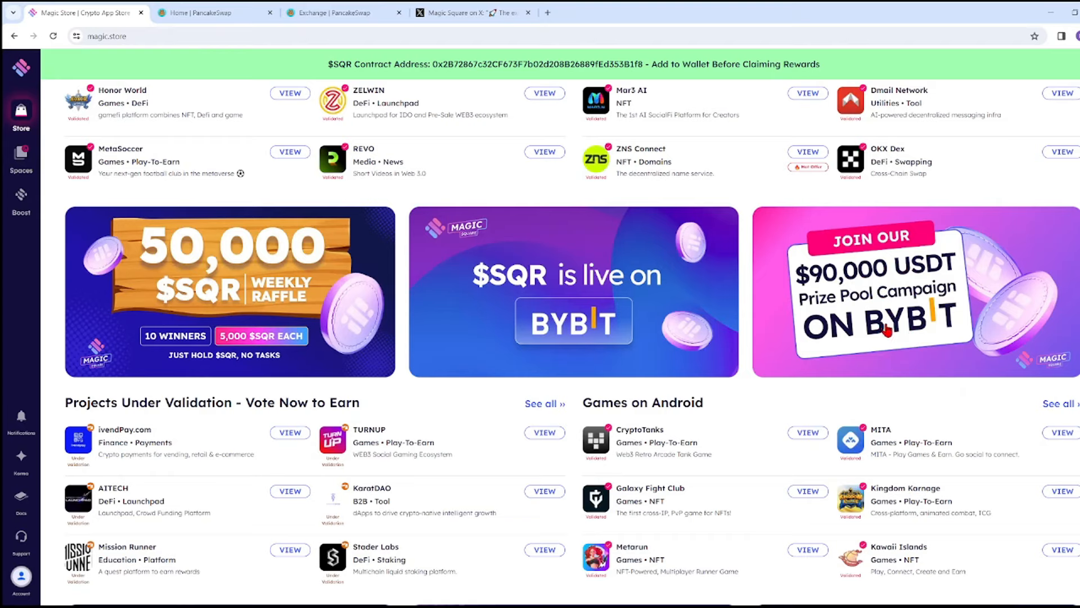
left_click(887, 326)
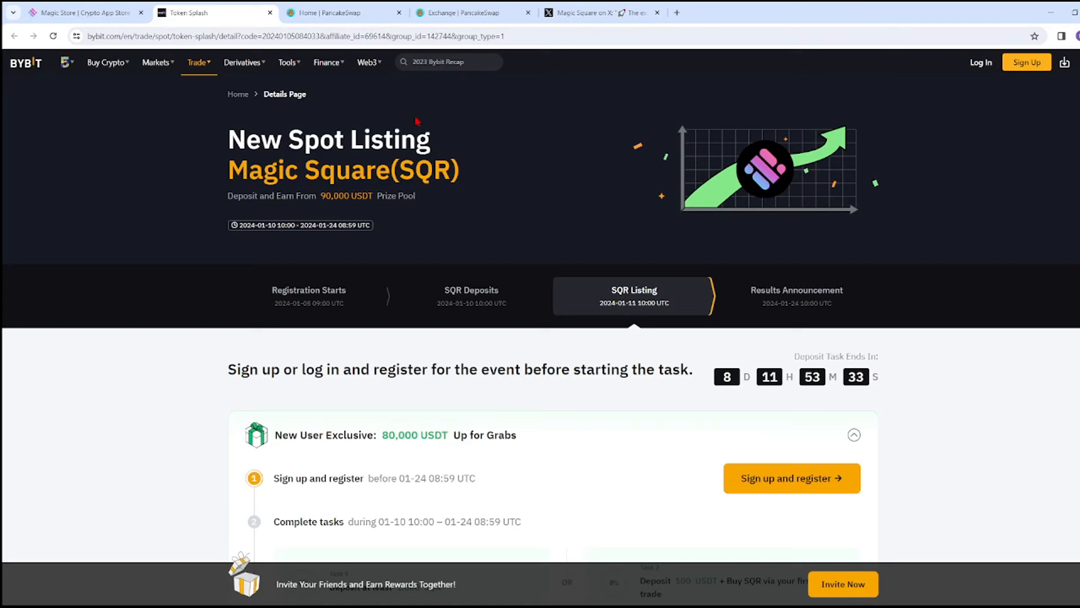
left_click(85, 12)
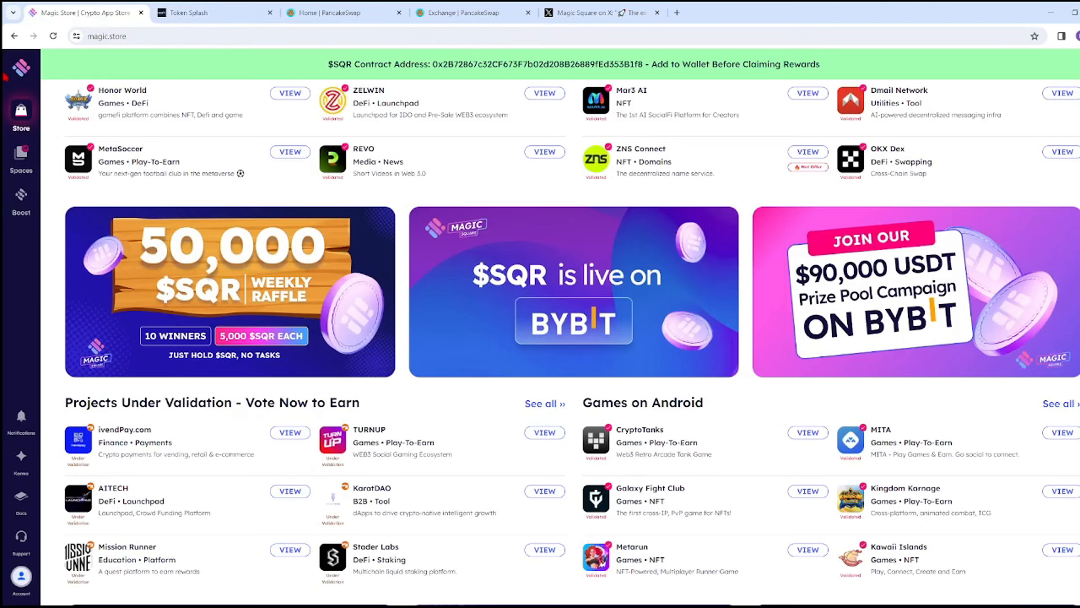
scroll("down", 3)
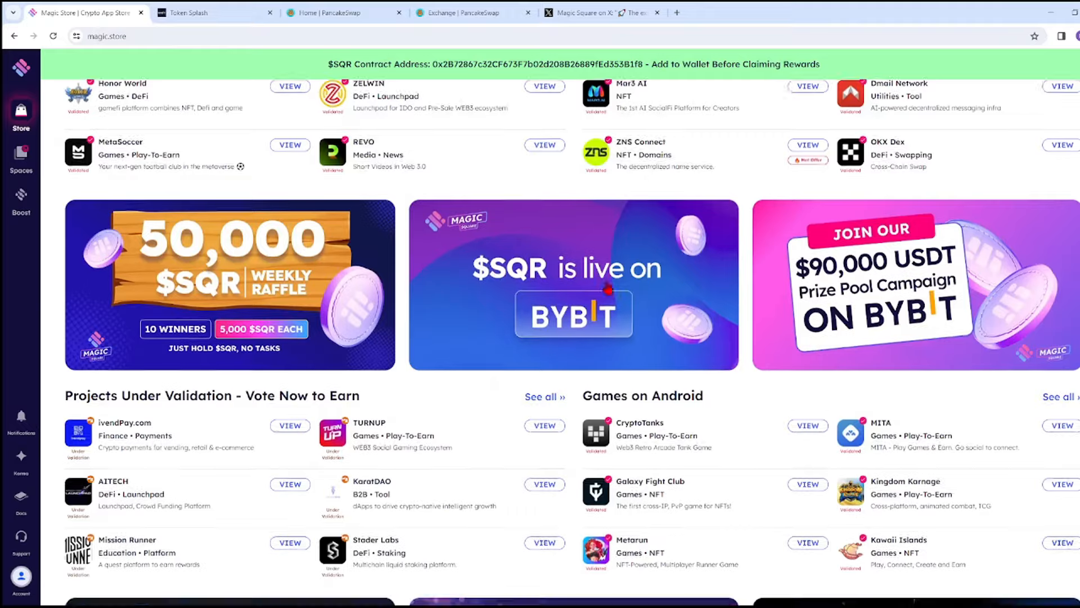
scroll("down", 3)
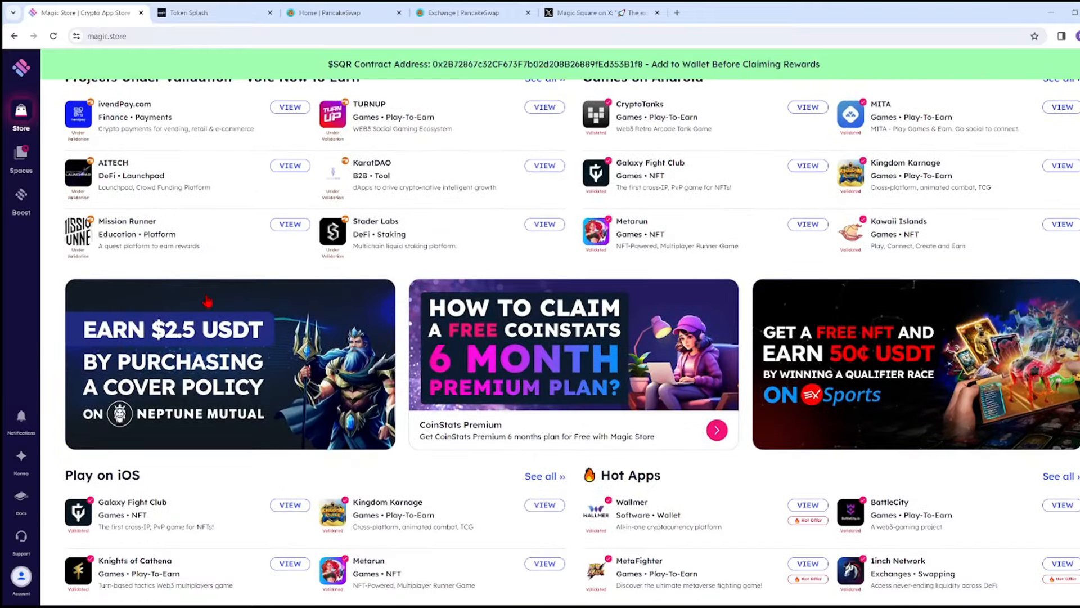
scroll("down", 3)
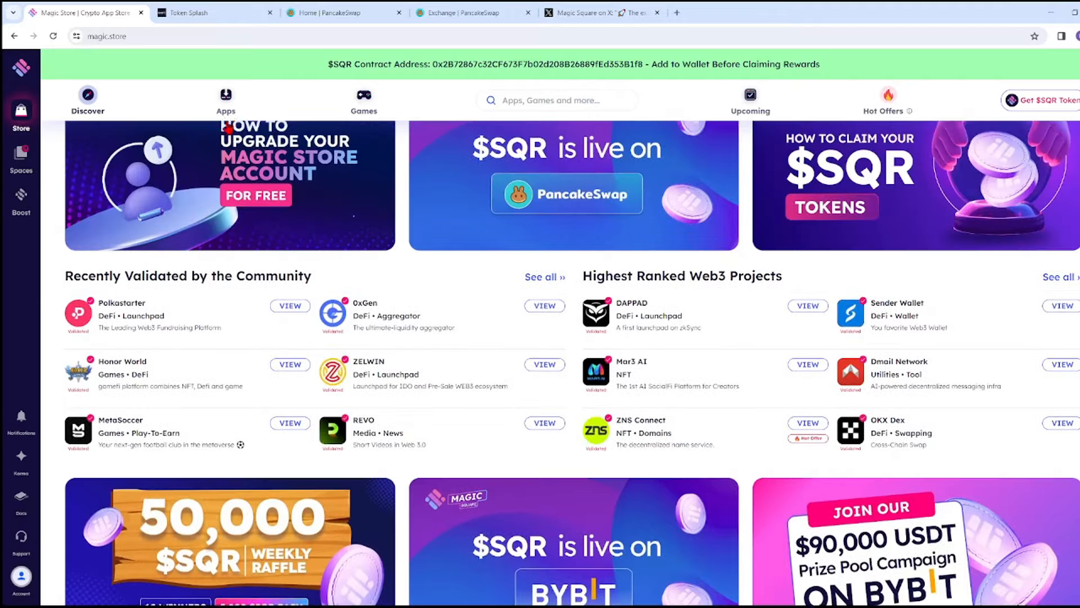
Browse the Apps page with its Web3 app banners and The Best Apps 2023 list
left_click(225, 100)
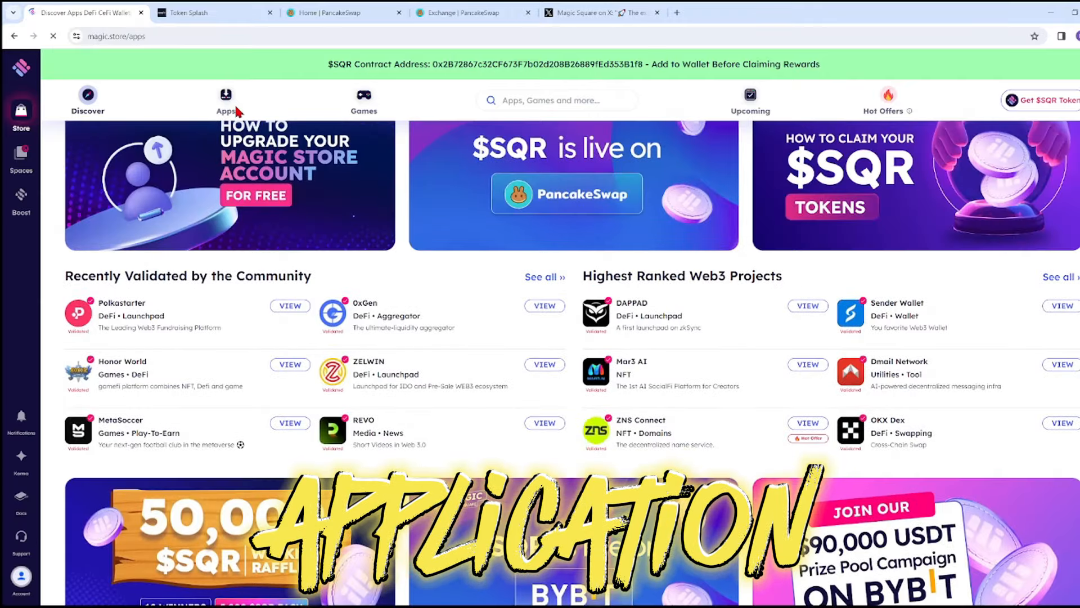
scroll("down", 3)
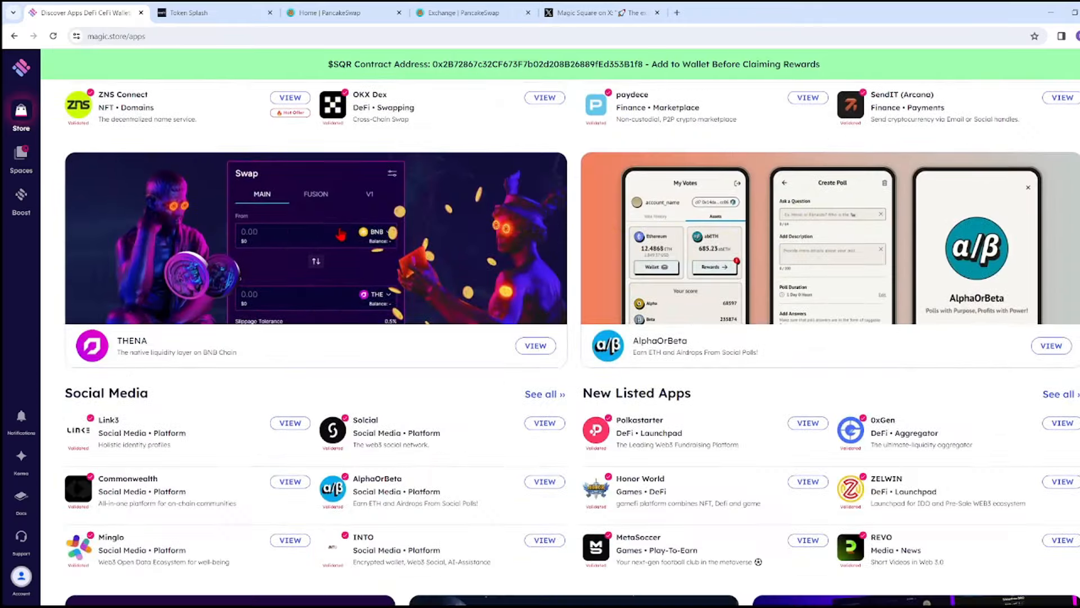
left_click(225, 102)
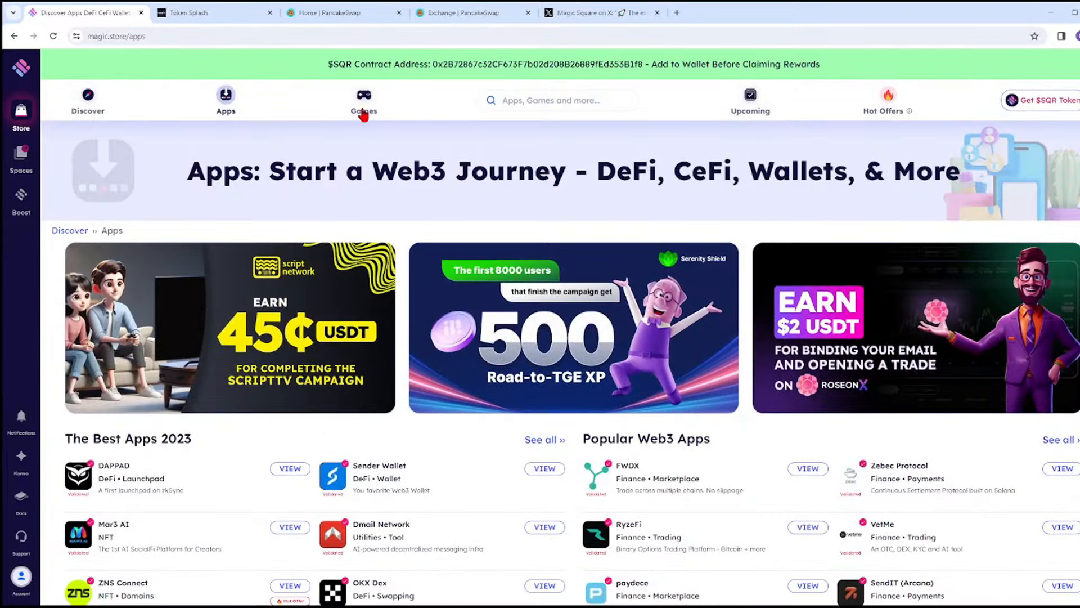
mouse_move(880, 110)
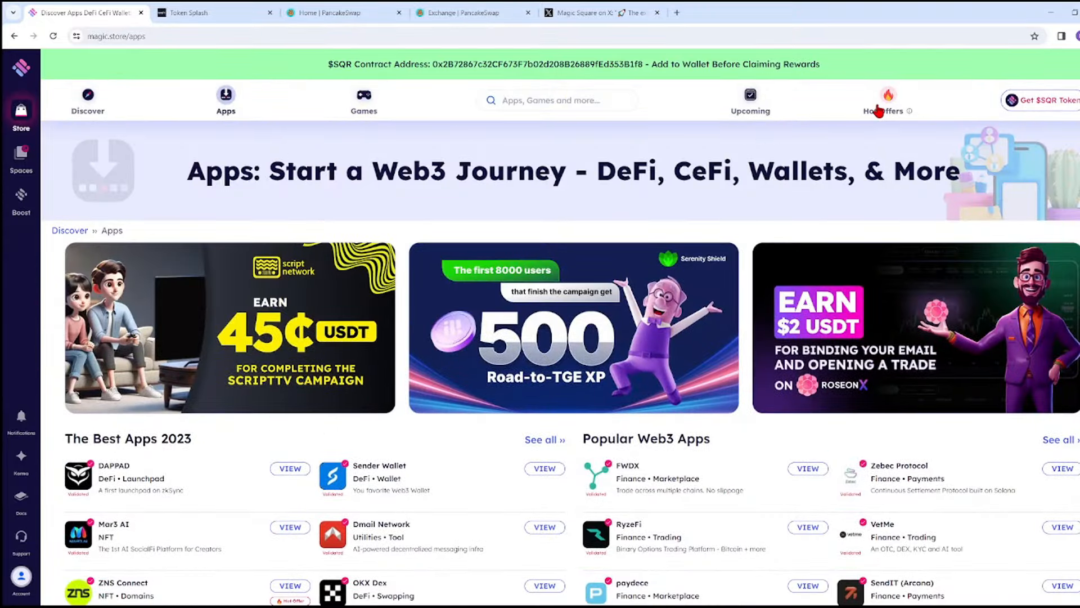
Browse the Hot Offers cards, highlighting the Neptune Mutual#2 reward amount
left_click(883, 101)
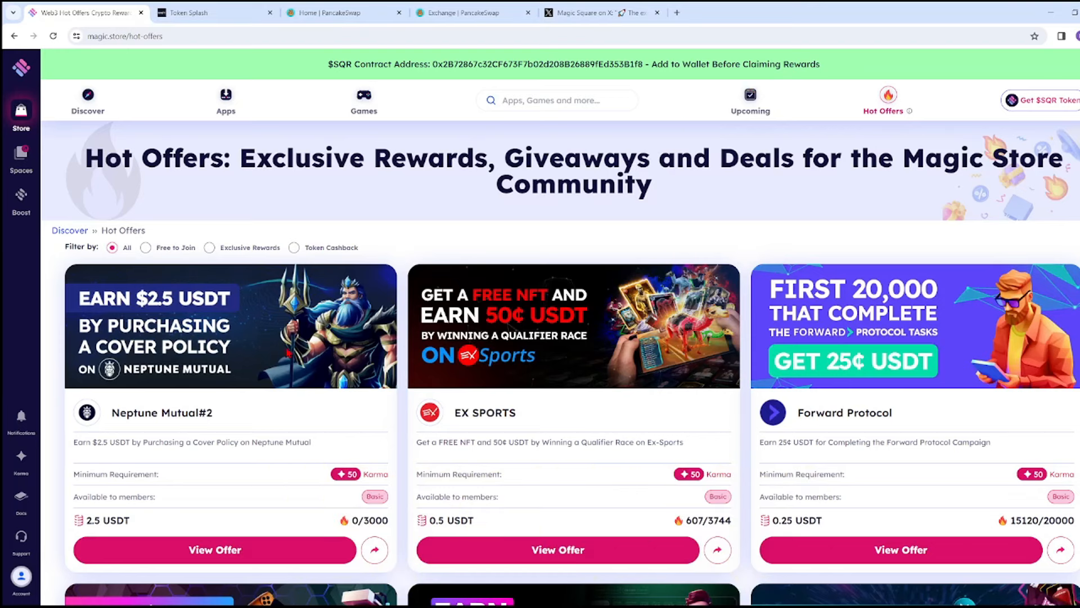
scroll("down", 3)
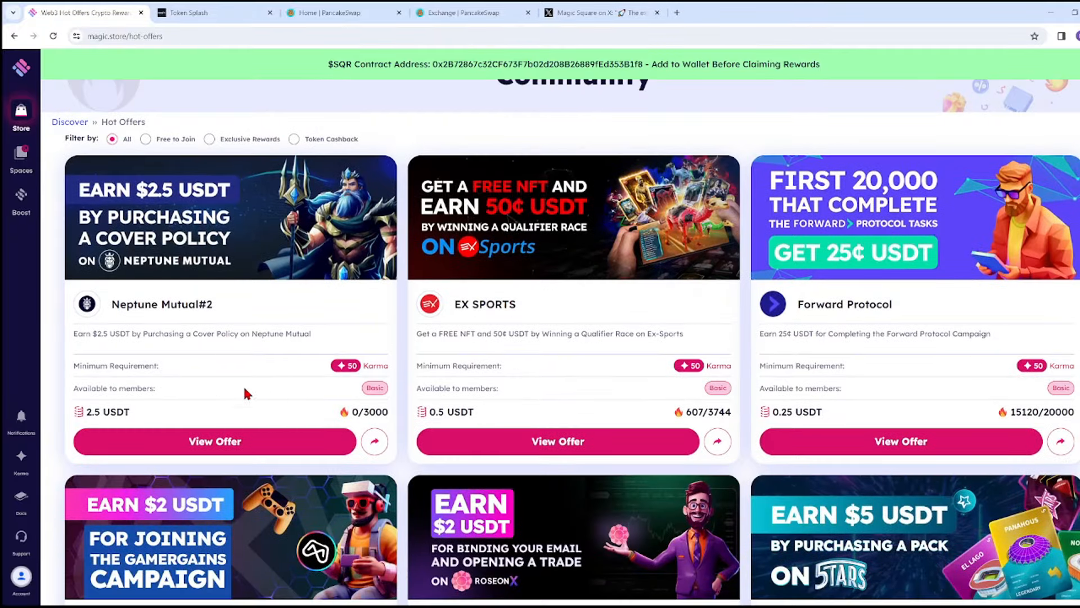
mouse_move(85, 422)
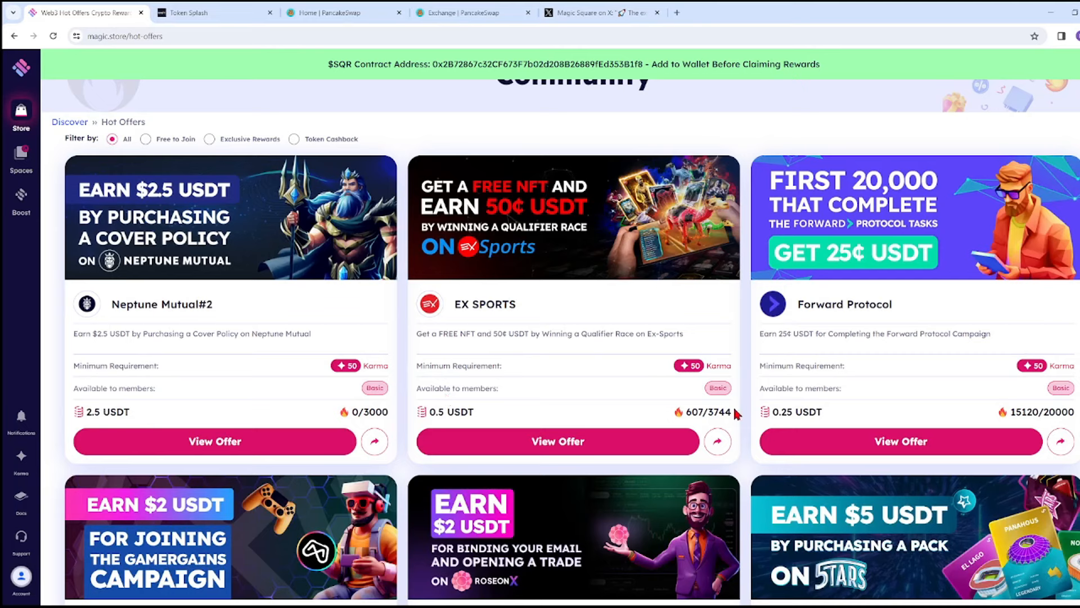
double_click(106, 412)
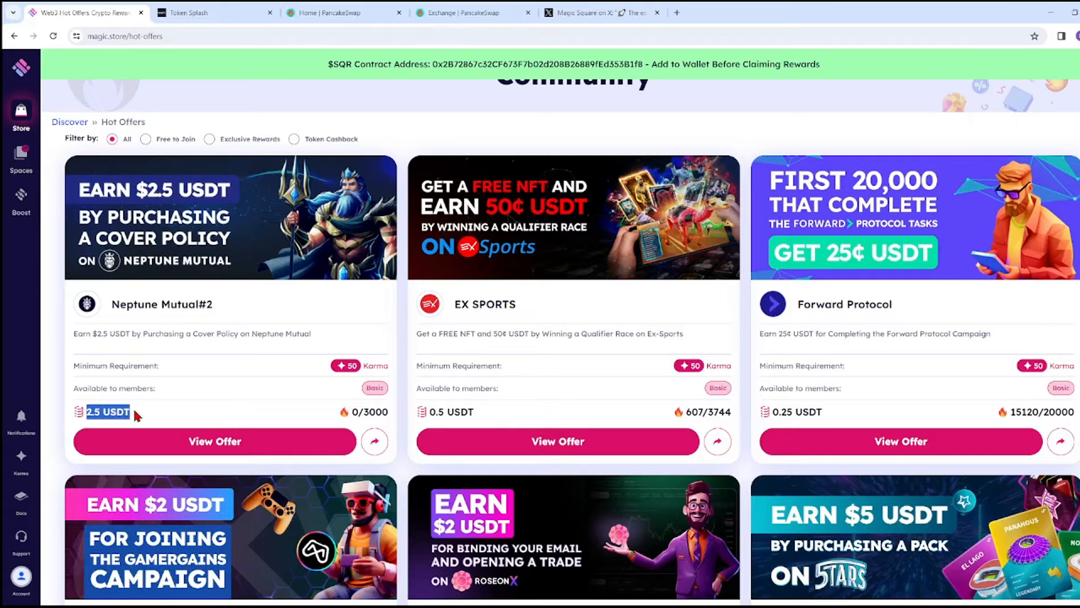
scroll("down", 3)
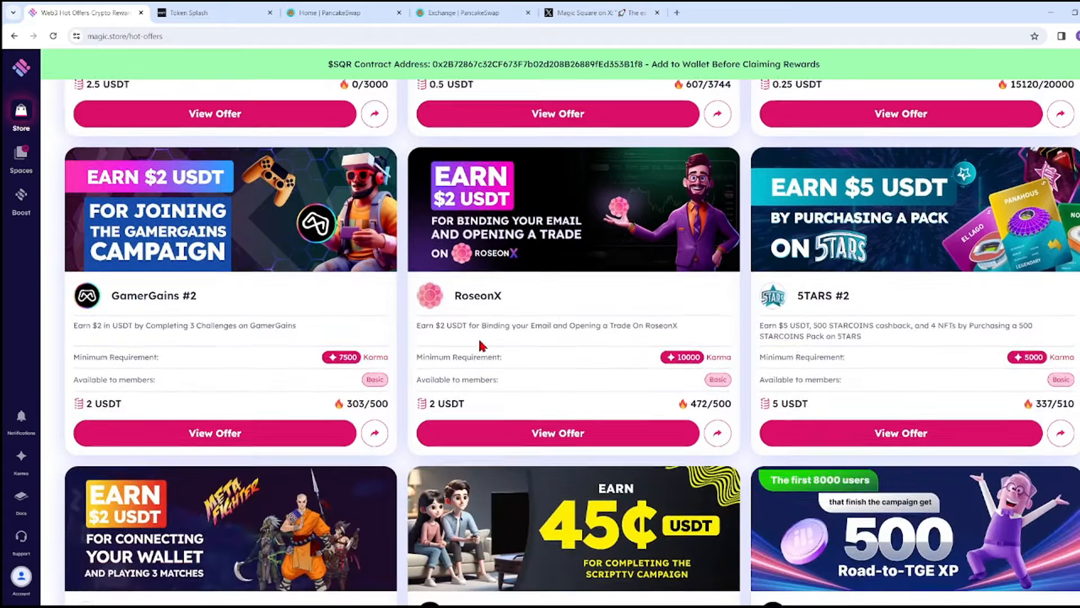
scroll("up", 3)
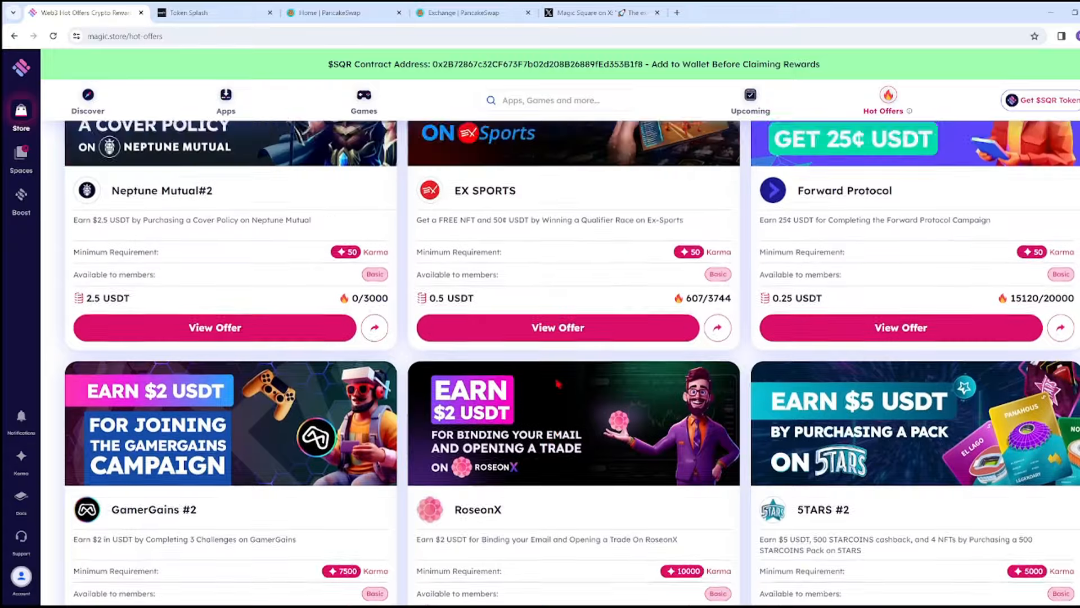
scroll("down", 3)
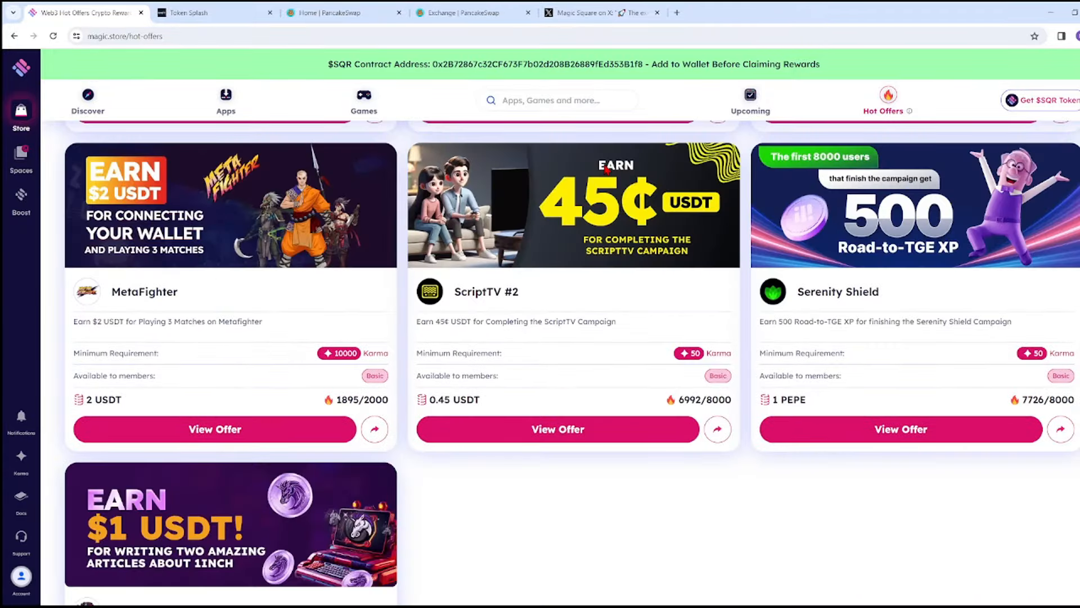
mouse_move(642, 251)
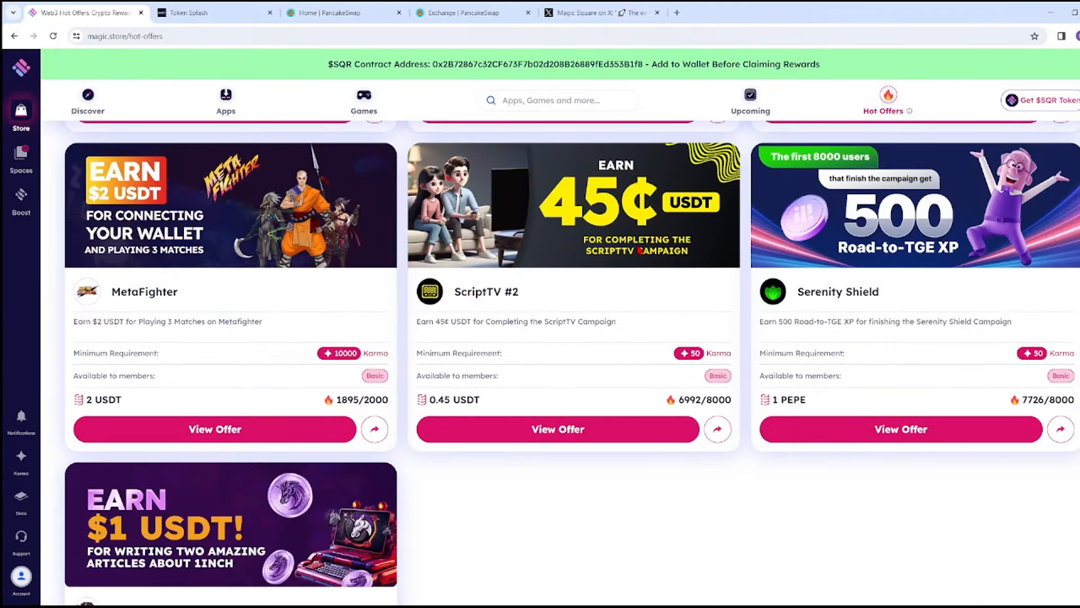
mouse_move(658, 271)
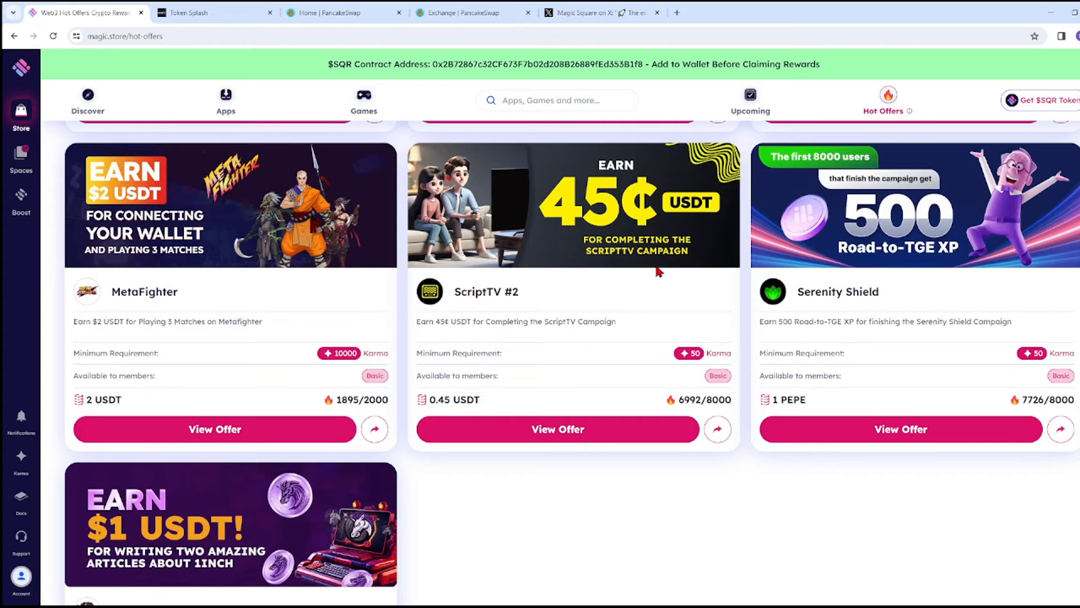
left_click(557, 432)
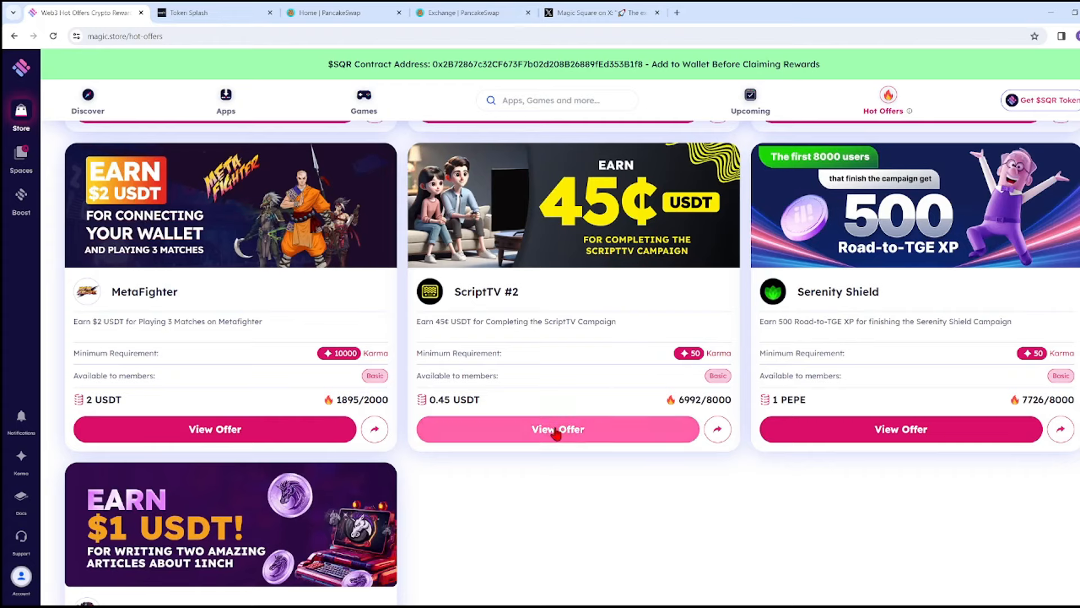
Open ScriptTV #2's View Offer page and scroll through its reward details
left_click(557, 430)
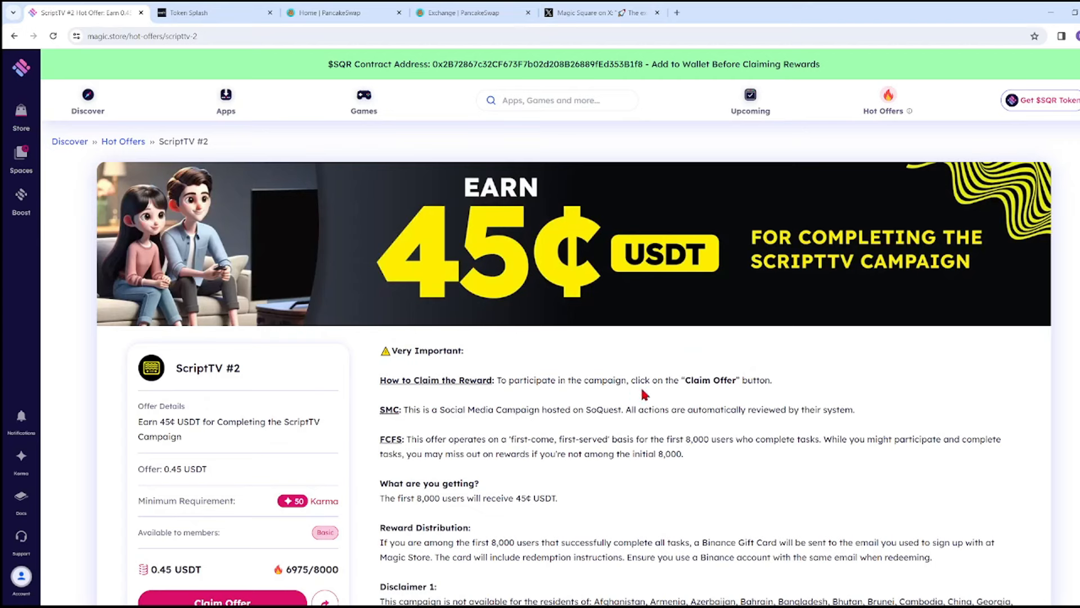
mouse_move(421, 426)
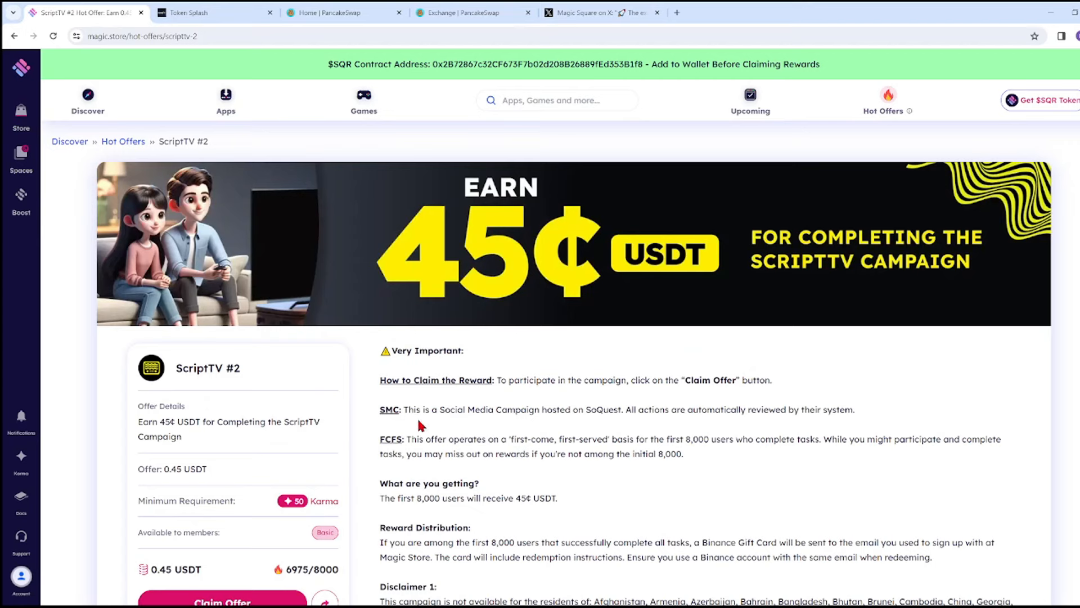
mouse_move(498, 425)
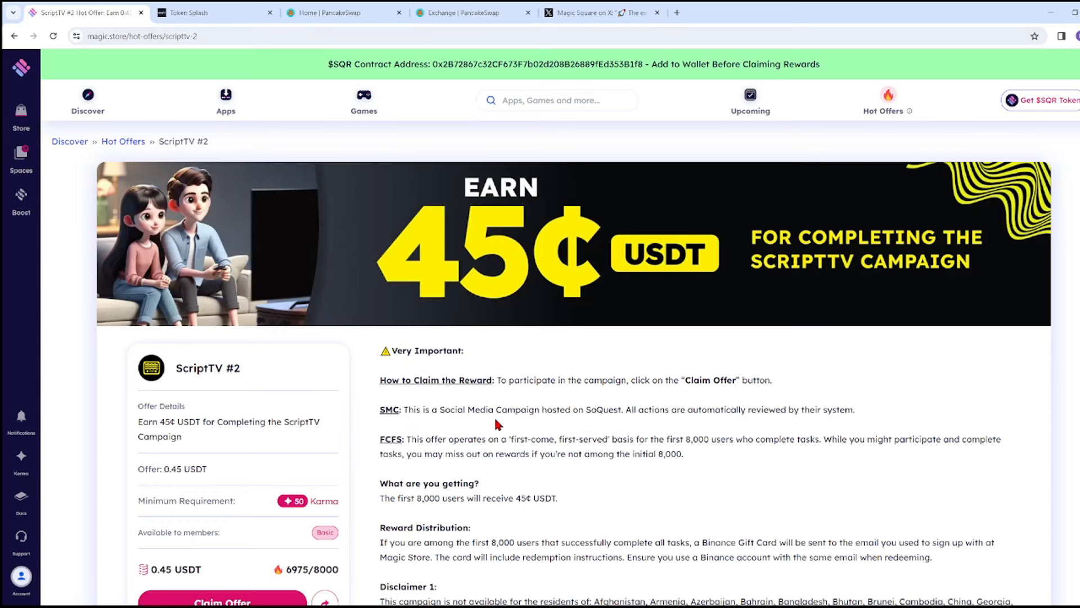
mouse_move(606, 425)
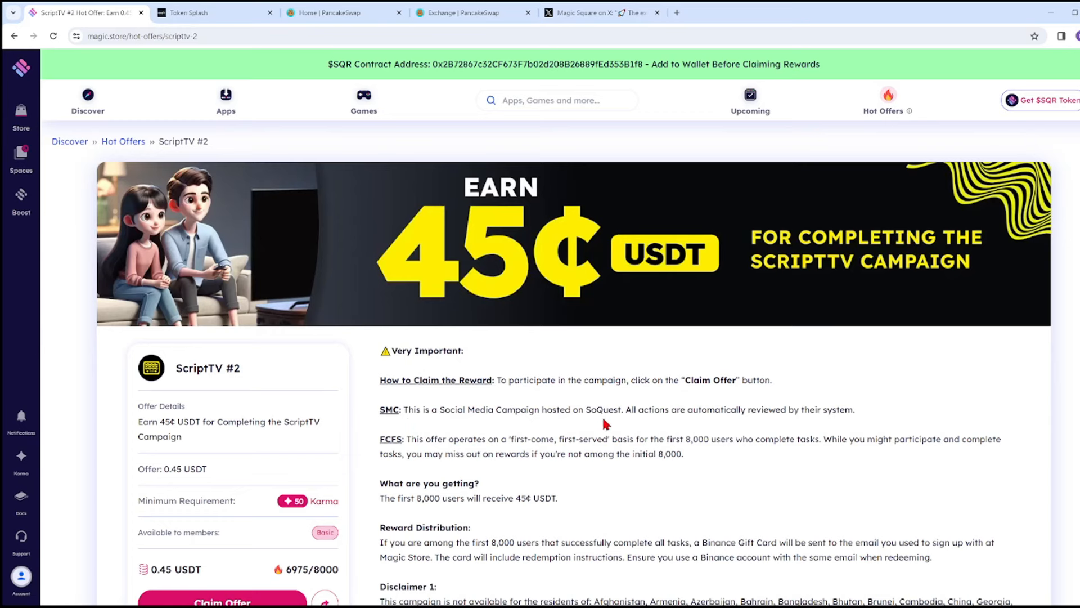
mouse_move(769, 410)
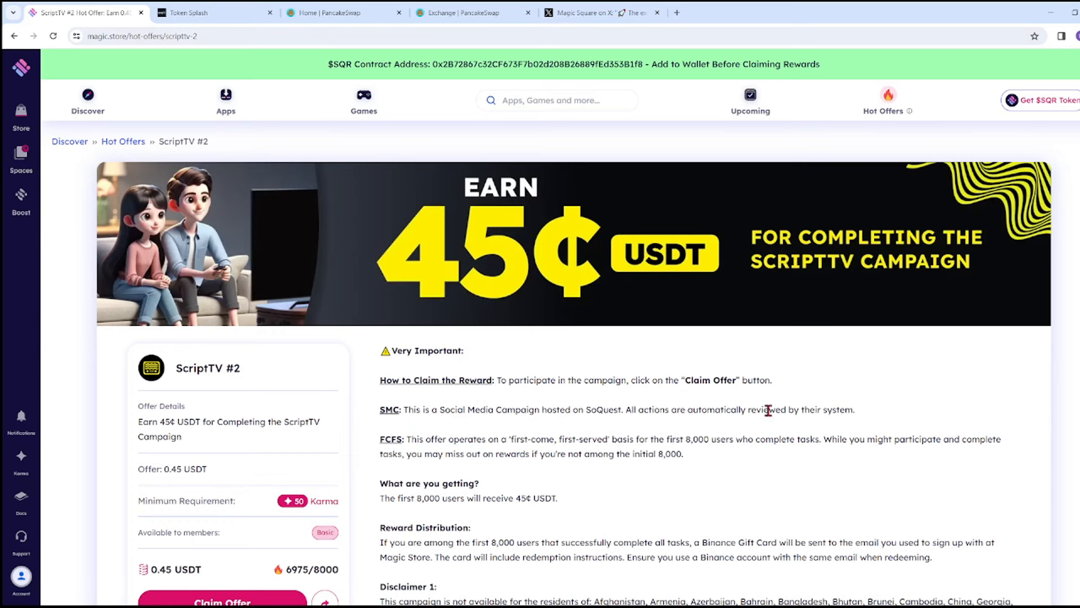
scroll("down", 3)
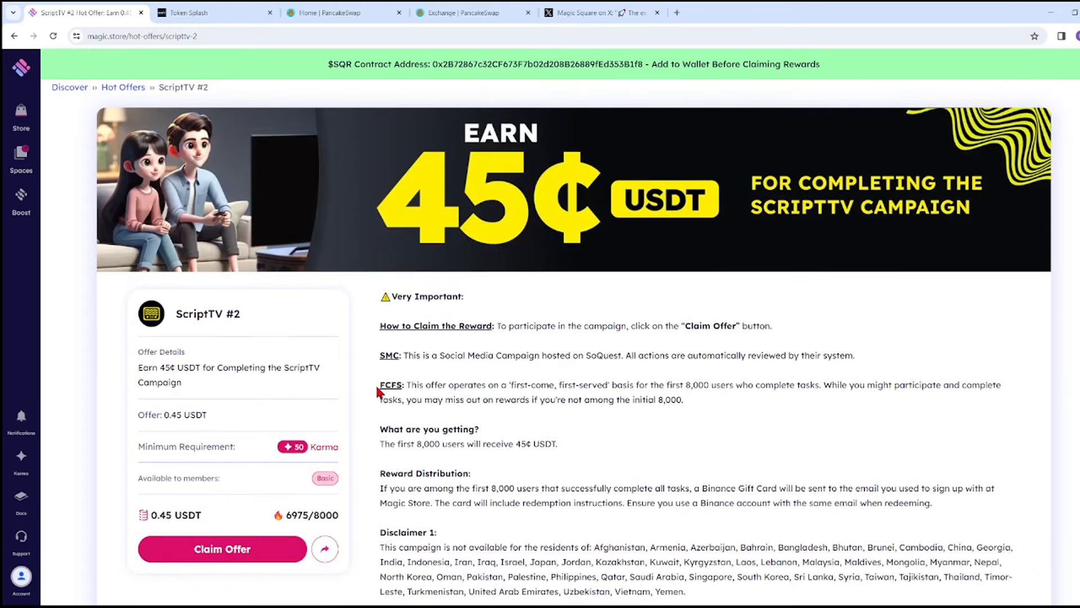
mouse_move(417, 397)
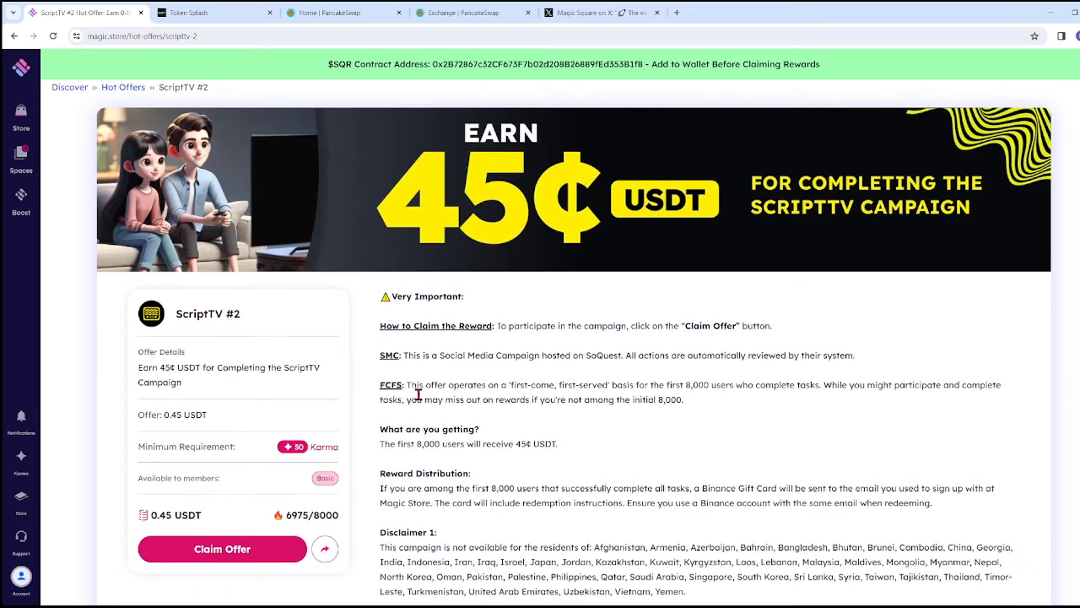
mouse_move(505, 395)
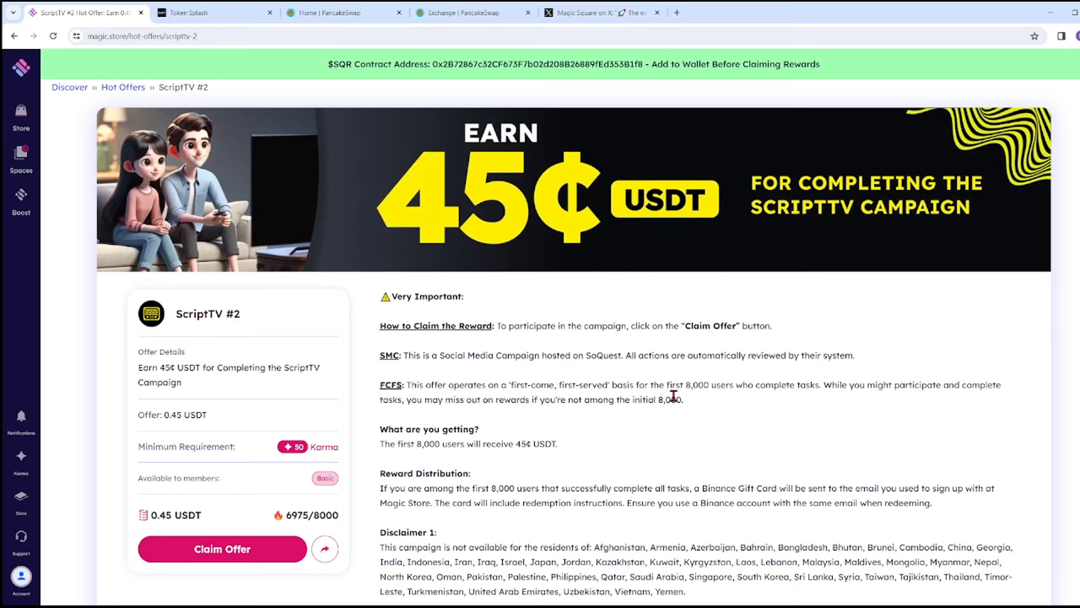
mouse_move(699, 402)
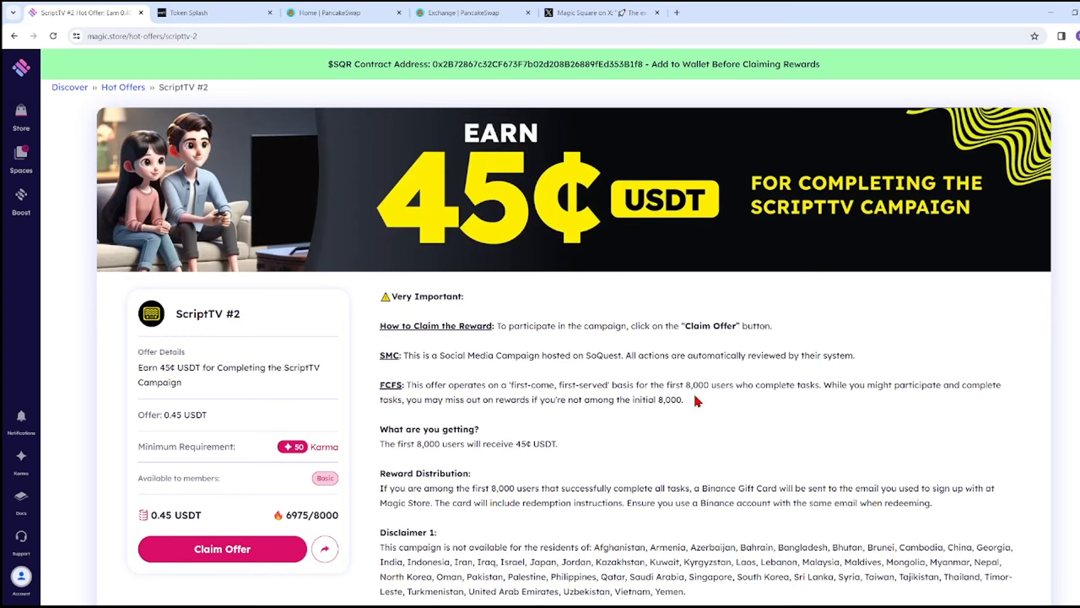
mouse_move(871, 401)
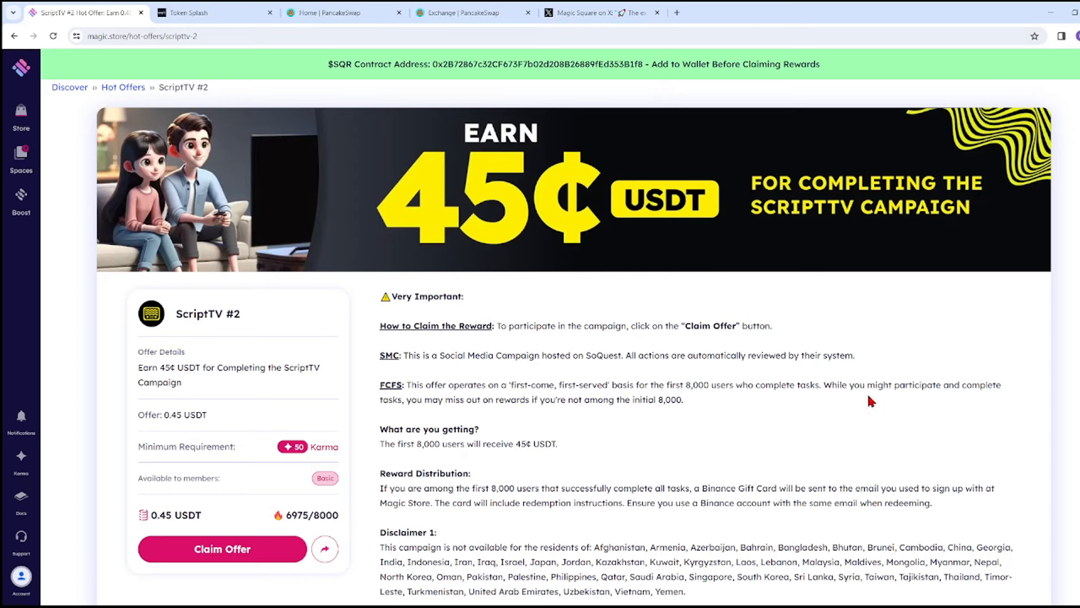
mouse_move(421, 415)
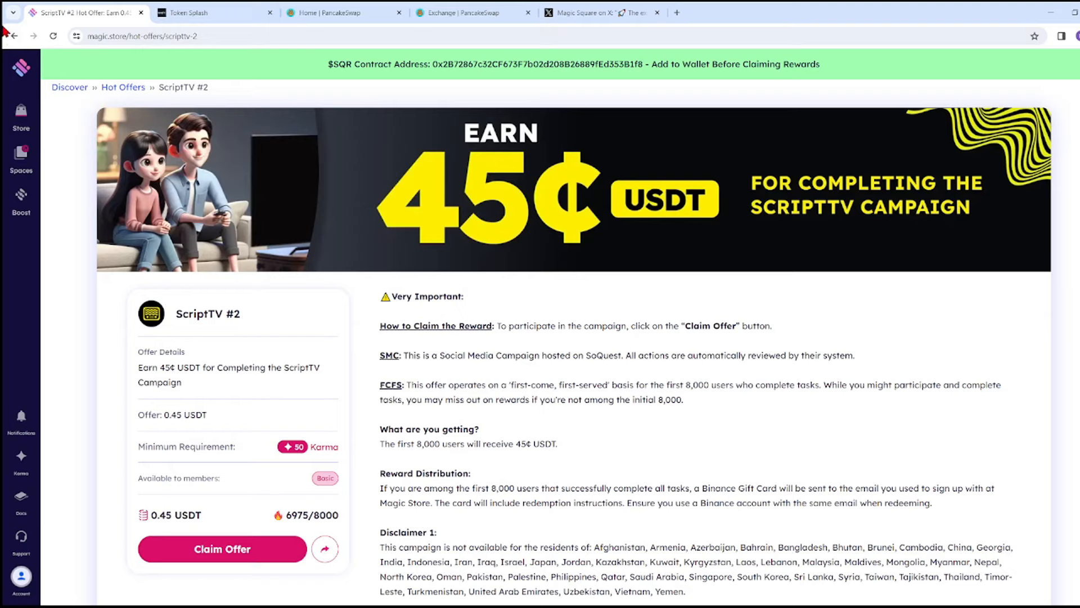
left_click(123, 87)
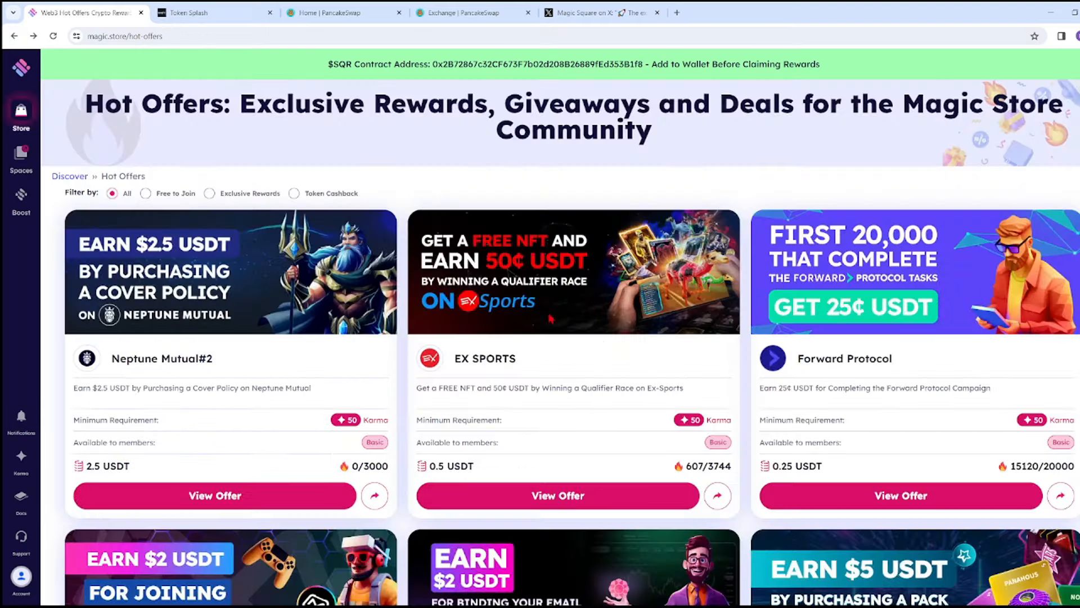
scroll("down", 3)
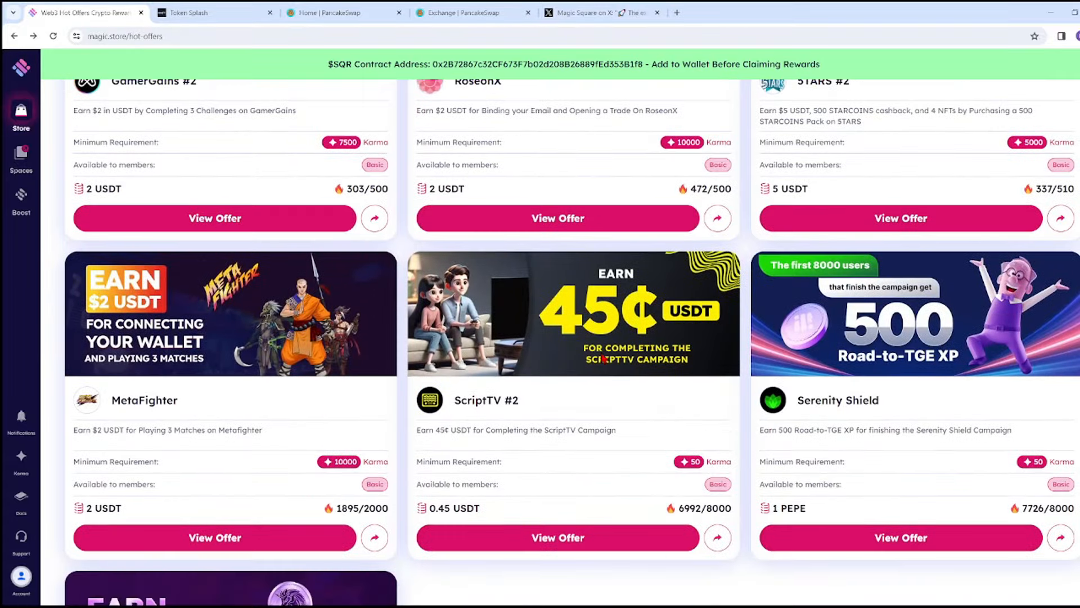
scroll("down", 3)
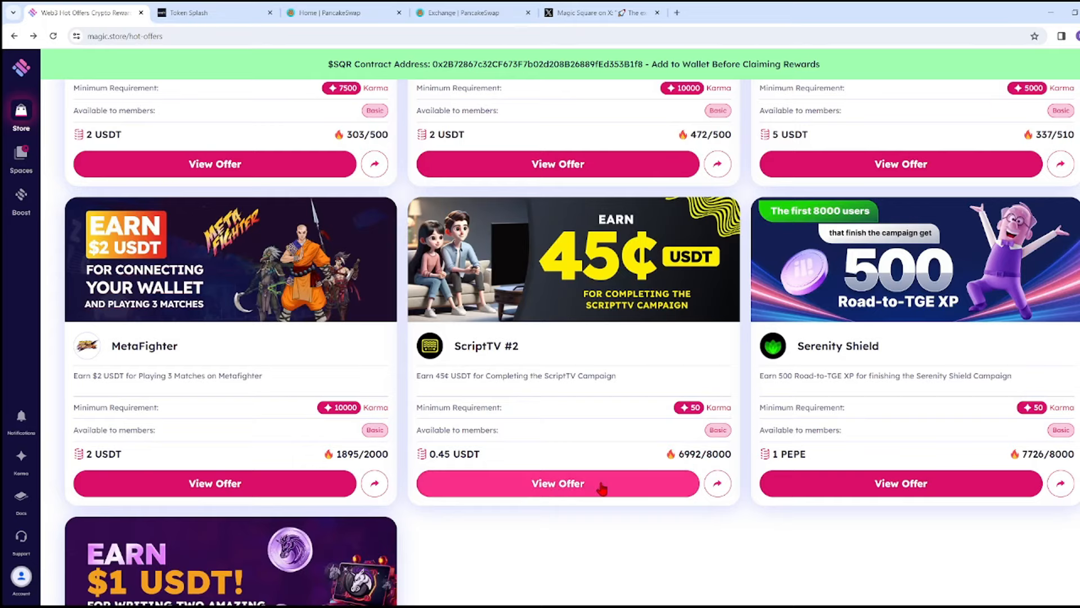
Reopen the ScriptTV #2 offer and scroll down to its disclaimers and support notes
left_click(558, 483)
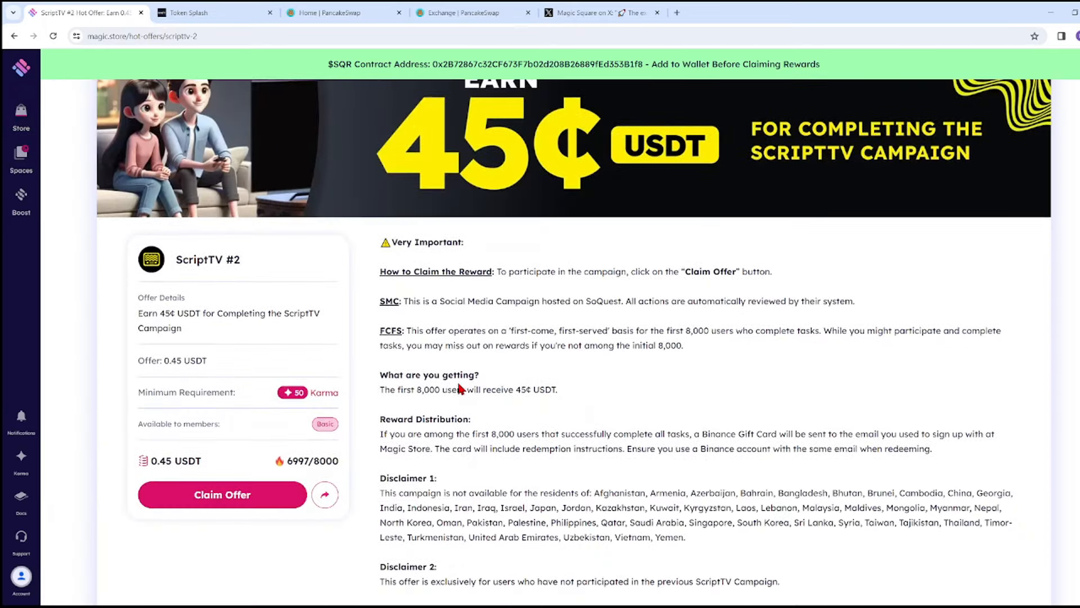
mouse_move(488, 402)
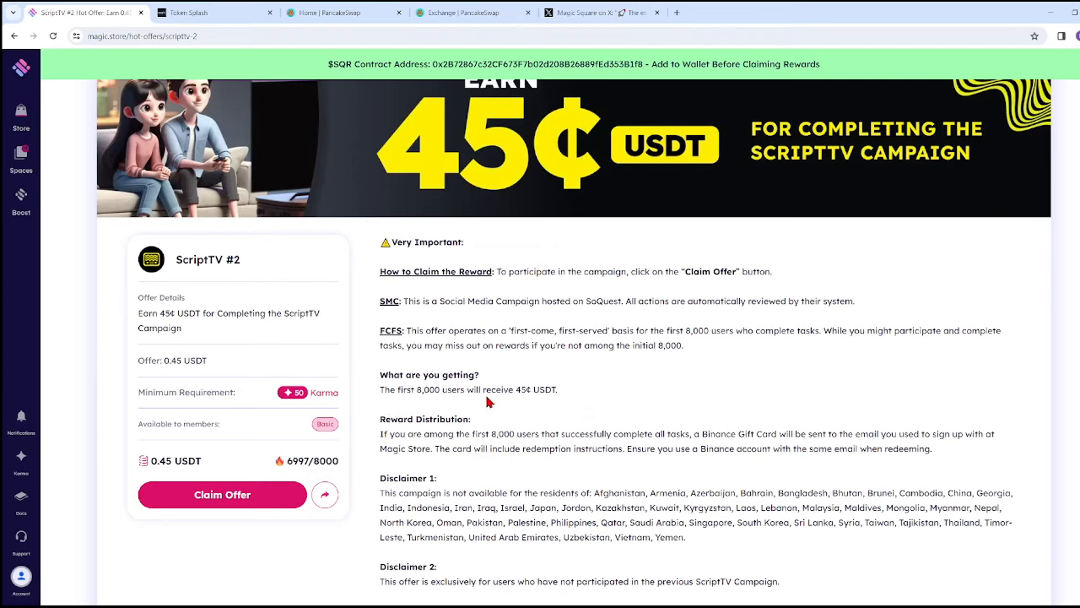
mouse_move(533, 406)
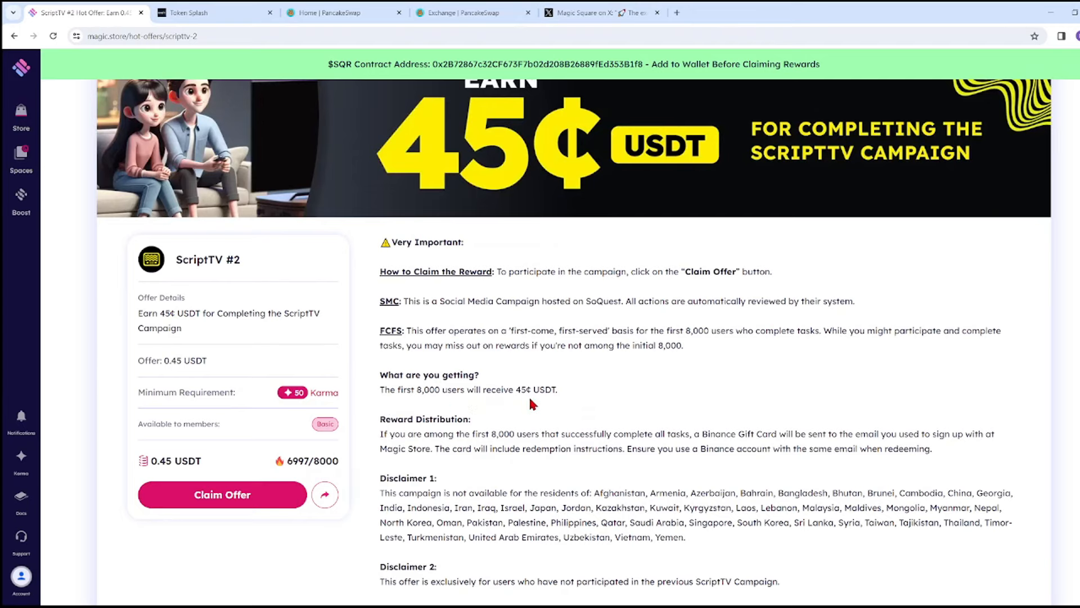
scroll("down", 3)
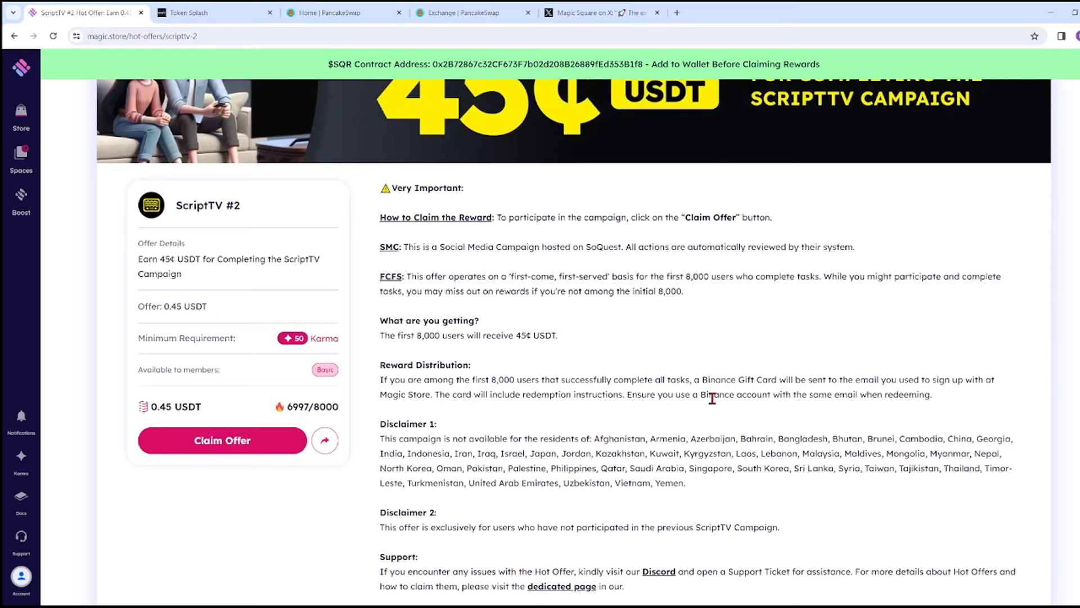
mouse_move(781, 389)
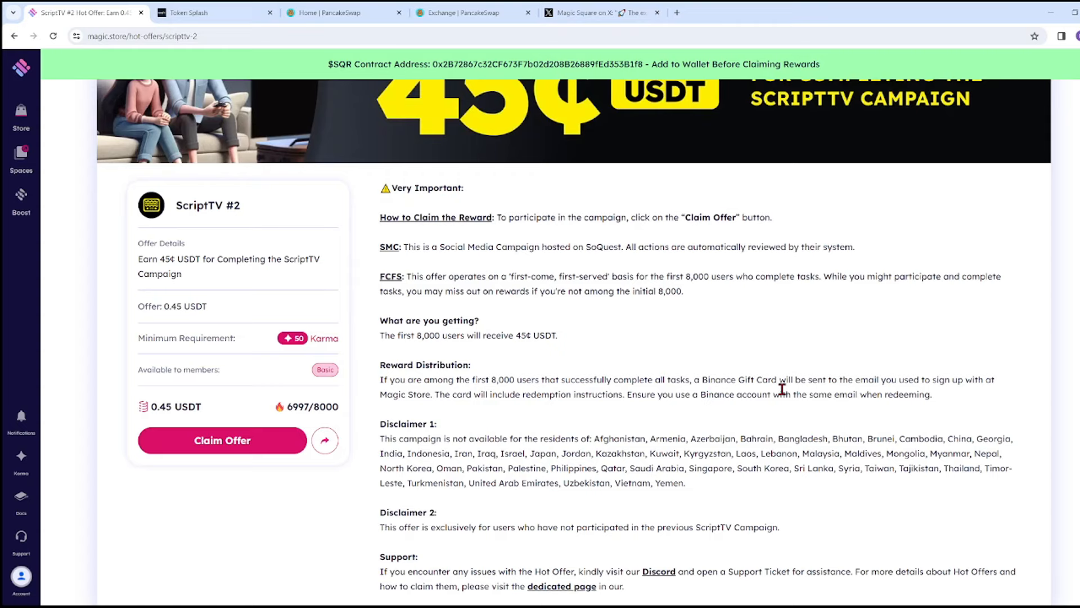
mouse_move(518, 326)
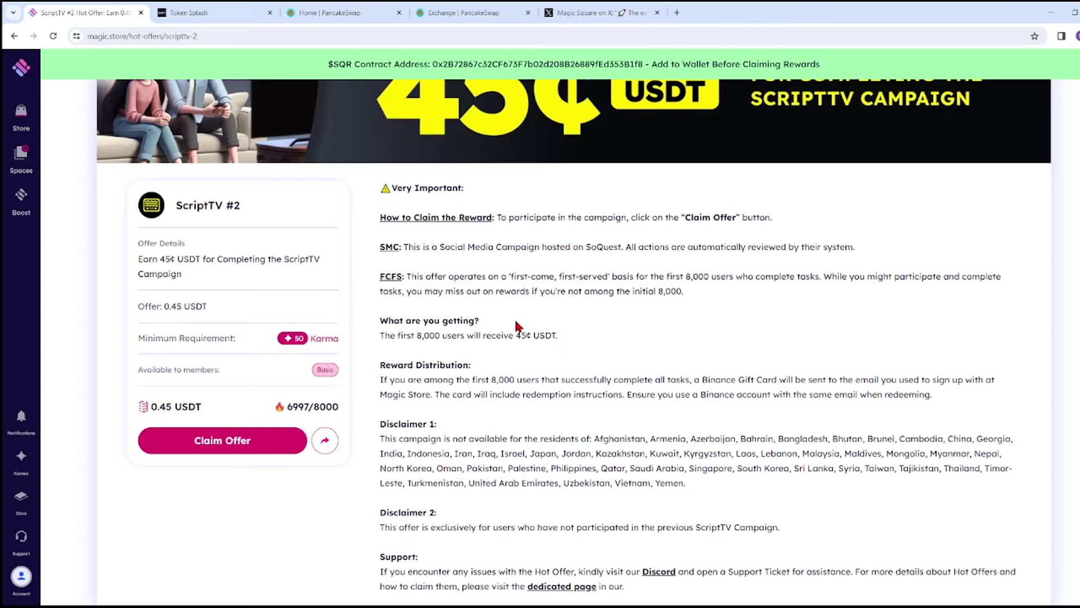
scroll("down", 3)
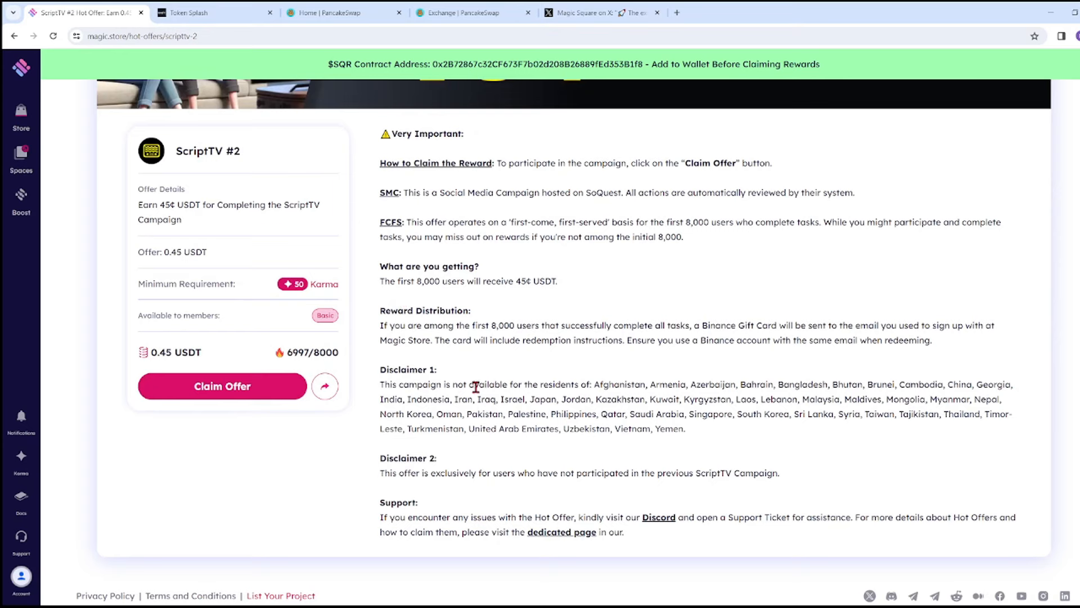
mouse_move(475, 376)
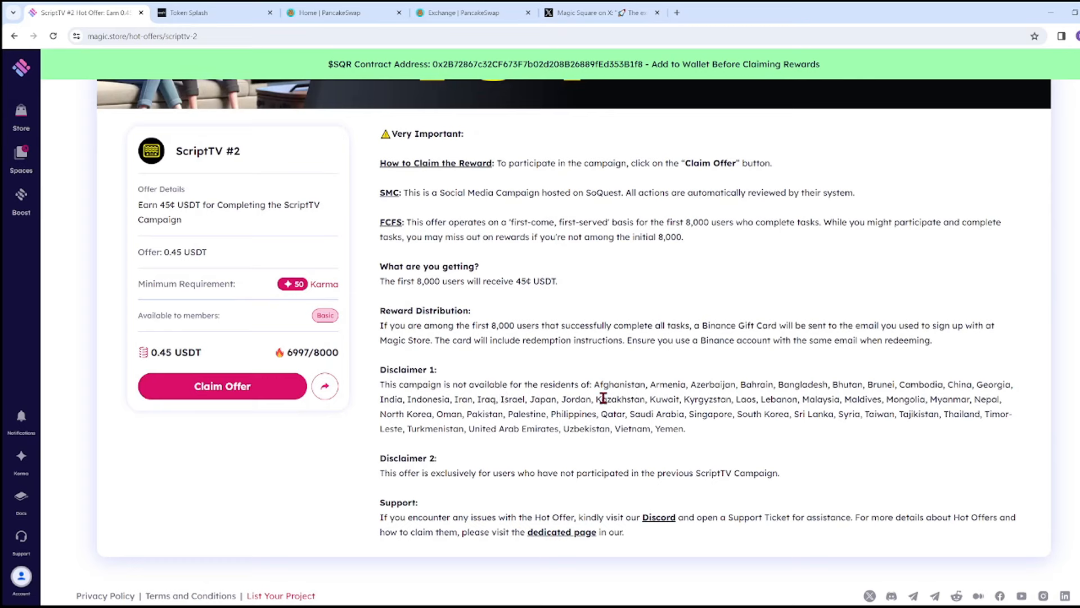
mouse_move(730, 393)
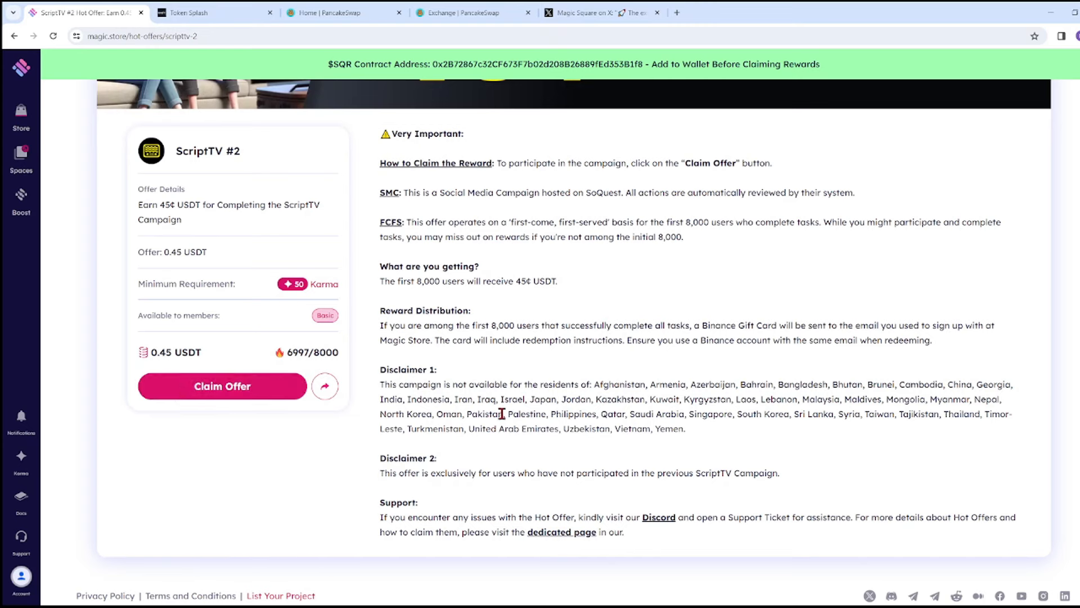
mouse_move(793, 431)
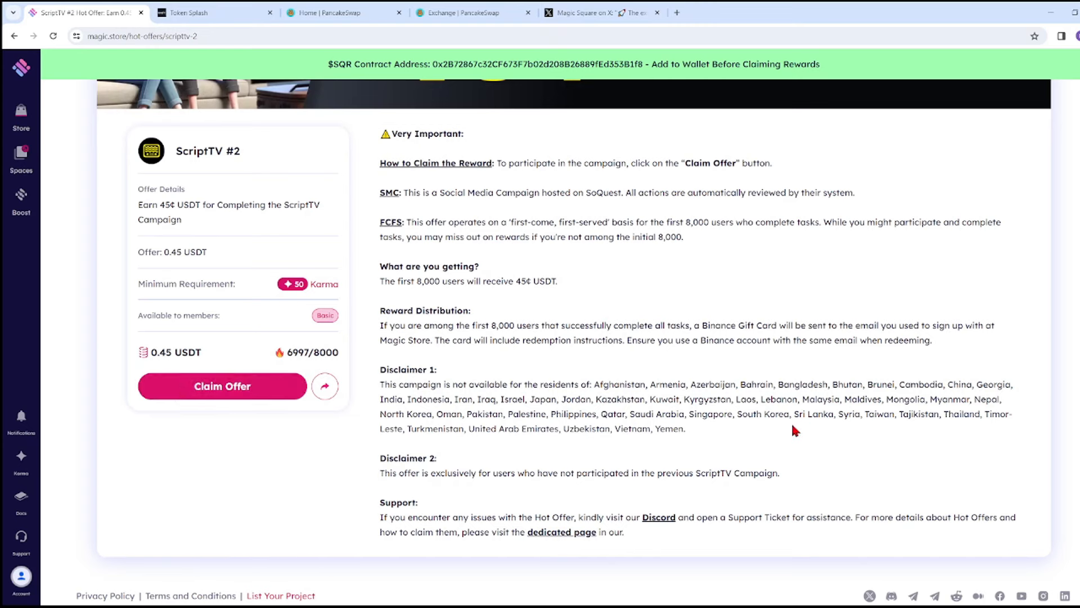
scroll("down", 3)
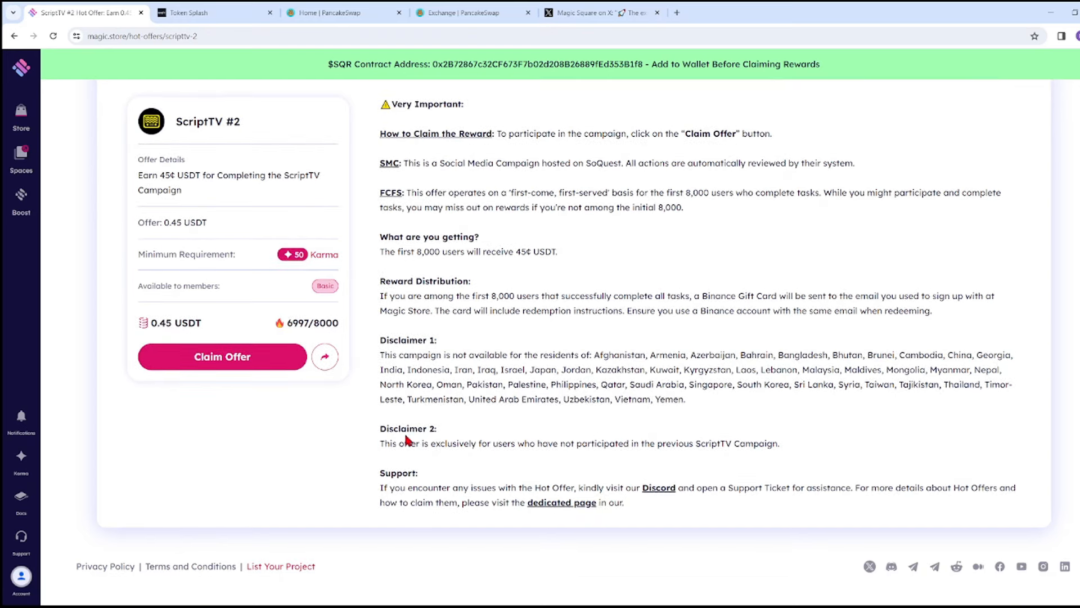
mouse_move(530, 449)
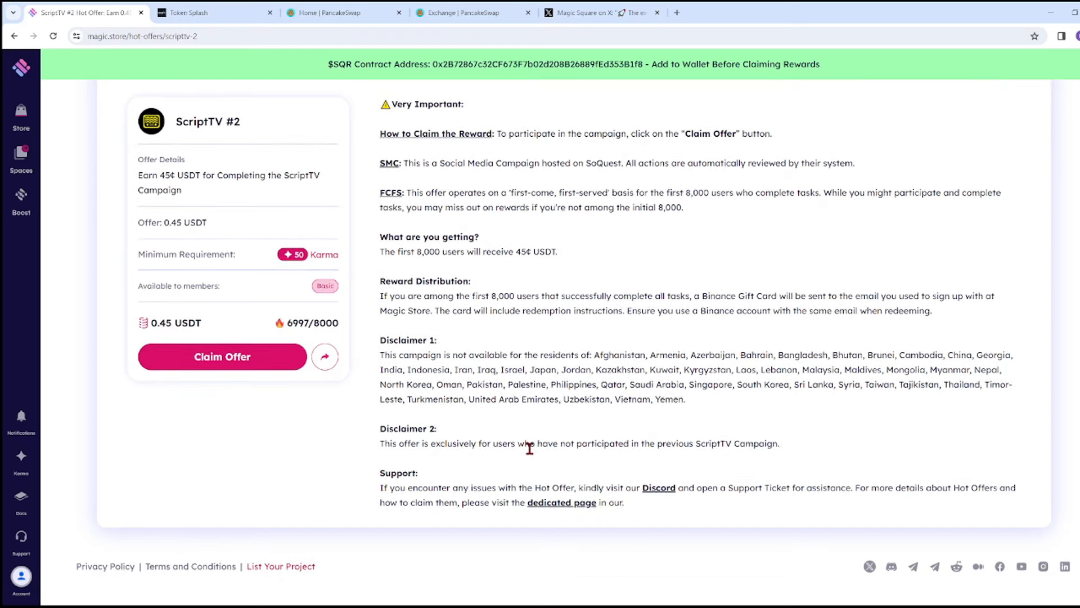
mouse_move(698, 476)
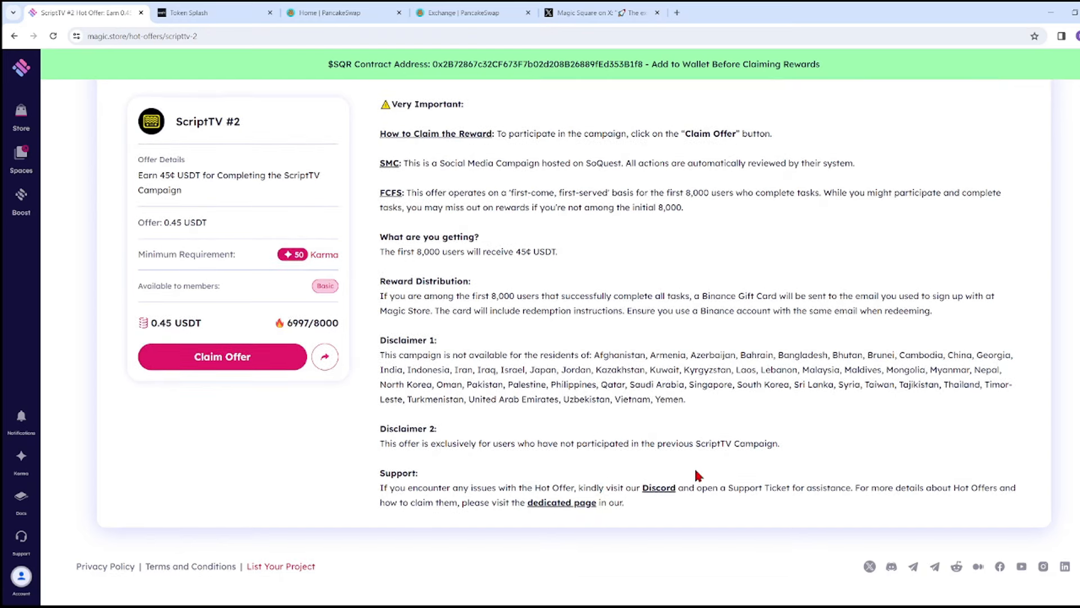
mouse_move(379, 479)
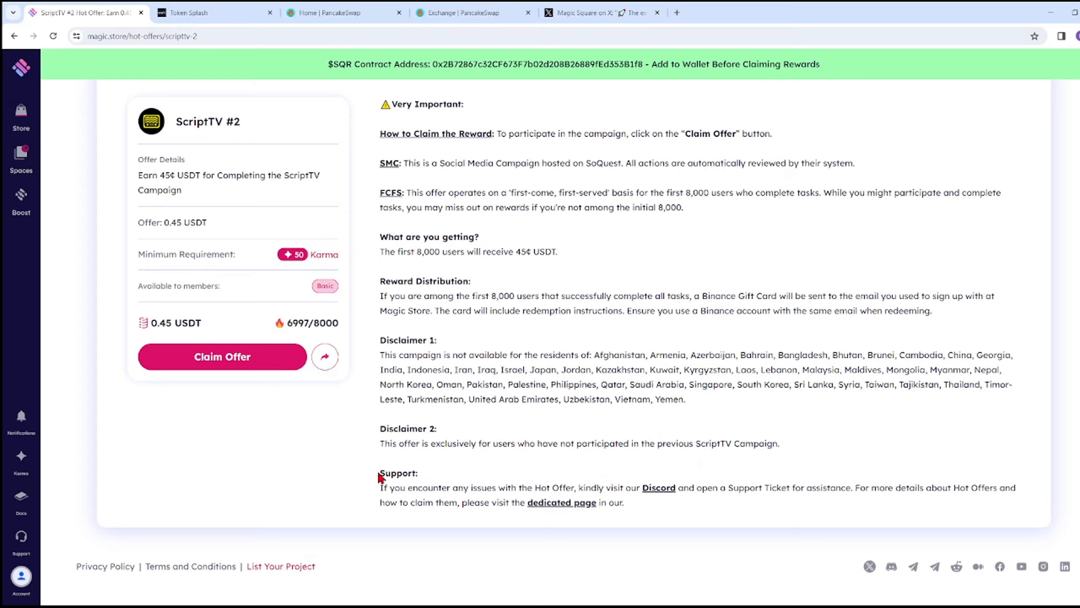
mouse_move(453, 502)
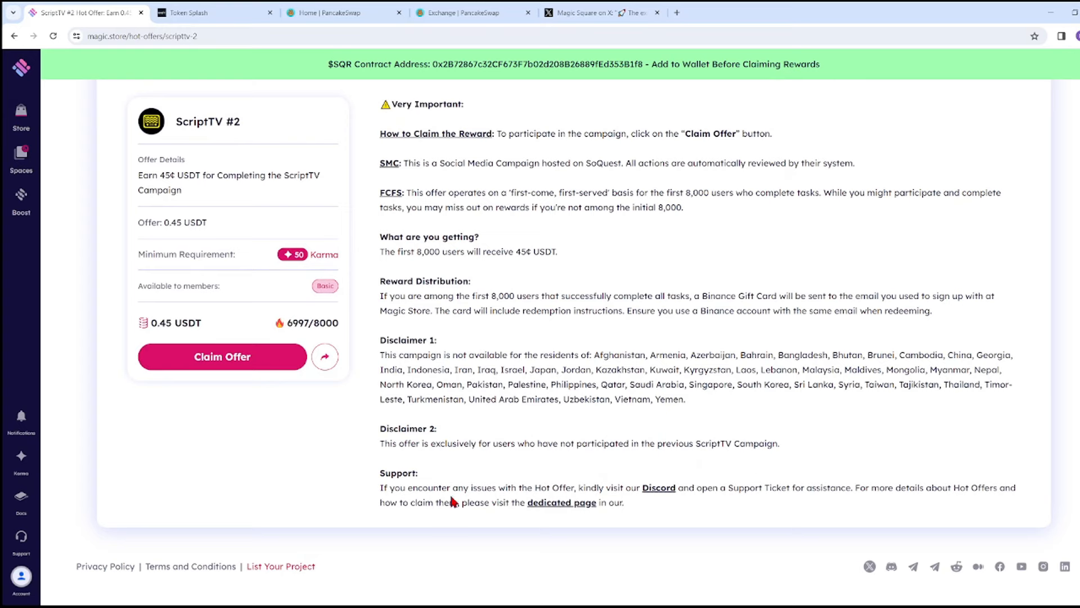
mouse_move(628, 525)
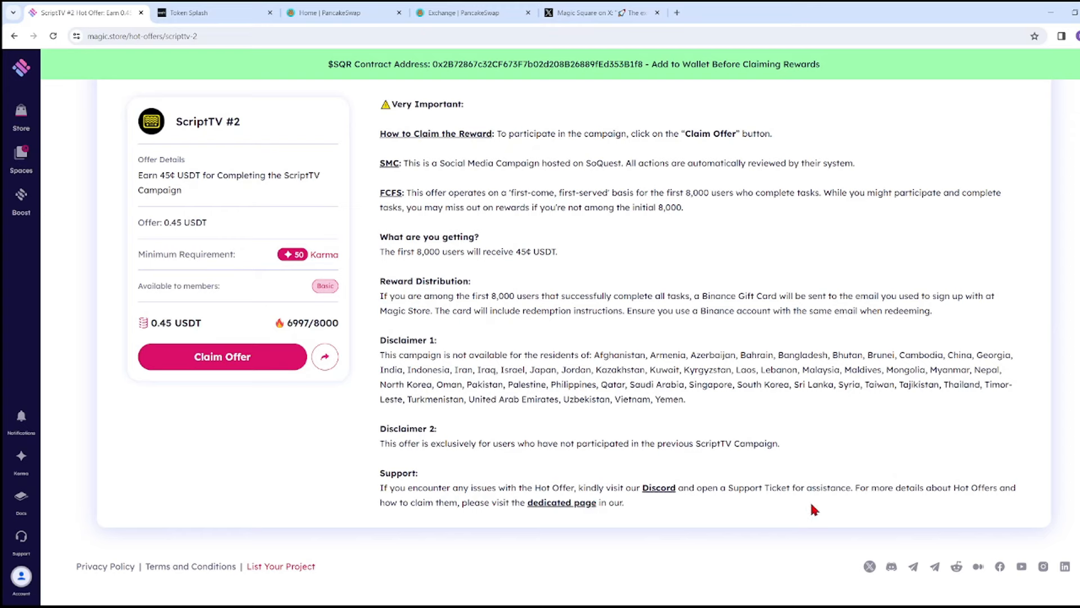
mouse_move(659, 507)
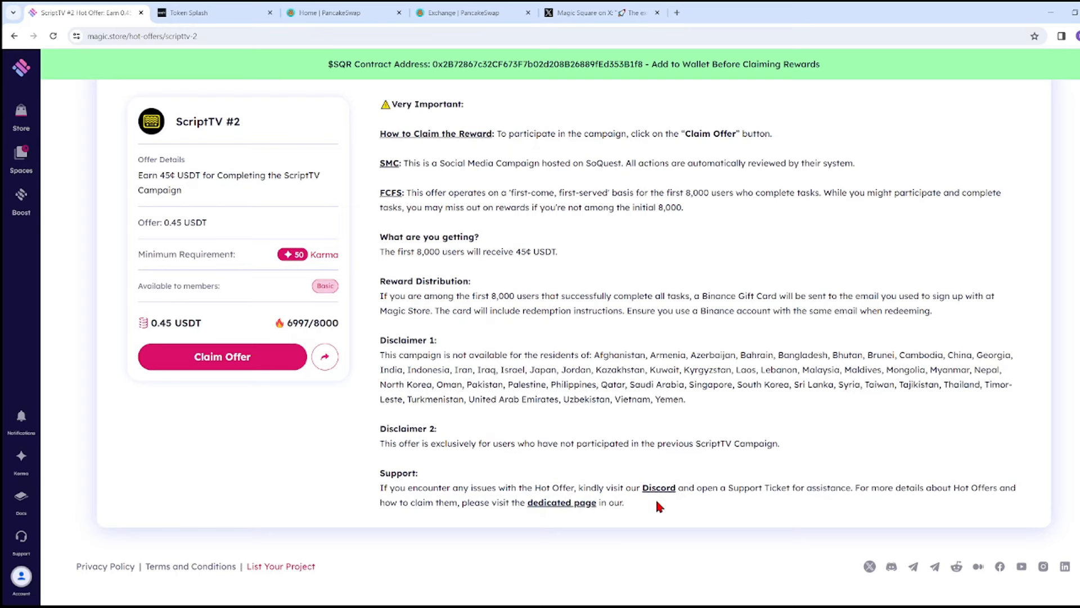
mouse_move(618, 483)
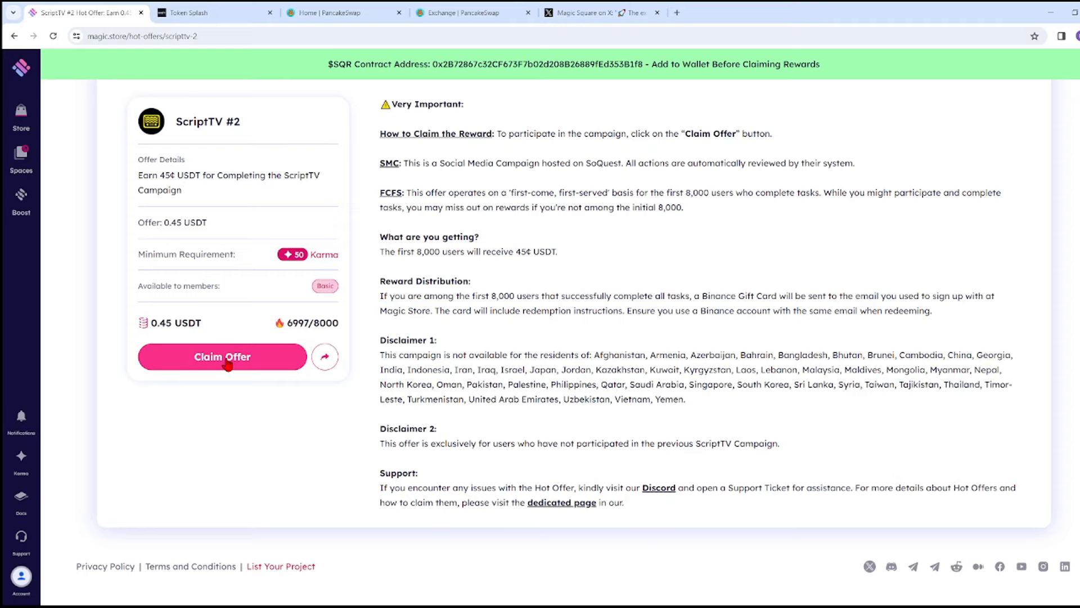
left_click(223, 357)
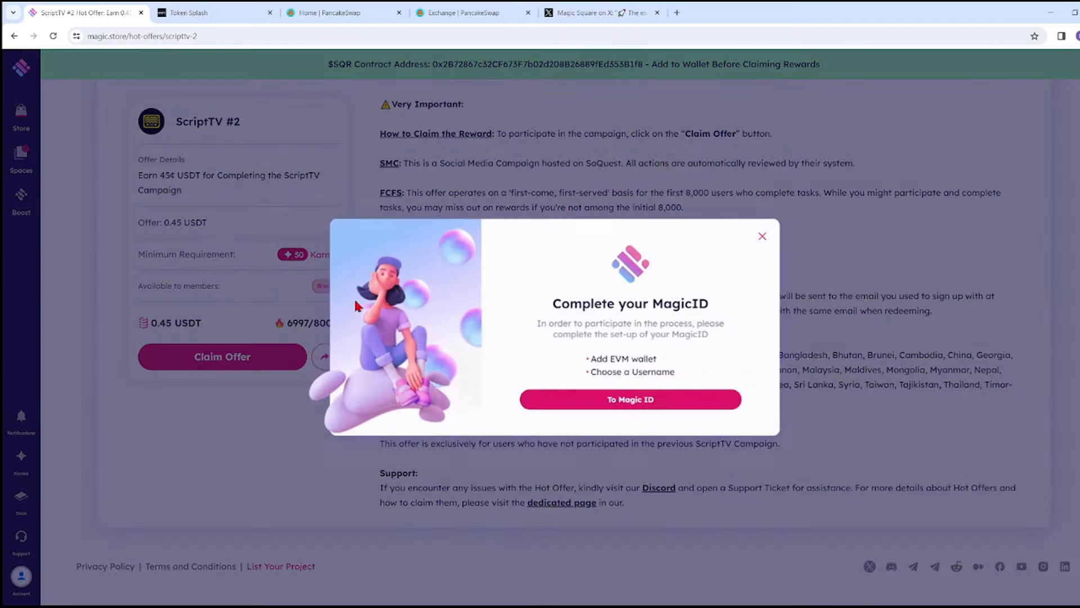
mouse_move(614, 303)
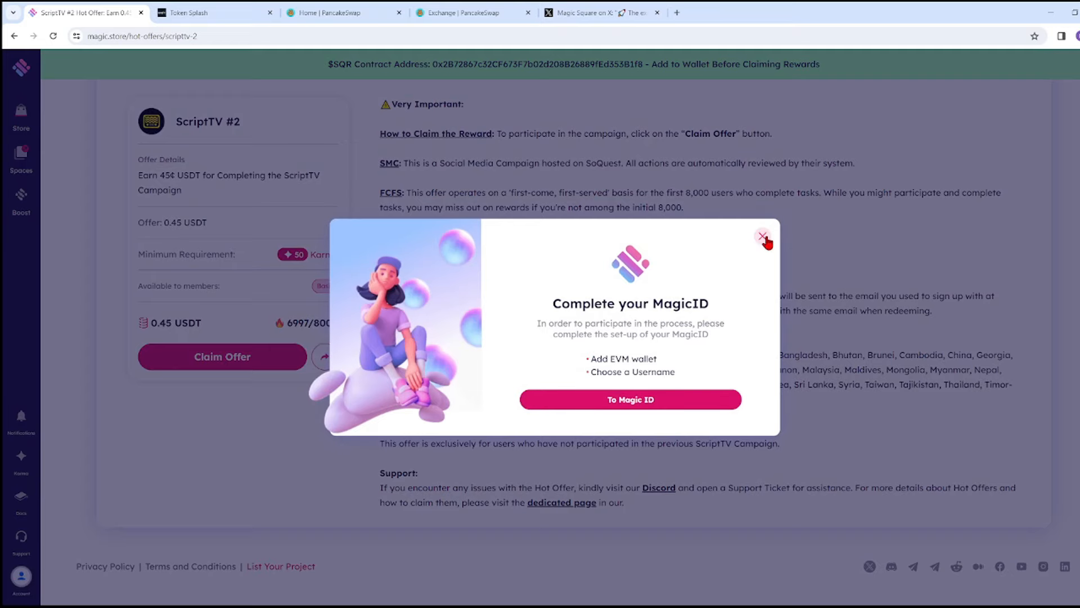
left_click(761, 235)
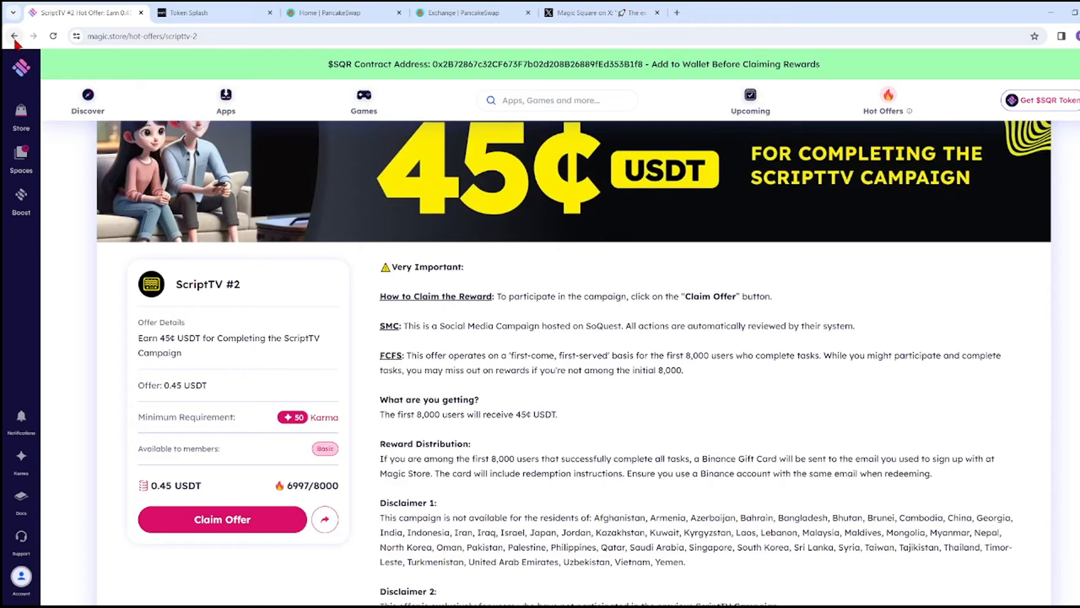
Return to the Hot Offers list and scroll through Neptune Mutual#2, EX Sports and Forward Protocol
left_click(13, 36)
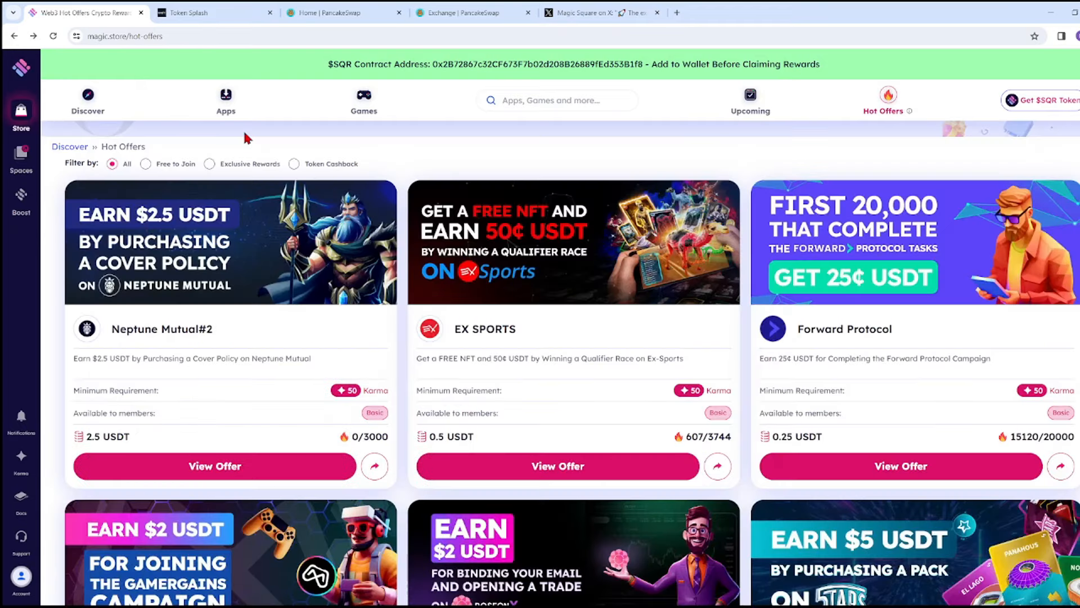
scroll("down", 3)
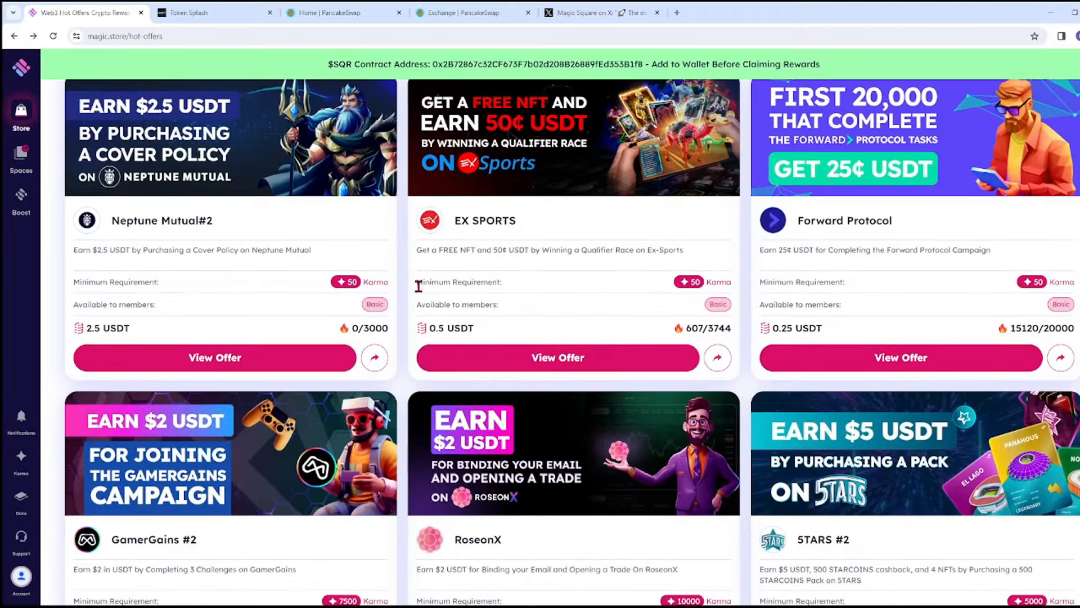
scroll("down", 3)
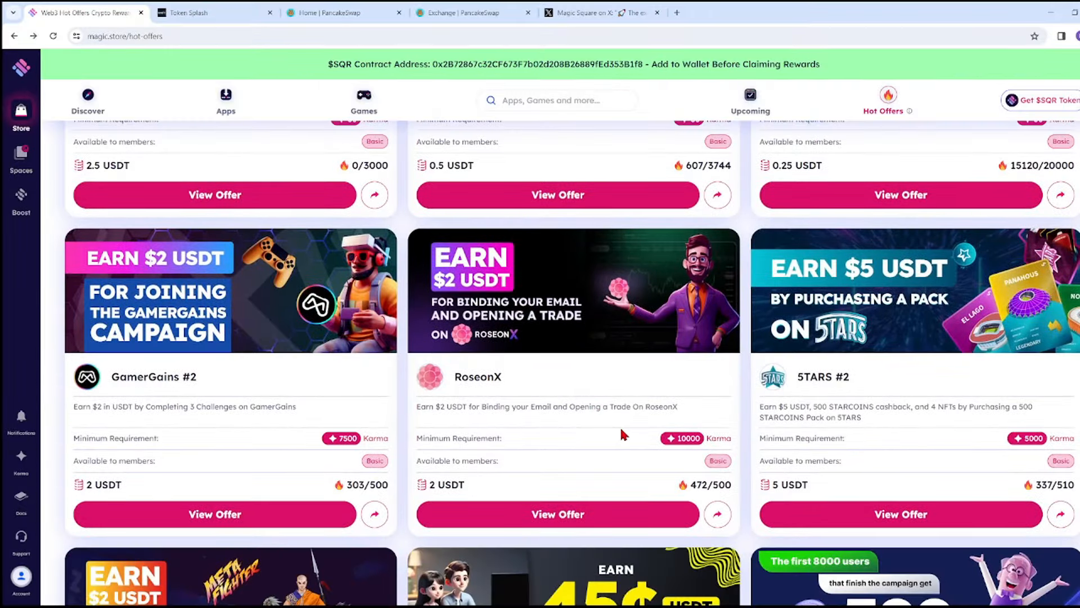
scroll("down", 3)
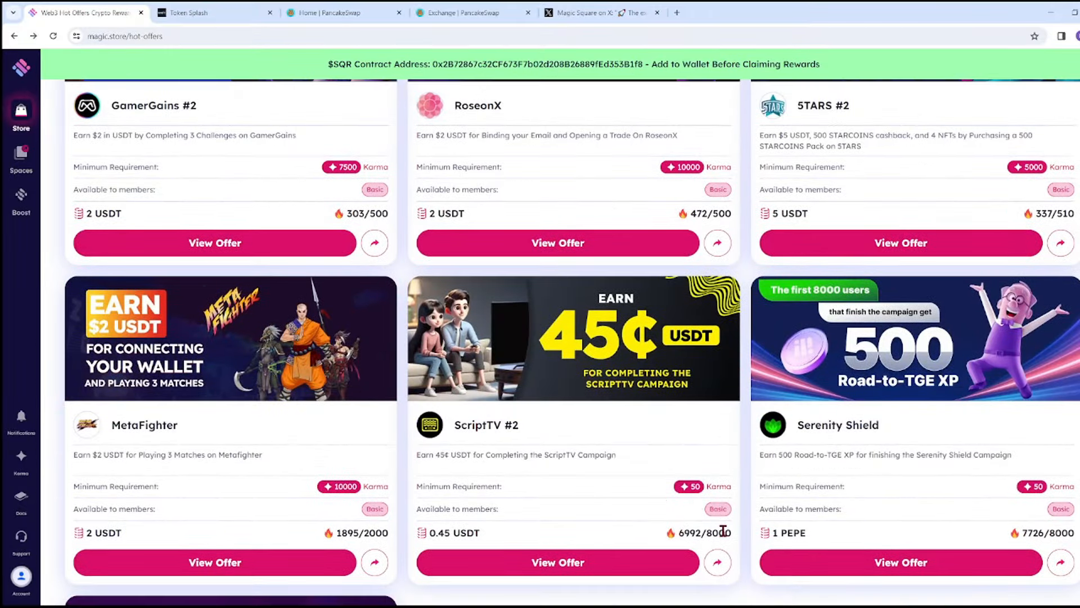
mouse_move(576, 424)
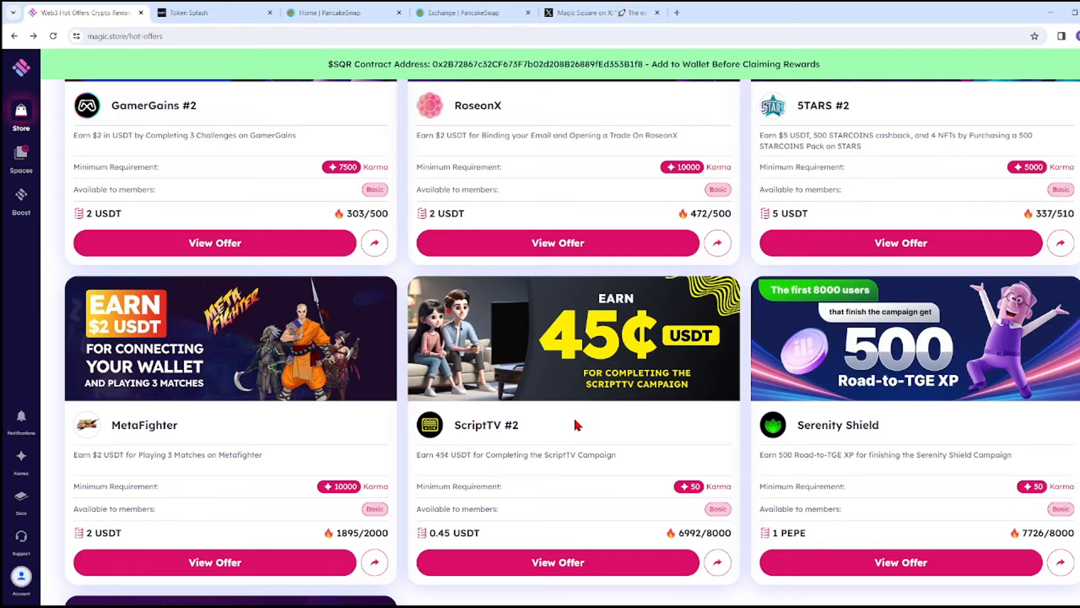
scroll("up", 3)
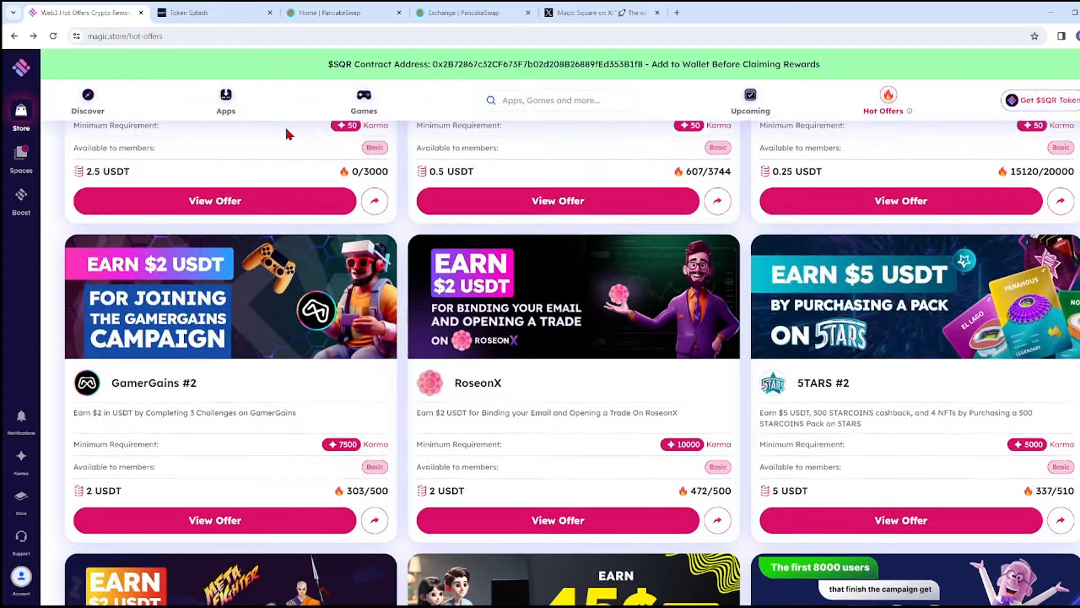
scroll("up", 3)
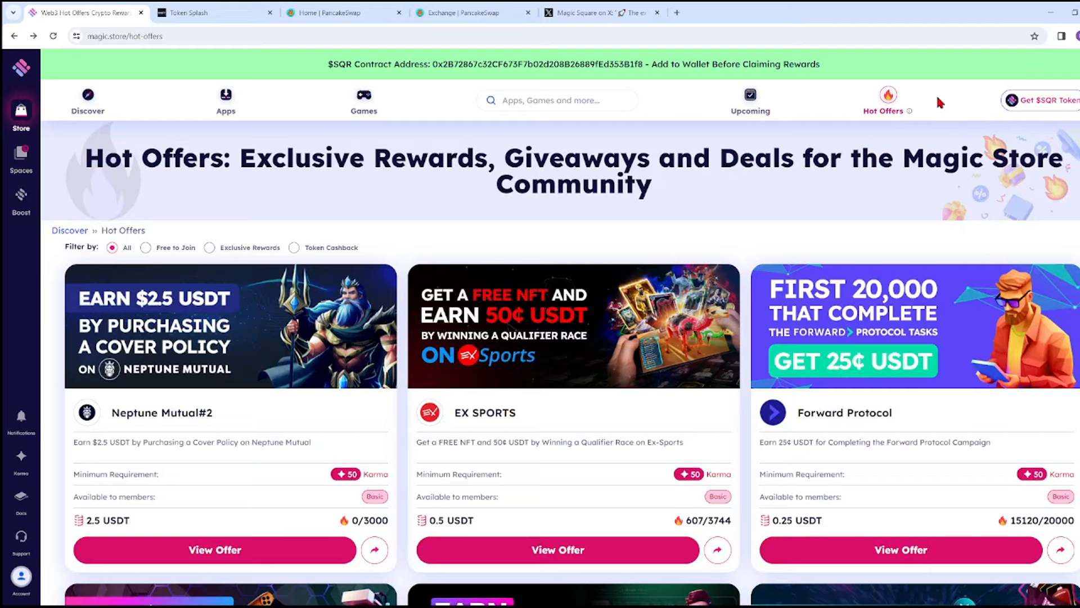
scroll("down", 3)
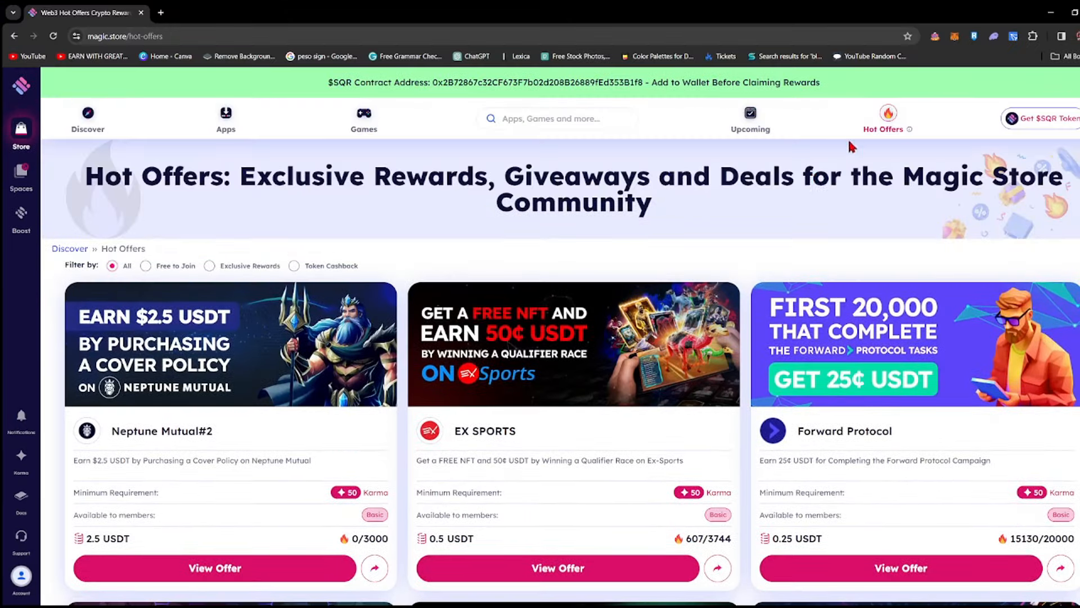
scroll("down", 3)
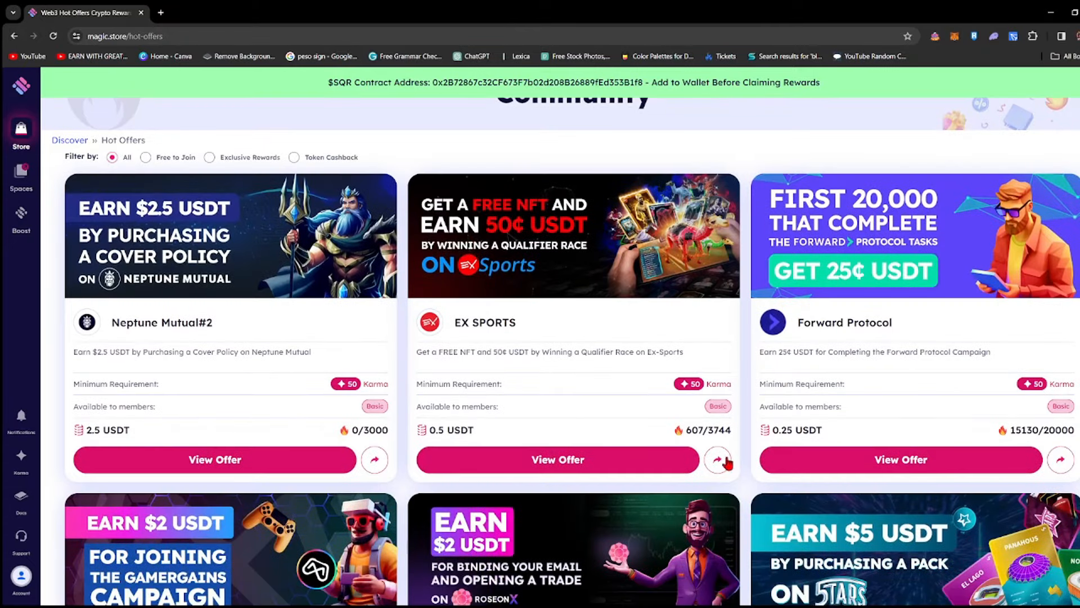
mouse_move(571, 388)
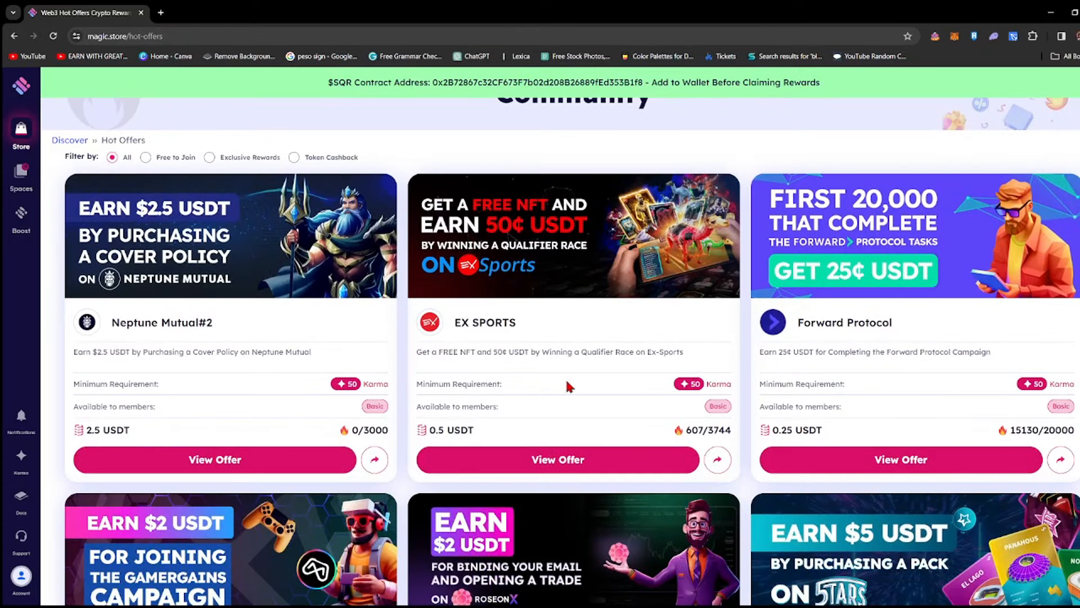
mouse_move(683, 387)
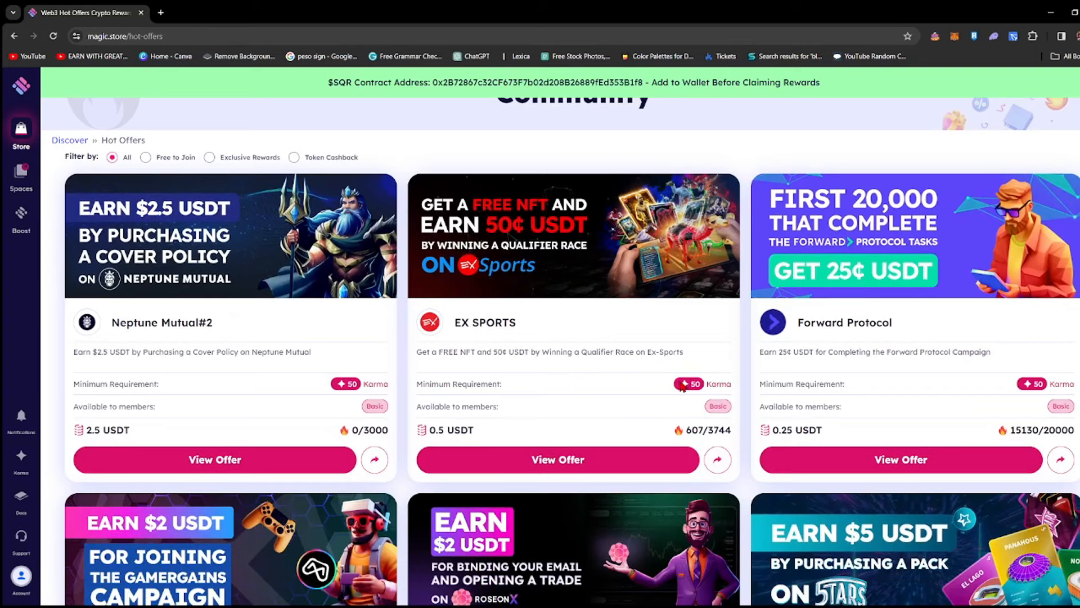
mouse_move(447, 385)
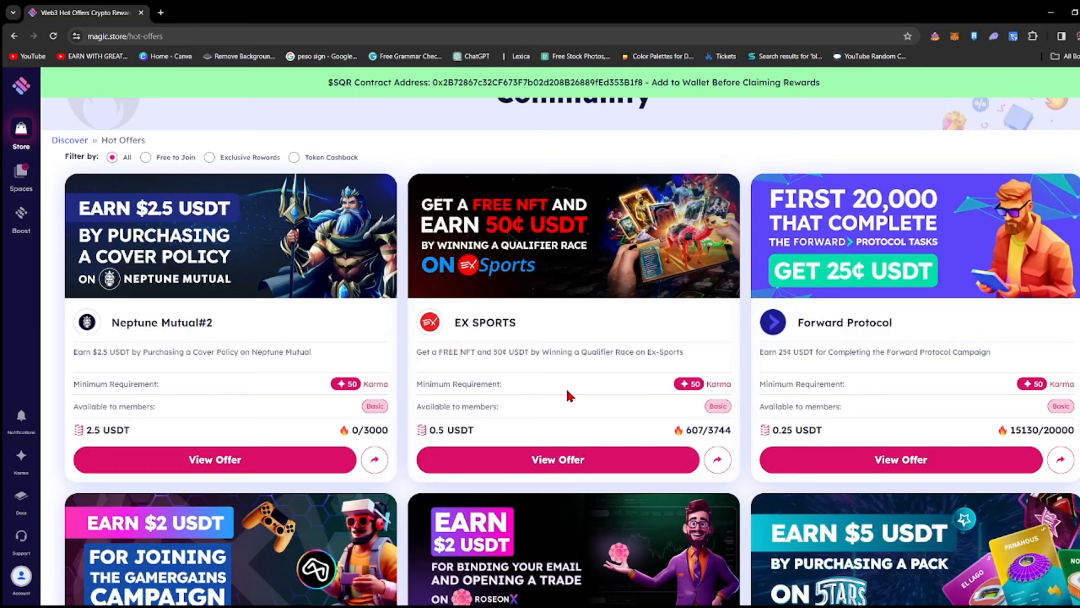
mouse_move(52, 583)
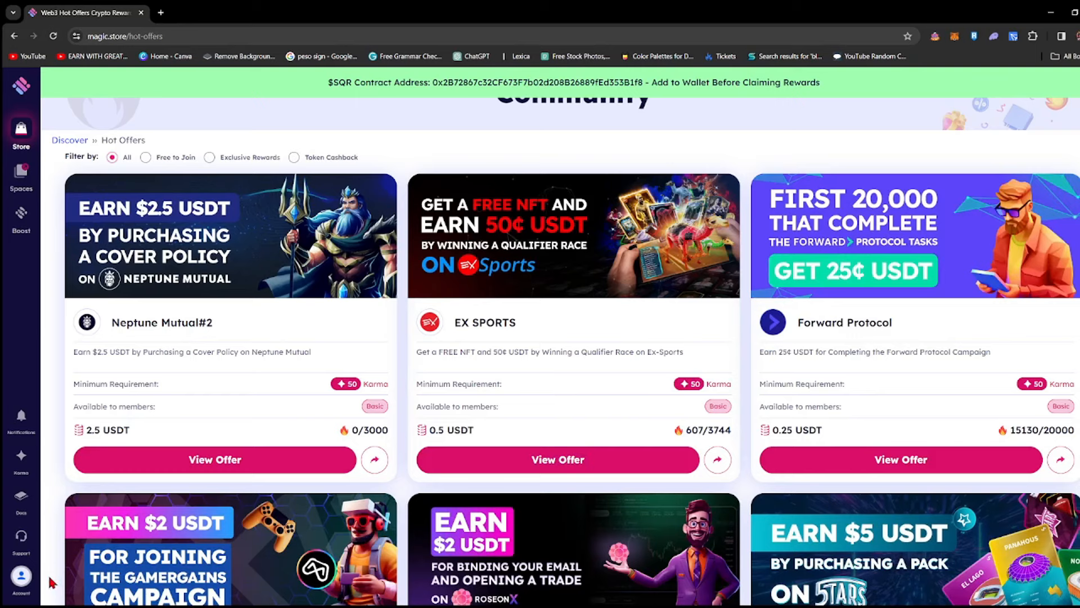
left_click(21, 575)
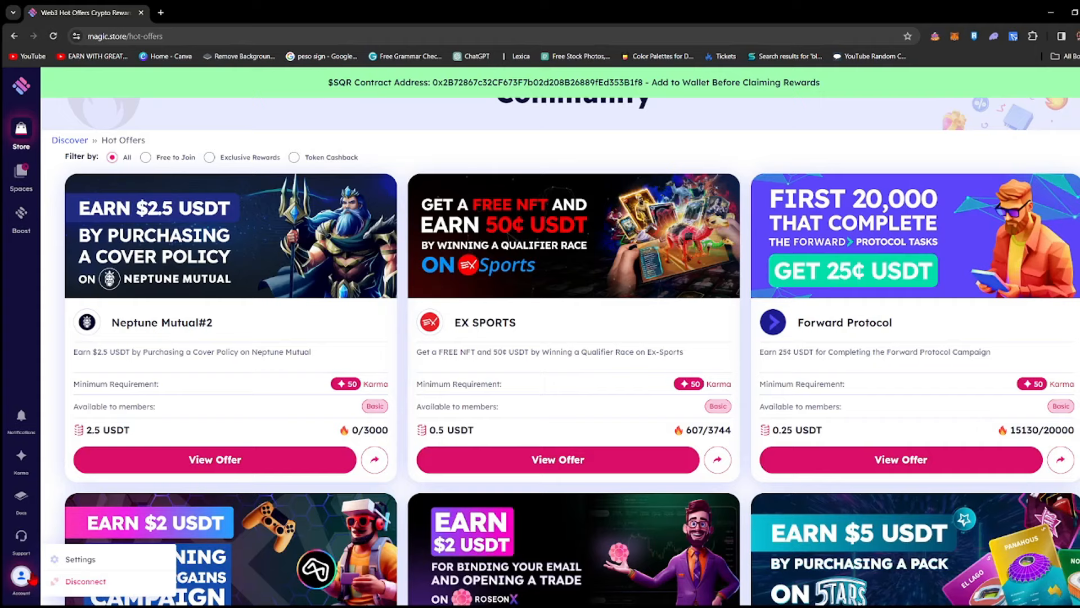
left_click(21, 590)
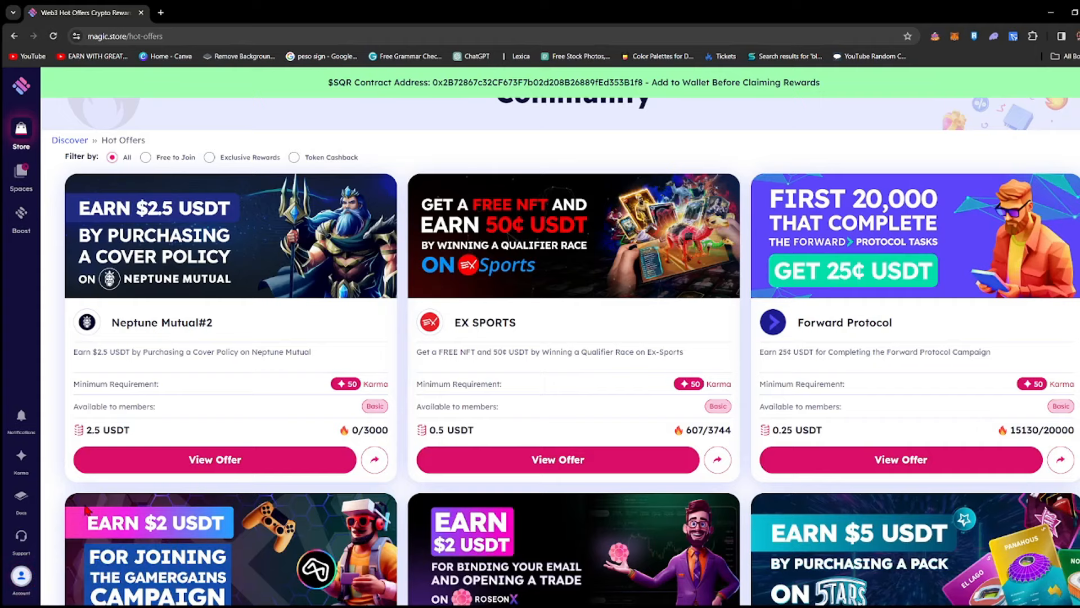
left_click(22, 579)
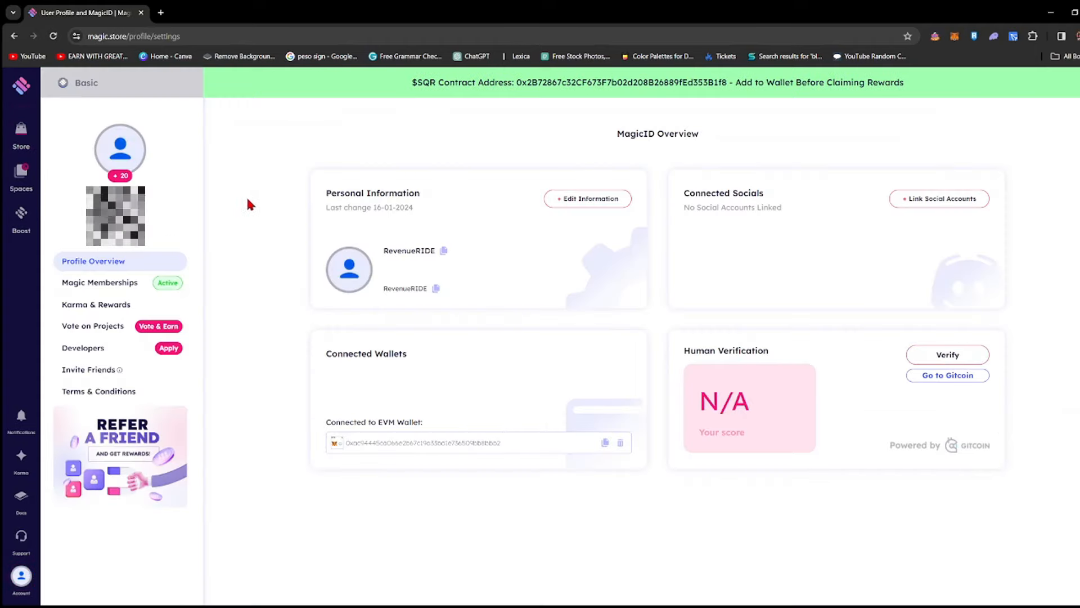
mouse_move(171, 195)
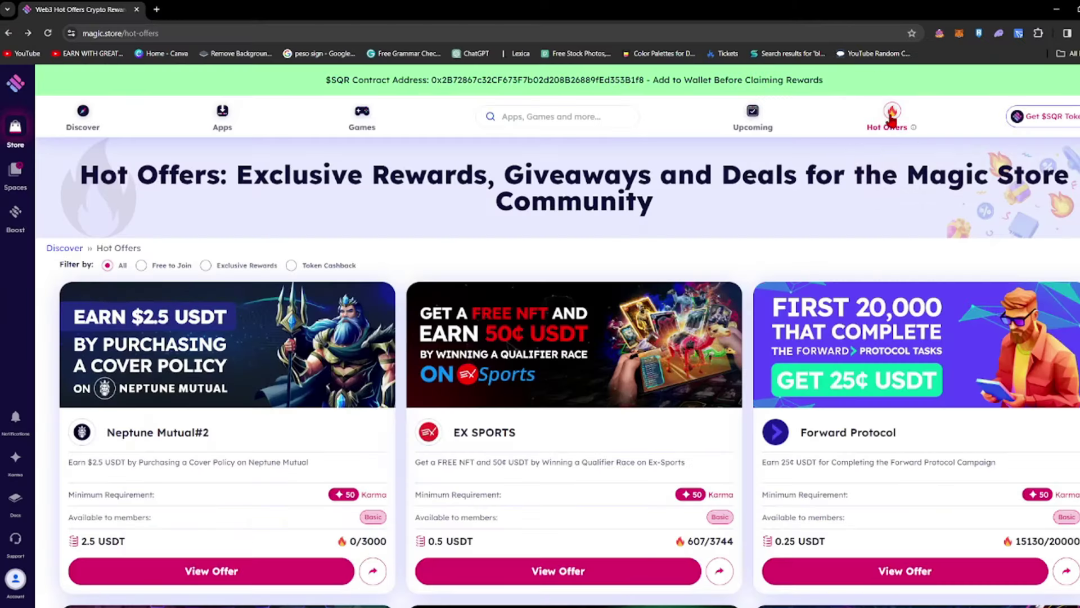
scroll("down", 3)
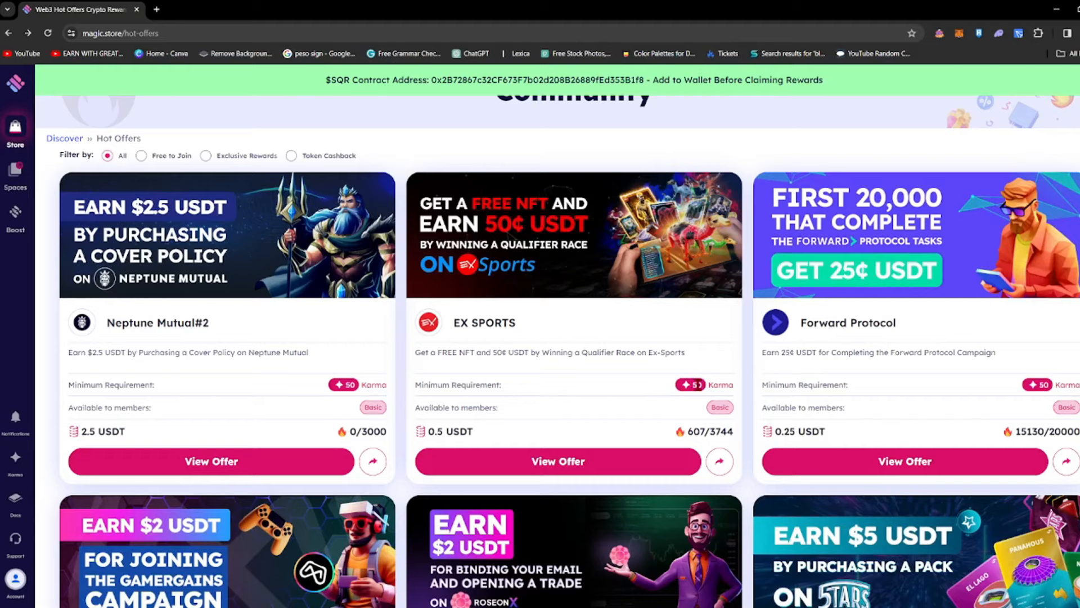
scroll("down", 3)
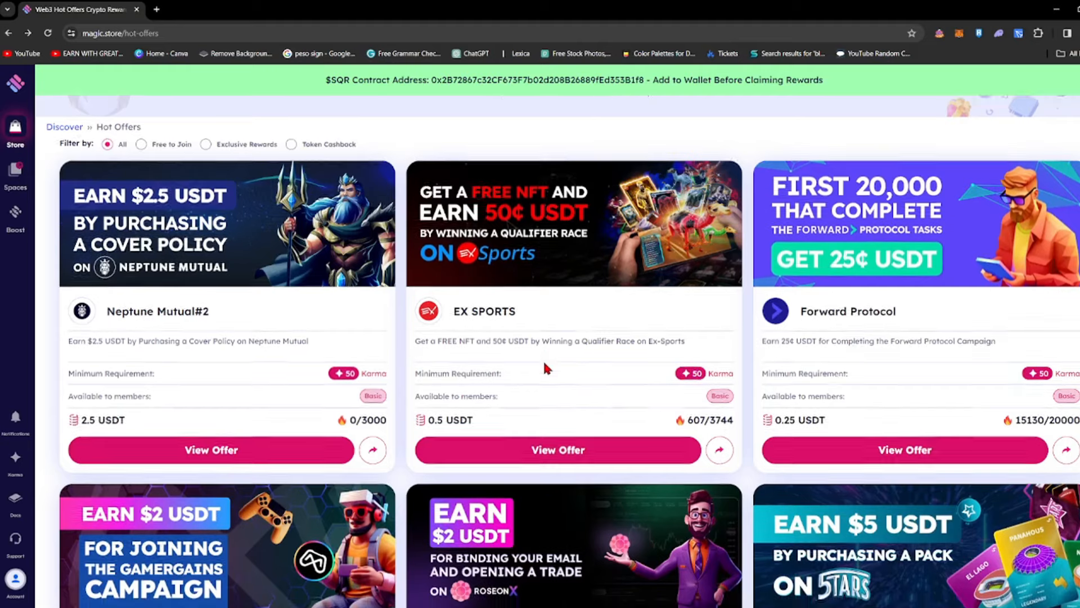
scroll("down", 3)
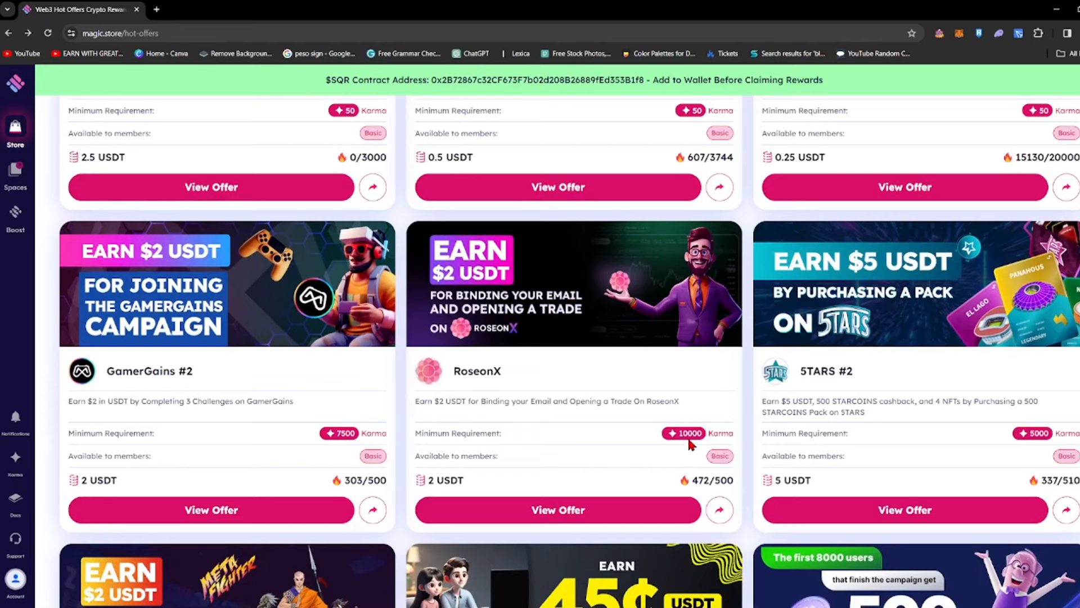
mouse_move(661, 487)
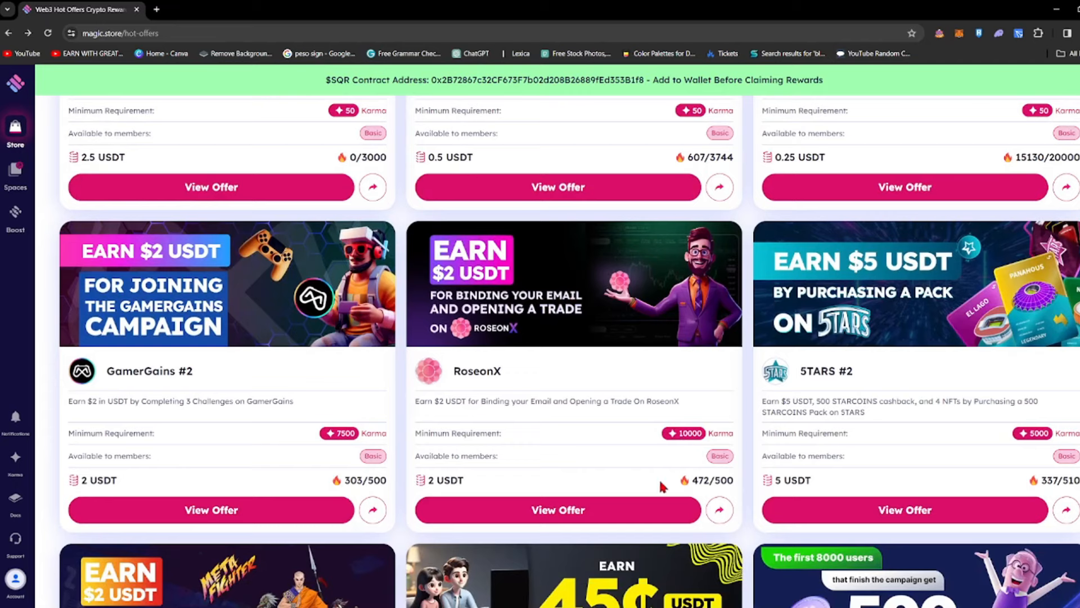
mouse_move(551, 495)
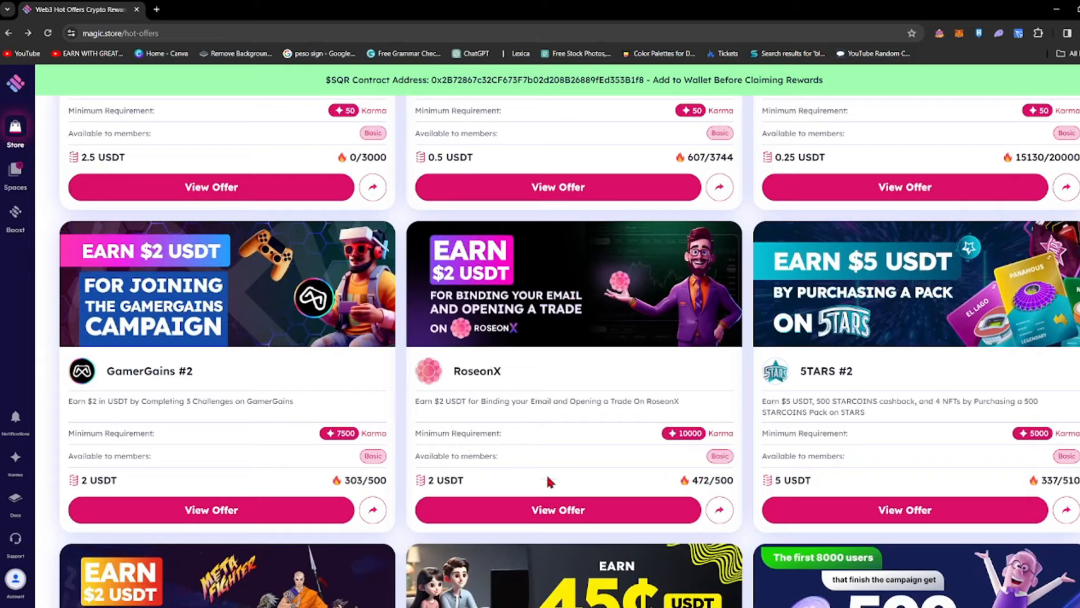
scroll("down", 3)
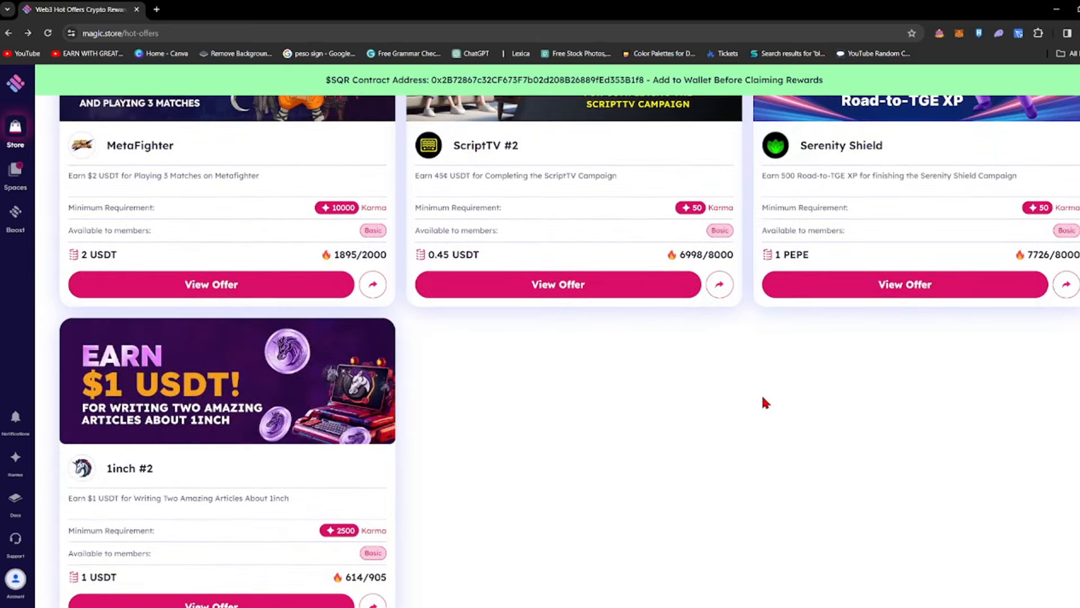
scroll("down", 3)
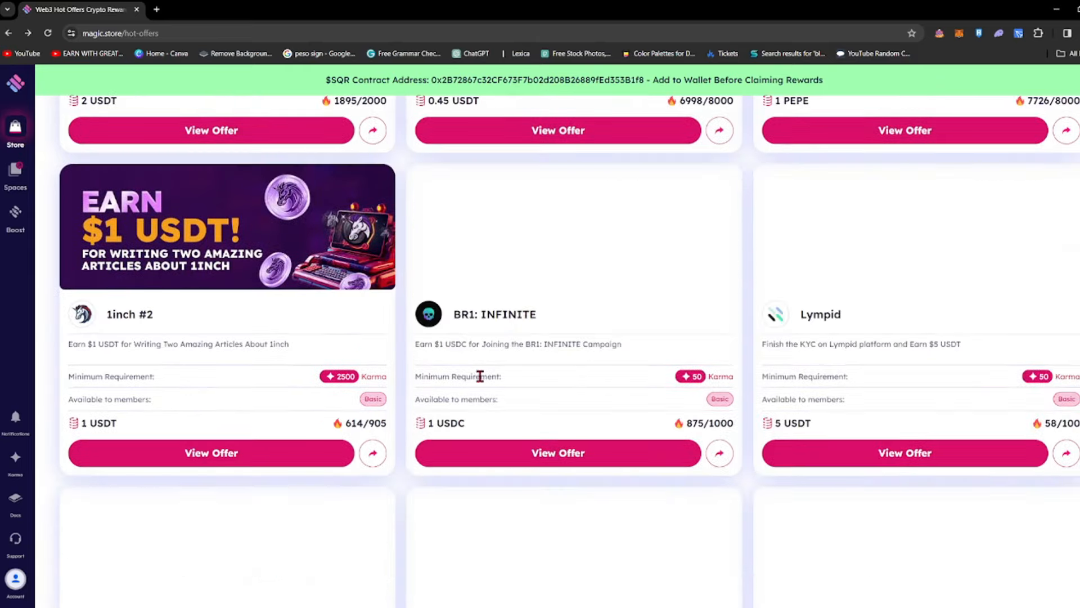
scroll("down", 3)
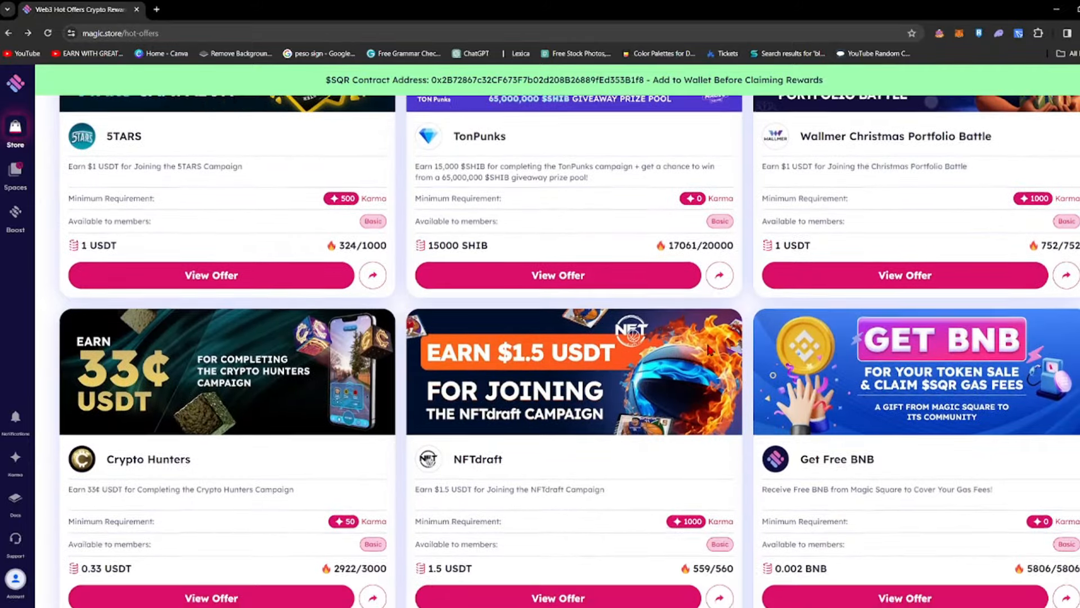
scroll("down", 3)
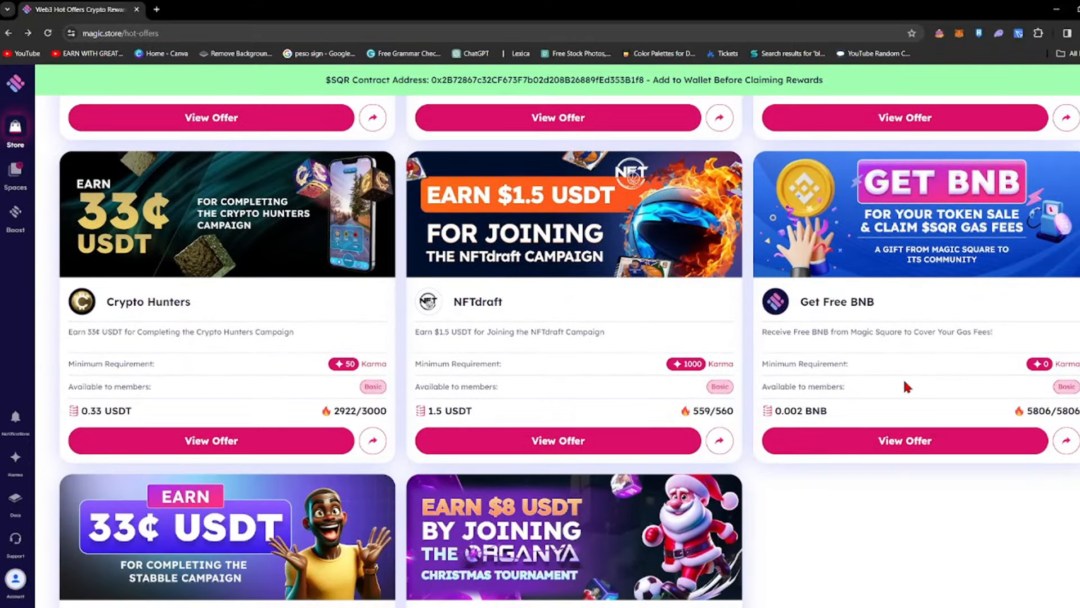
mouse_move(1051, 411)
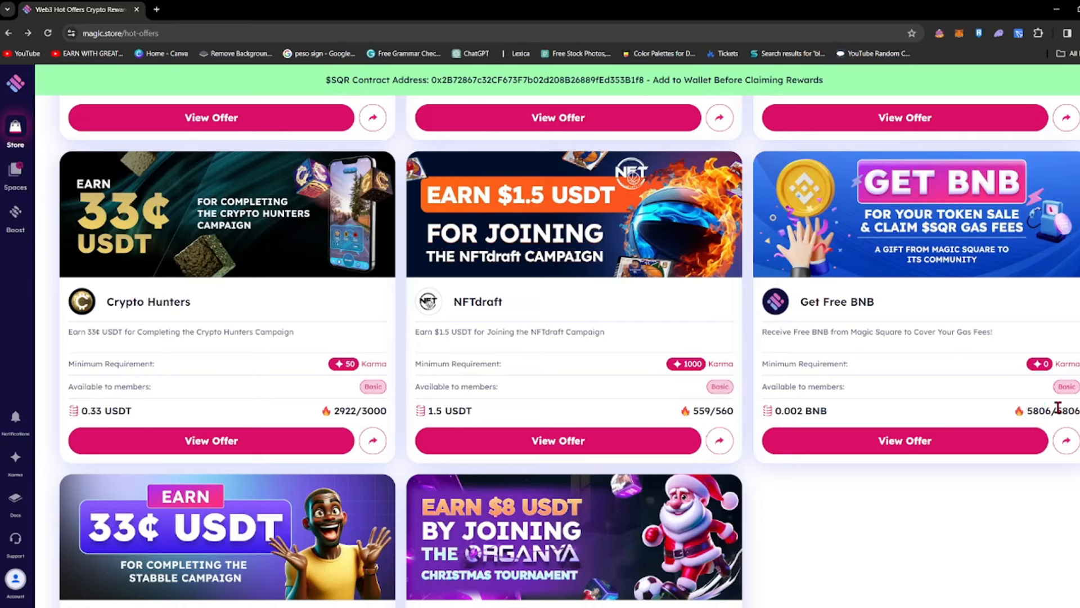
double_click(1070, 411)
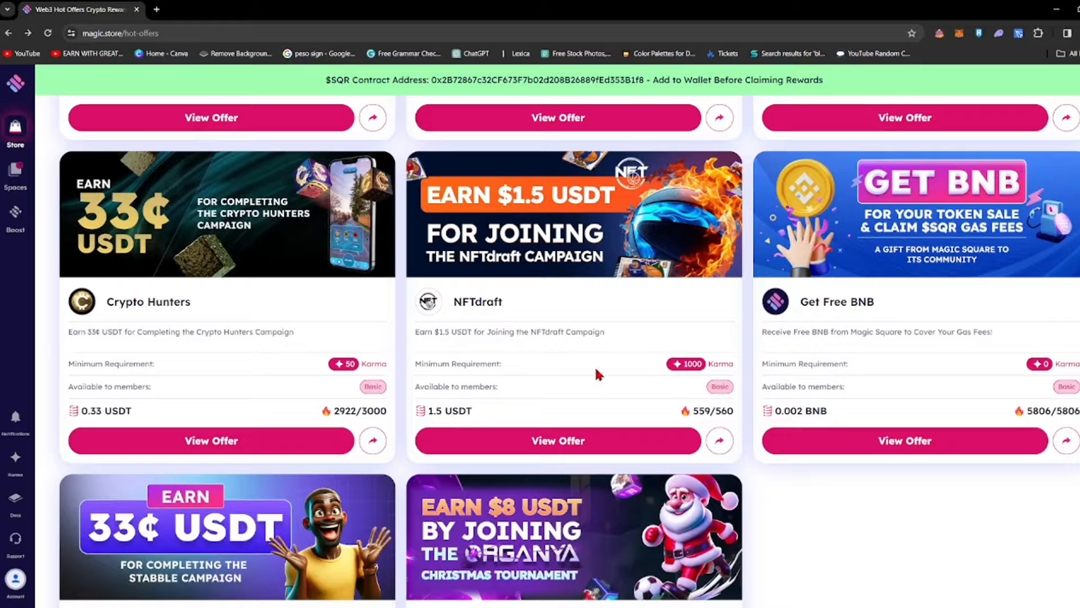
scroll("down", 3)
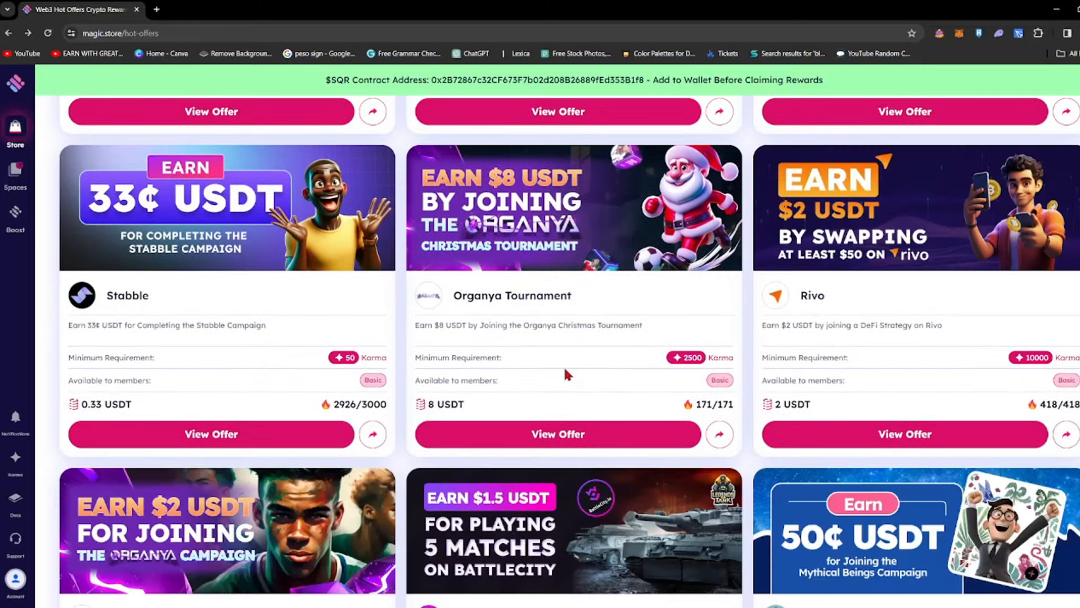
scroll("down", 3)
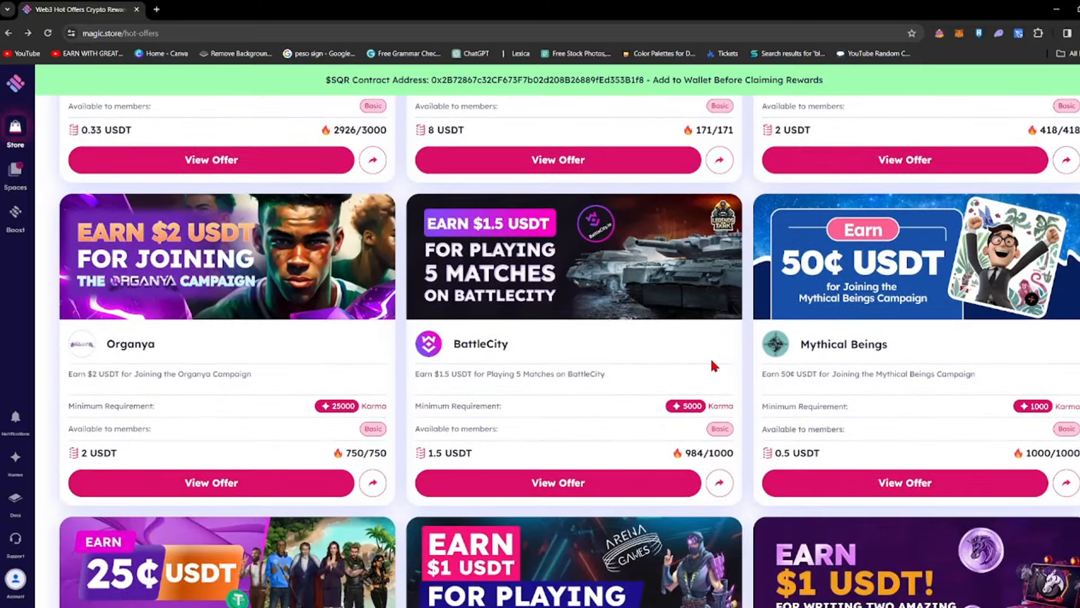
scroll("down", 3)
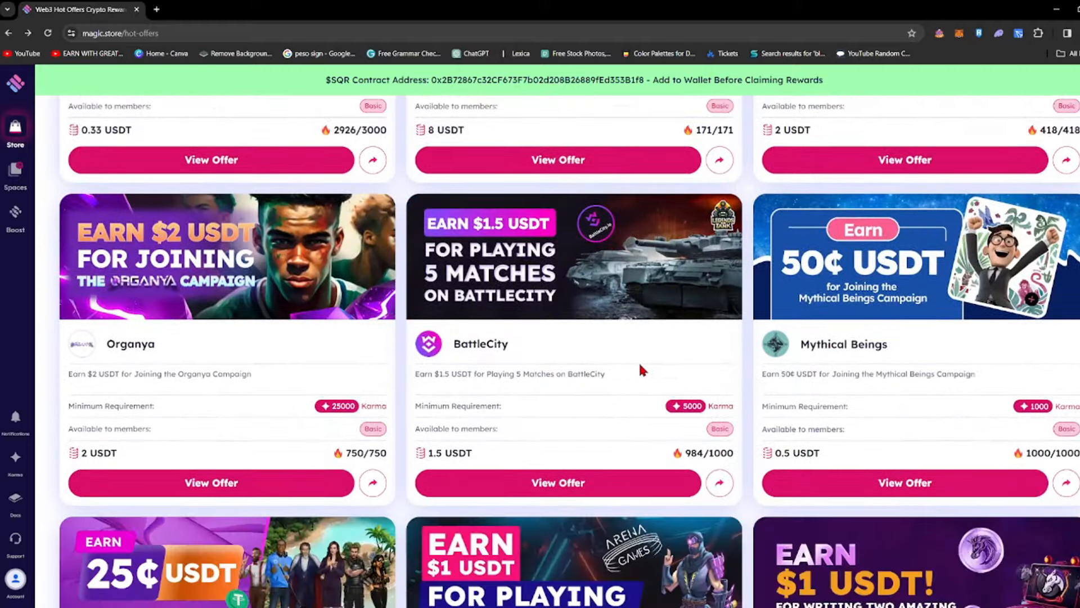
scroll("down", 3)
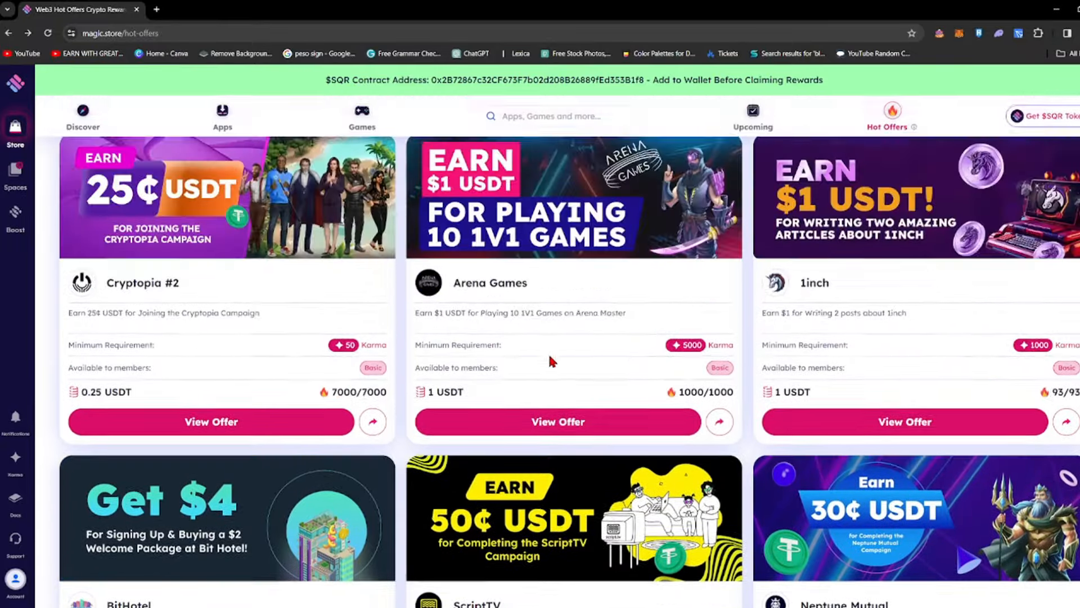
scroll("down", 3)
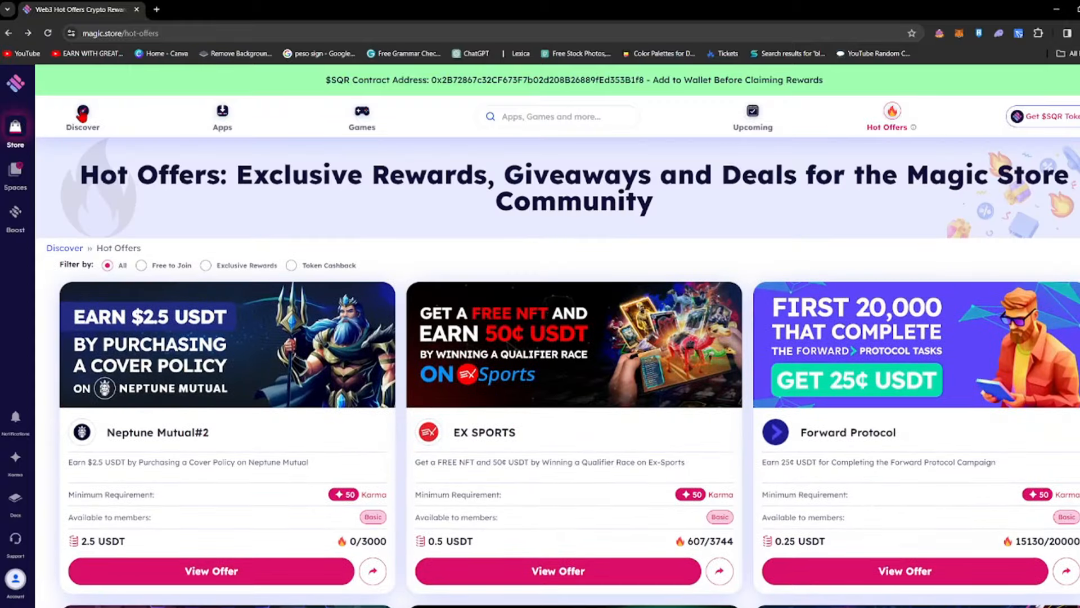
From Discover's Games listing, view War Legends and launch it in Spaces
left_click(82, 110)
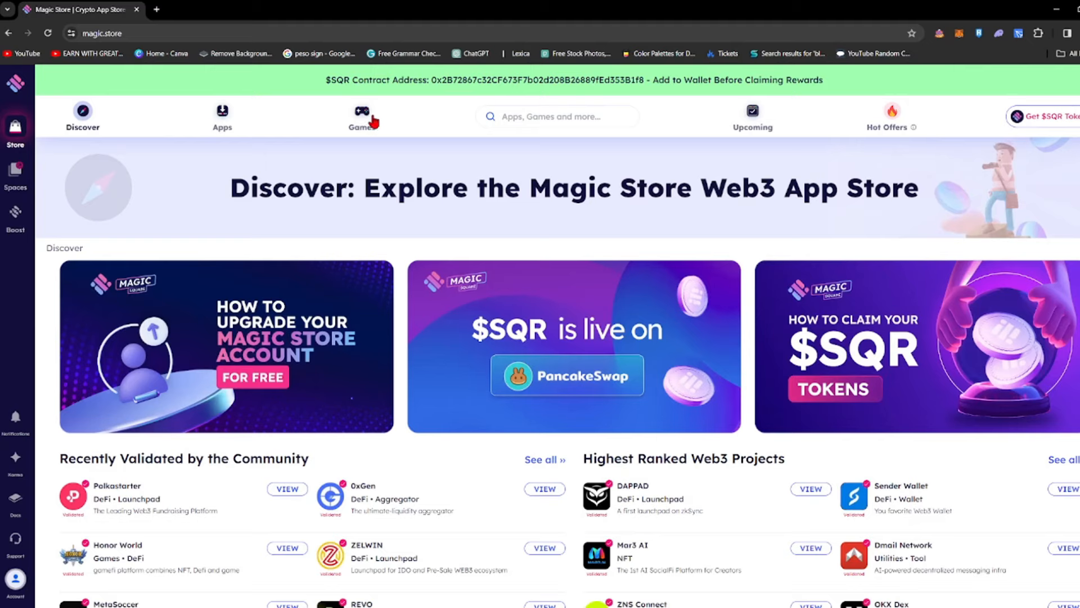
left_click(362, 110)
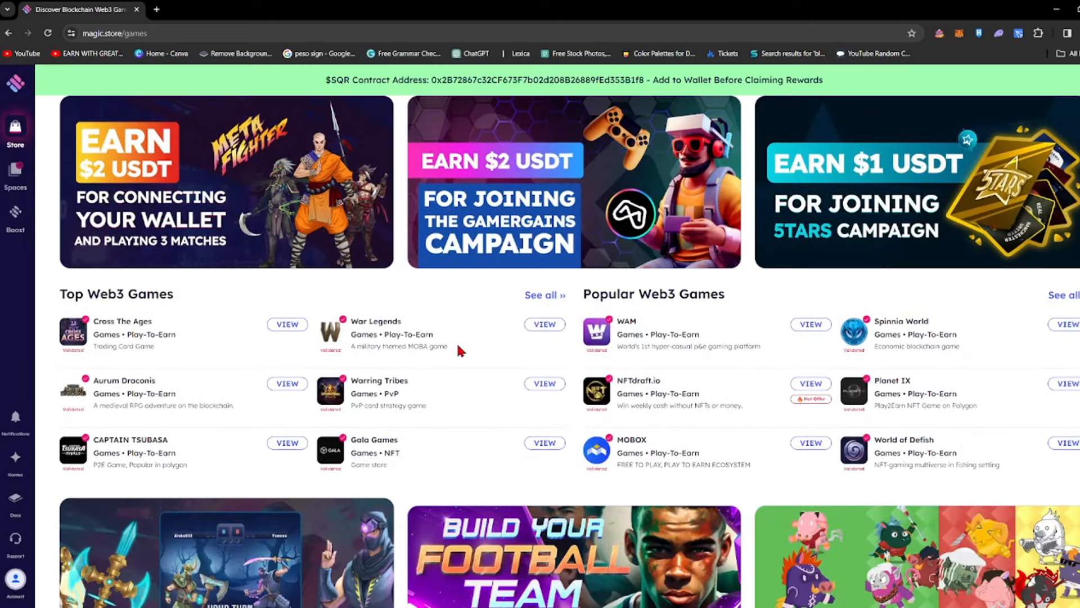
scroll("down", 3)
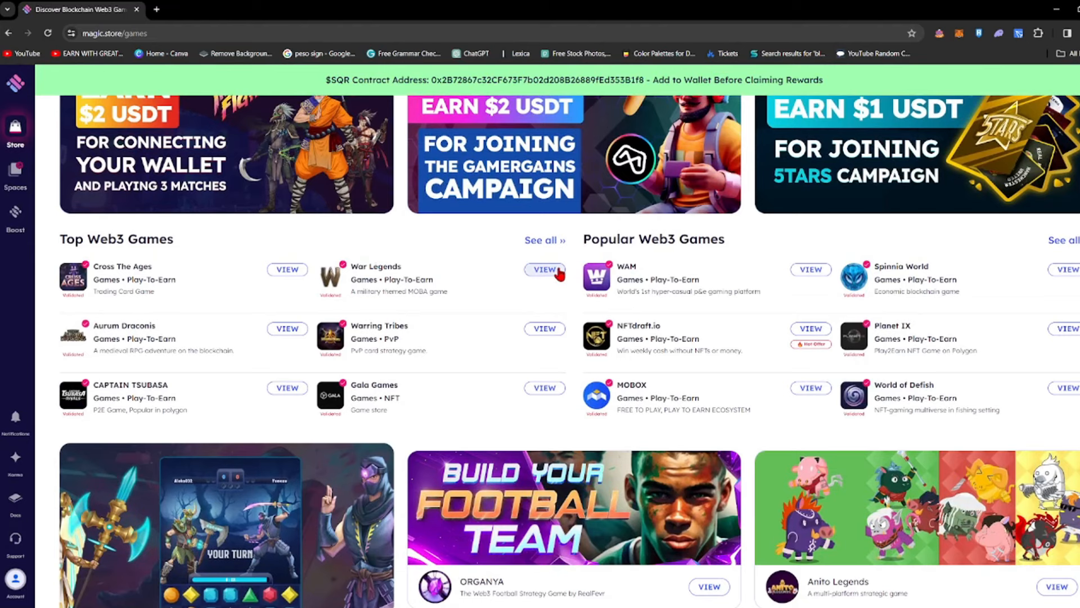
left_click(545, 270)
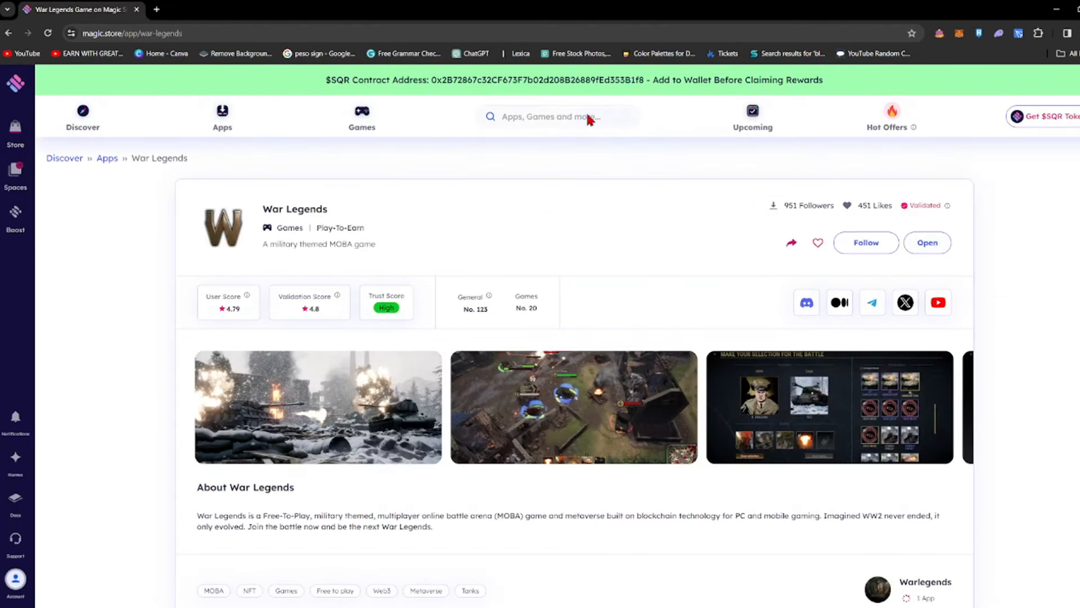
left_click(15, 173)
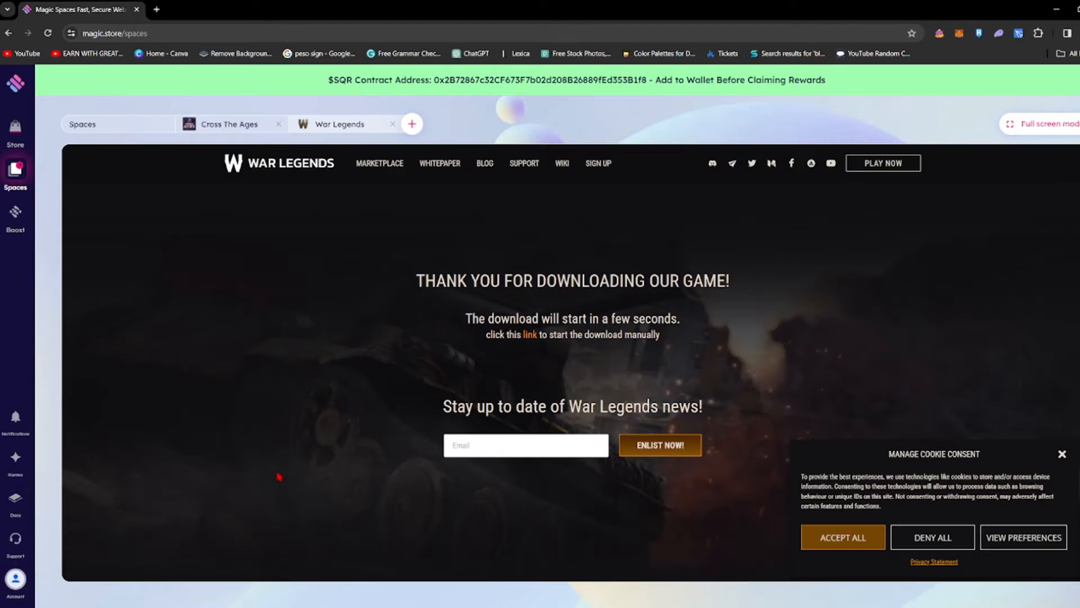
mouse_move(492, 344)
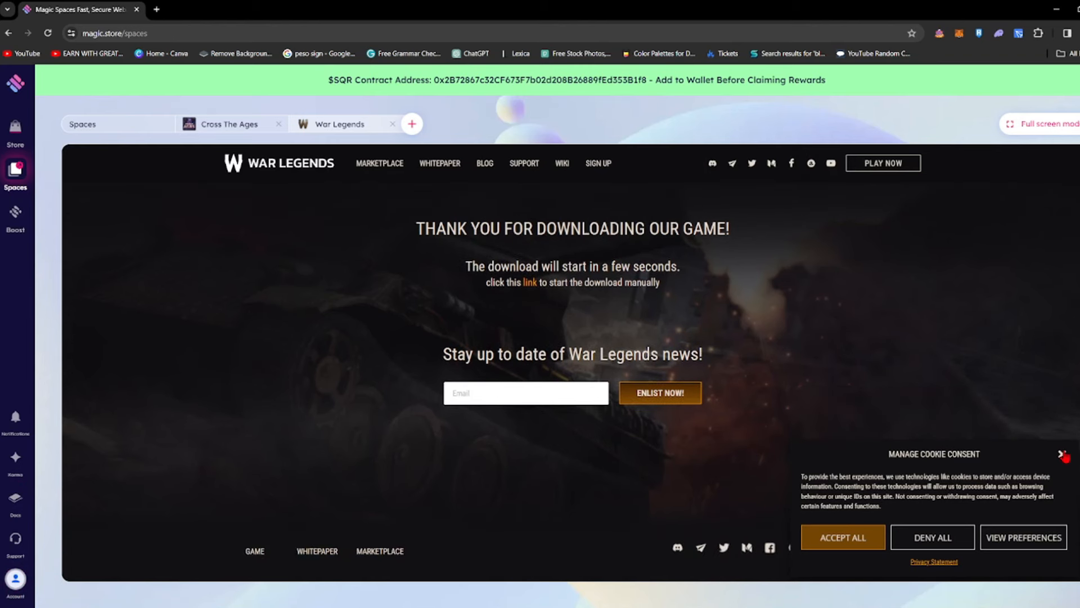
Dismiss the cookie notice and open the MagicID profile overview via the account avatar
left_click(17, 579)
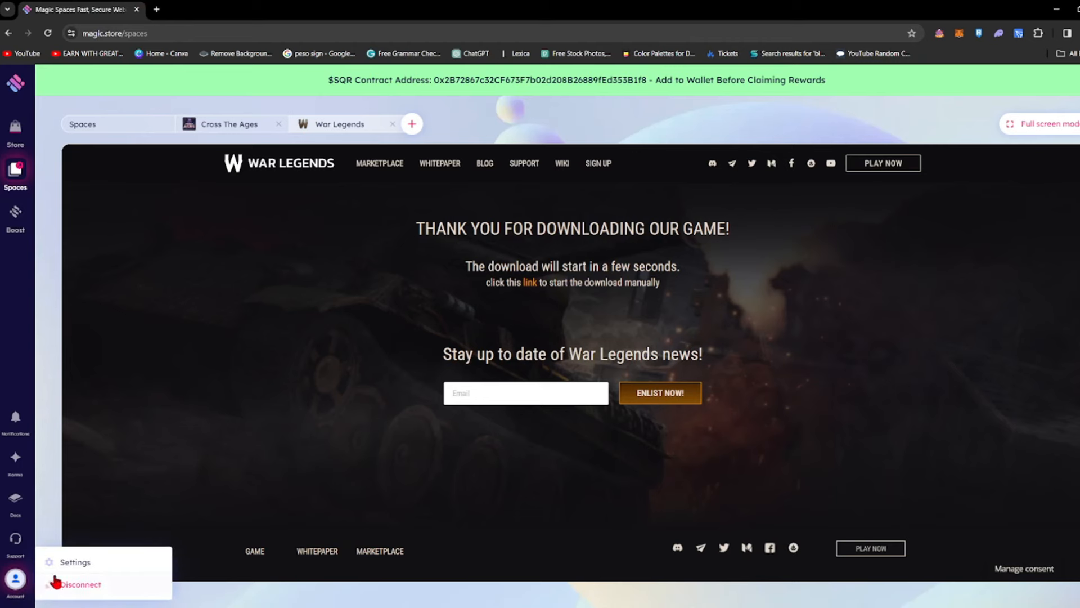
left_click(78, 562)
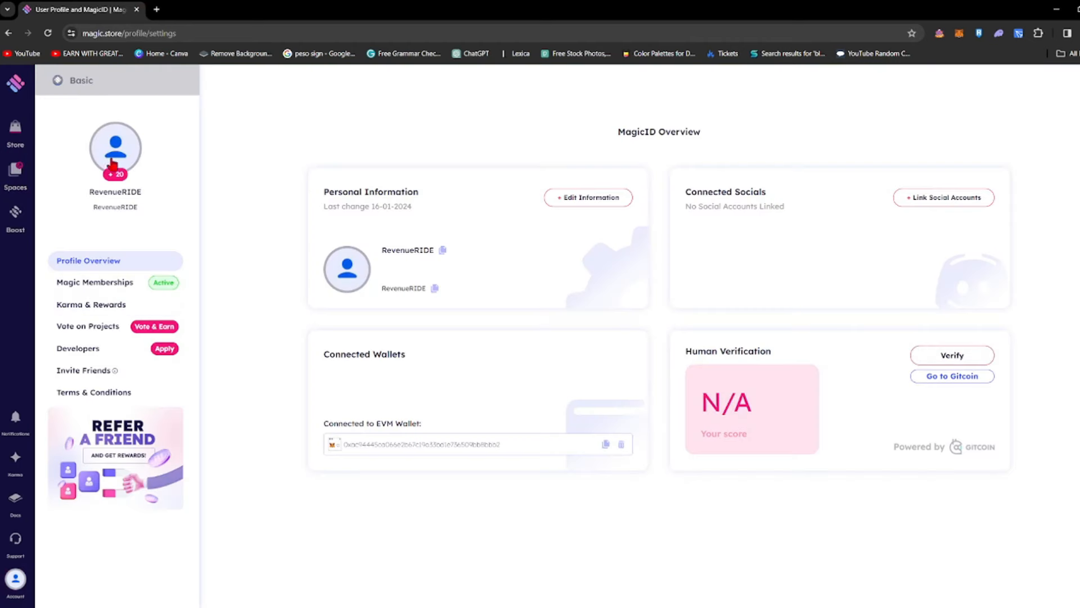
mouse_move(198, 152)
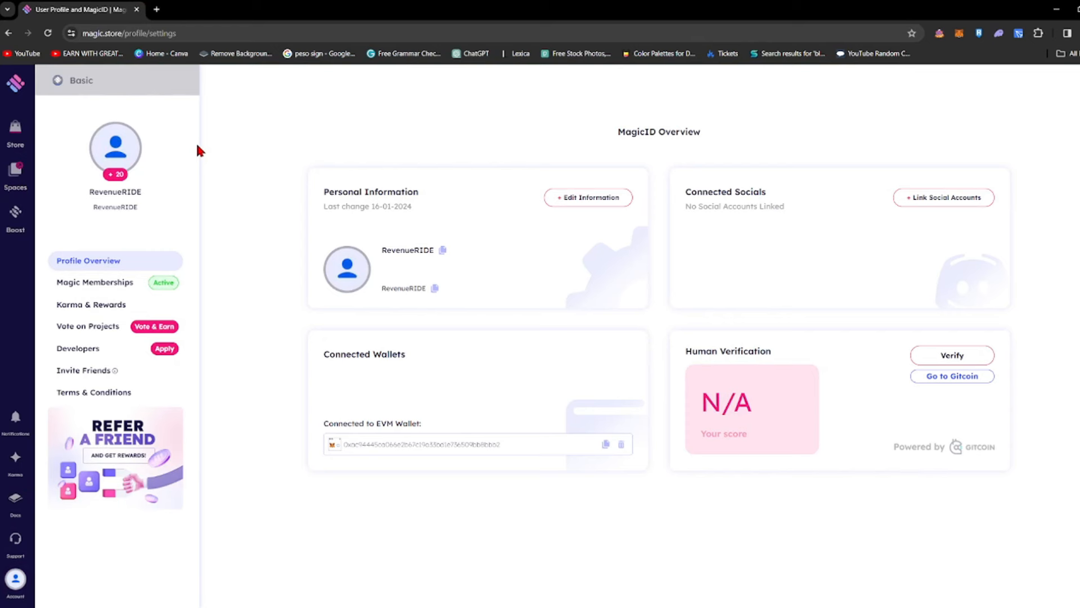
mouse_move(365, 512)
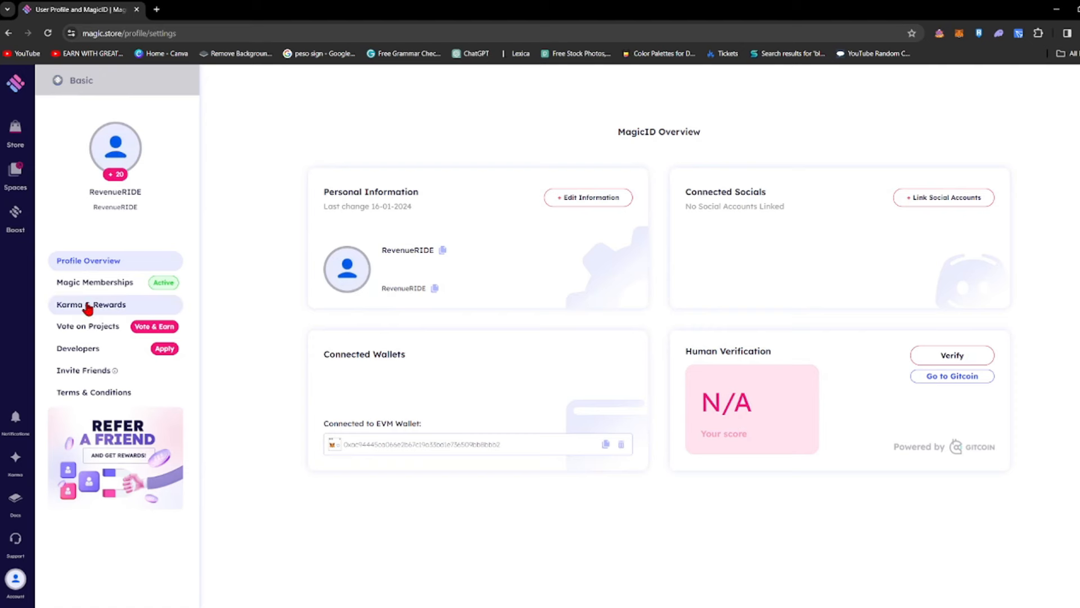
Open Karma & Rewards and scroll through the Daily Leaderboard rankings
left_click(90, 305)
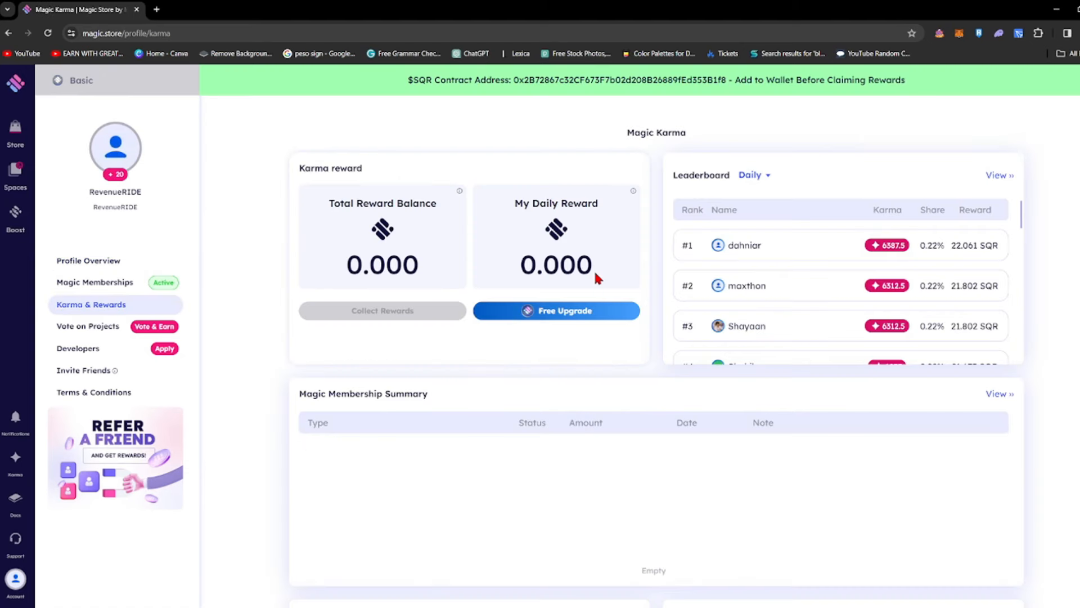
mouse_move(510, 142)
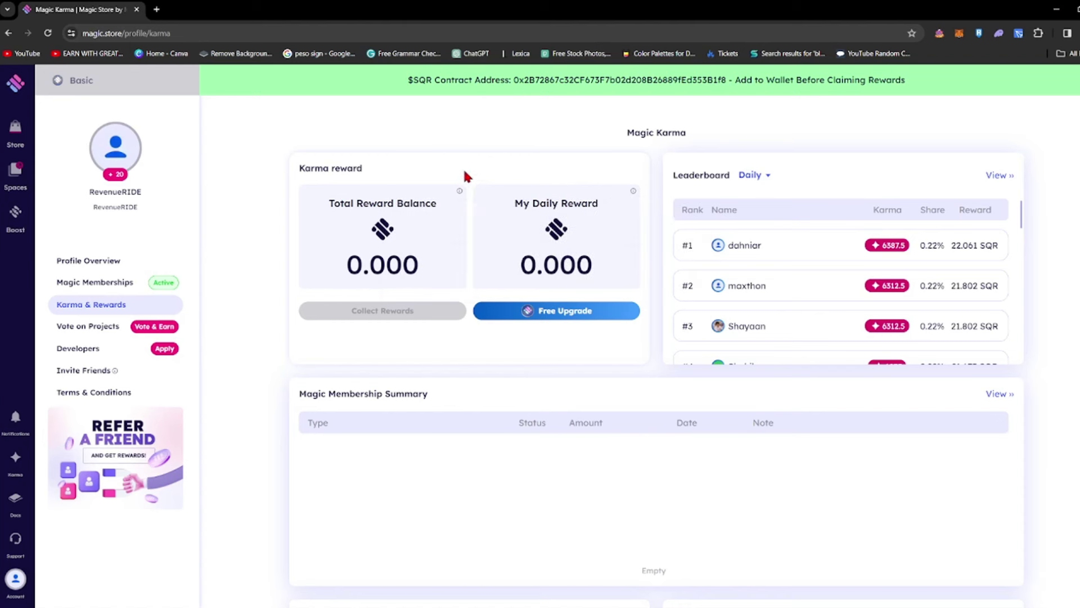
mouse_move(879, 256)
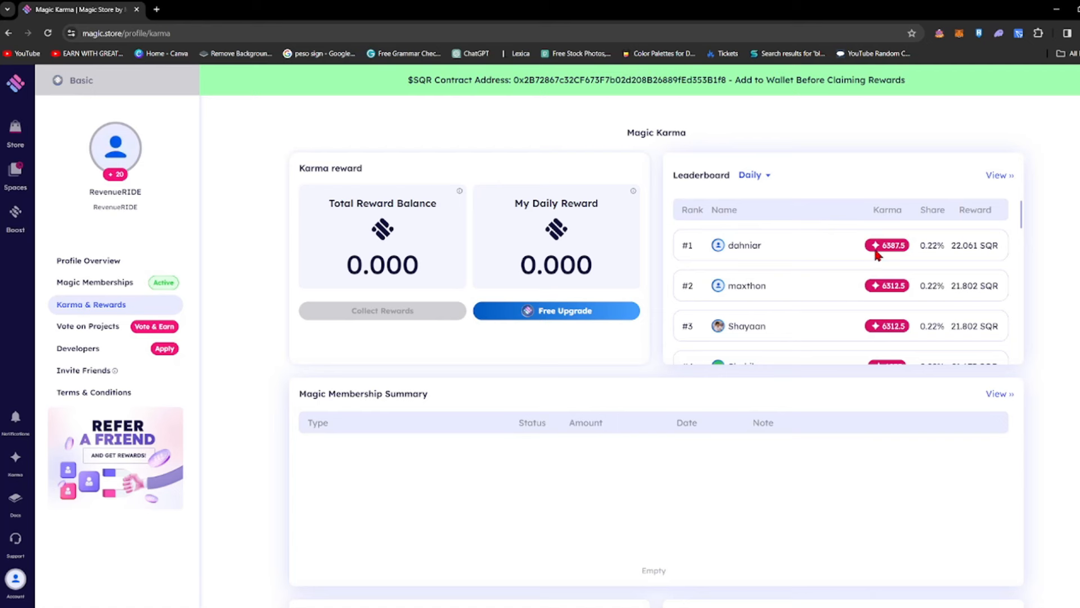
mouse_move(754, 260)
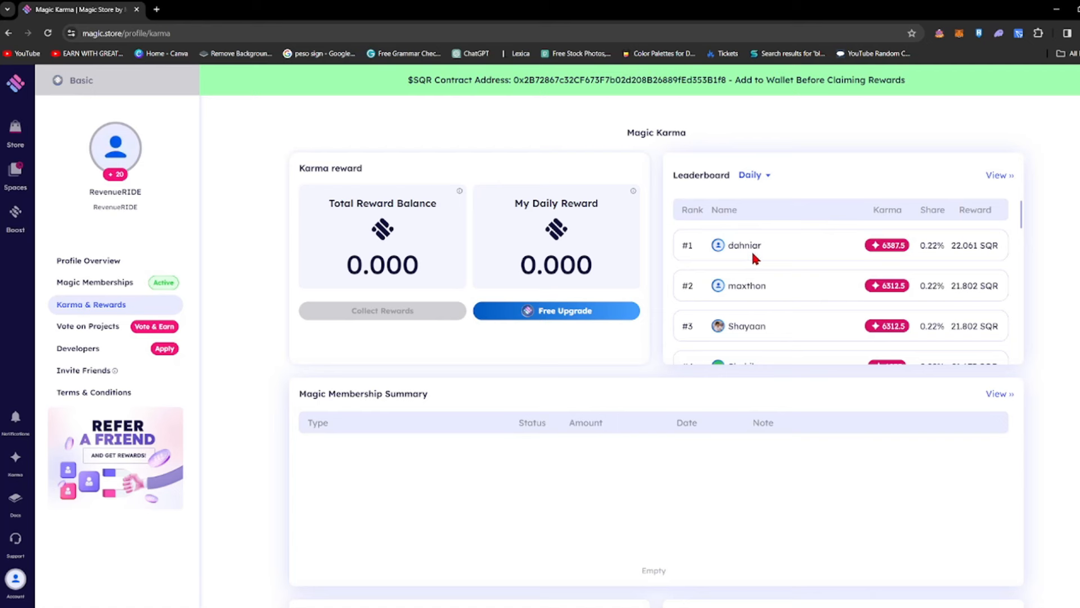
mouse_move(891, 262)
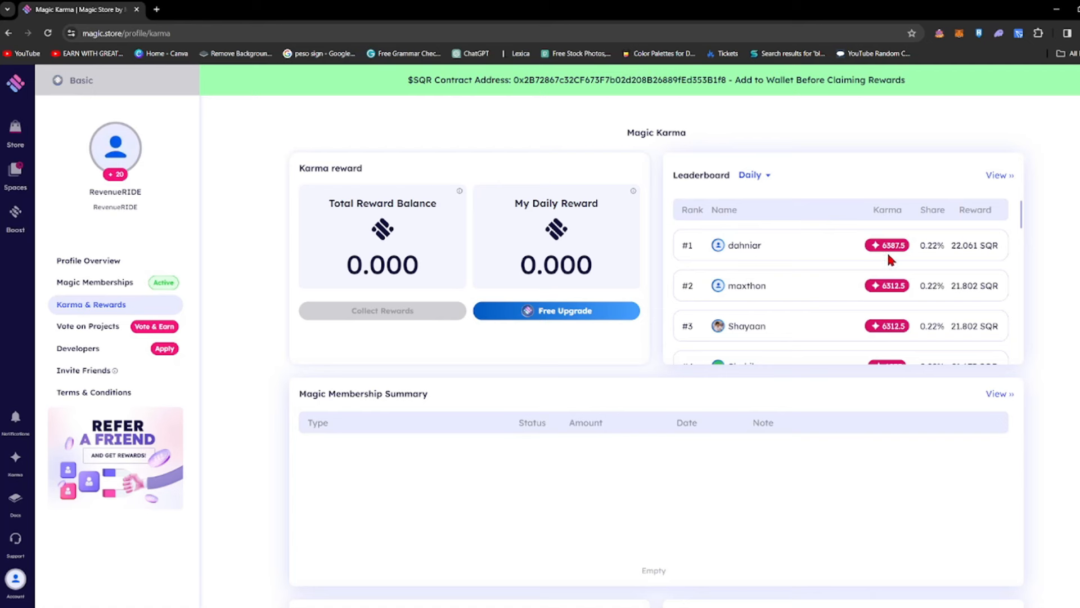
mouse_move(898, 250)
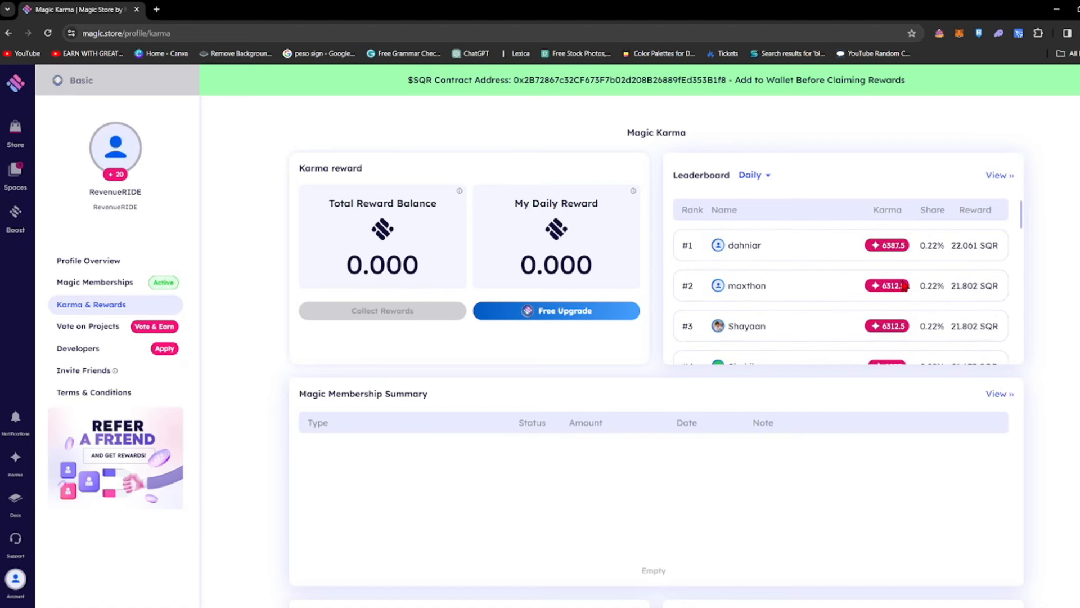
scroll("down", 3)
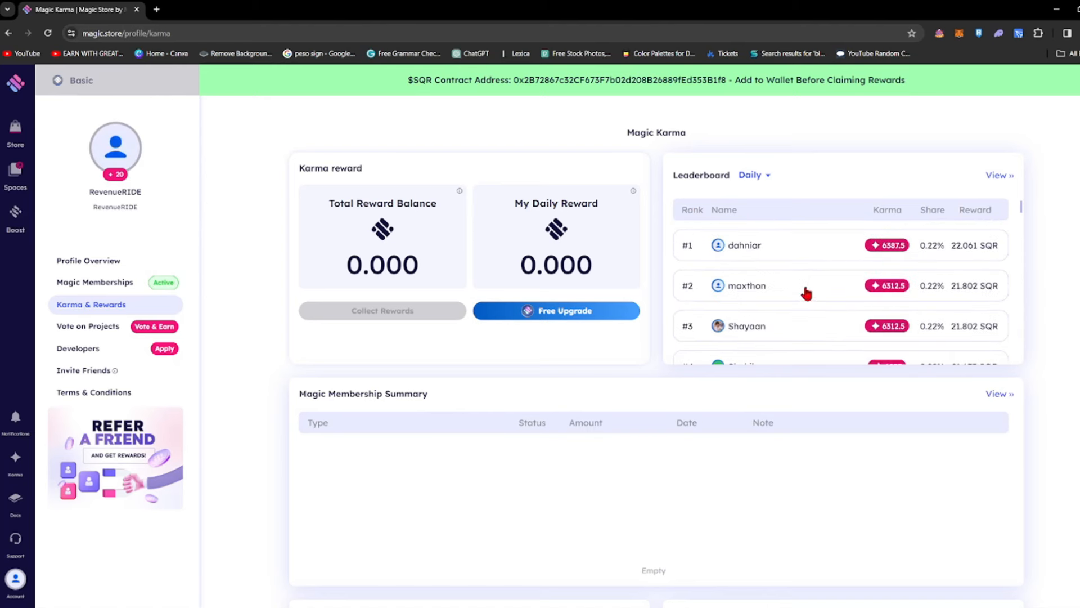
scroll("down", 3)
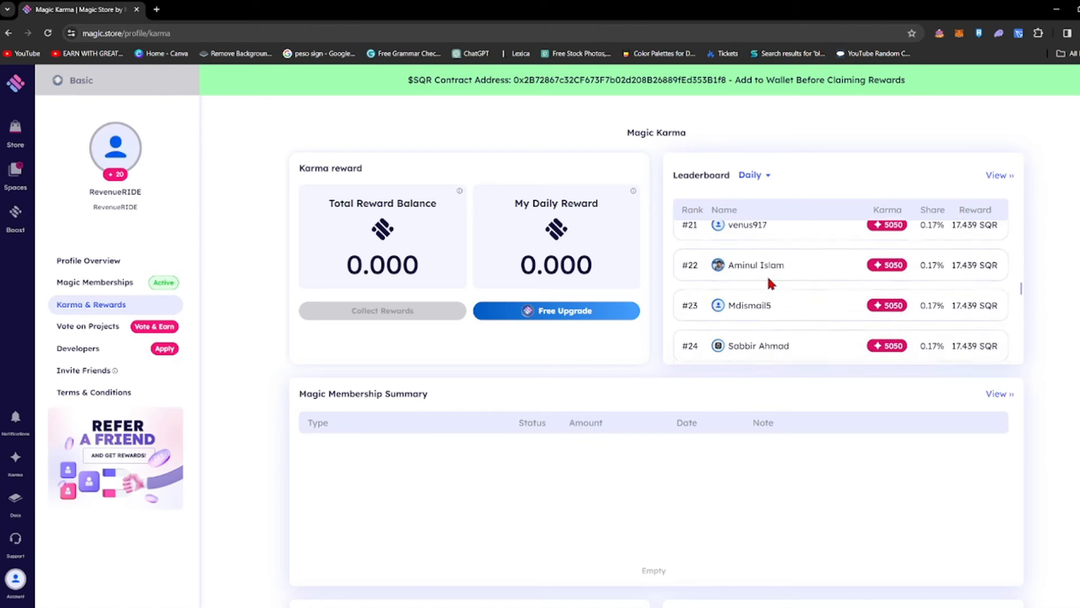
scroll("down", 3)
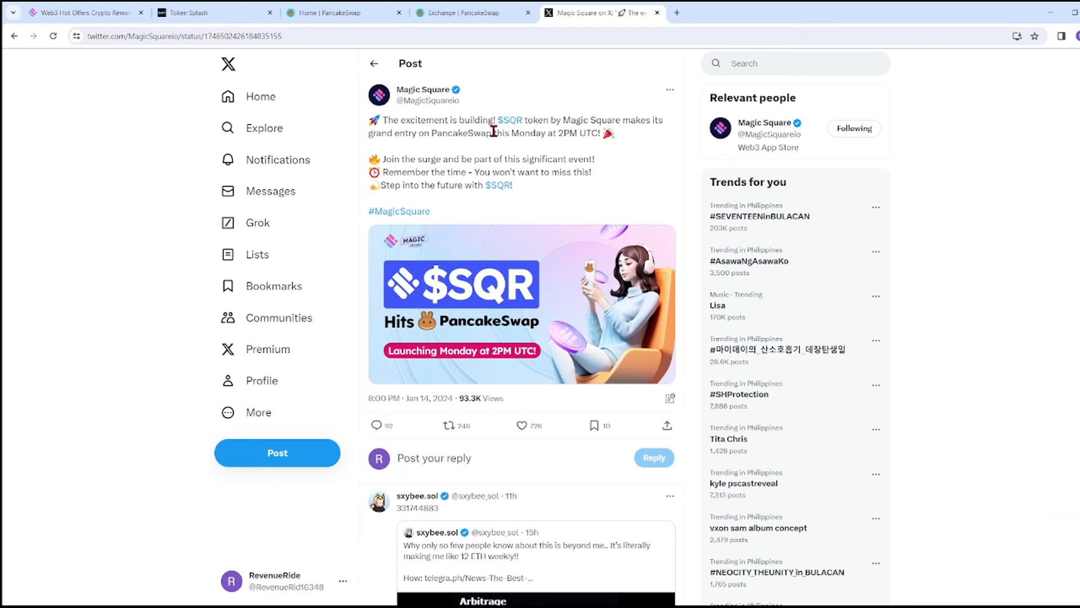
mouse_move(665, 144)
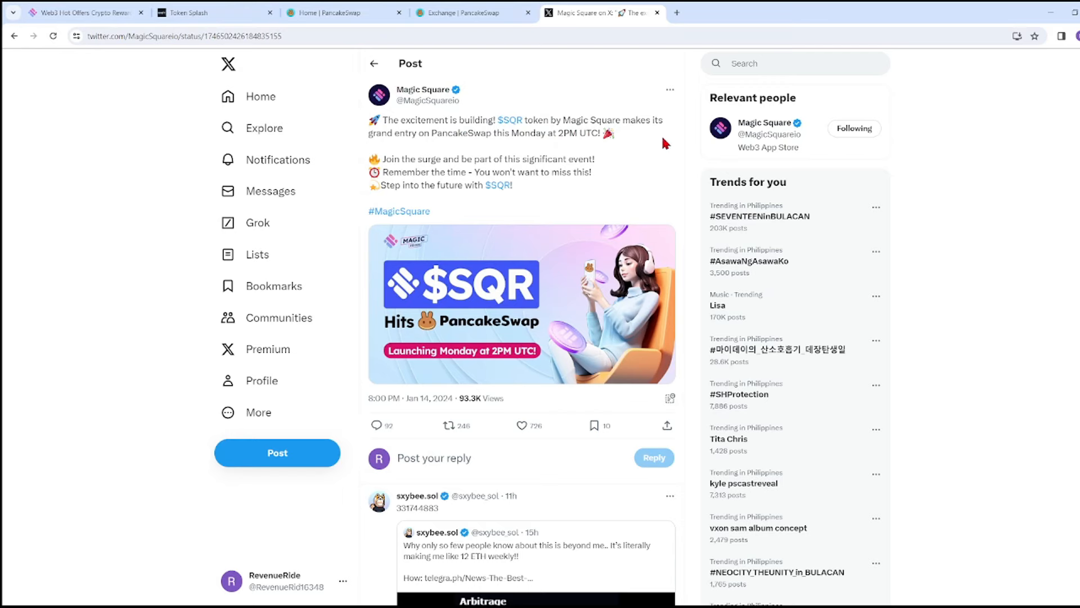
mouse_move(575, 151)
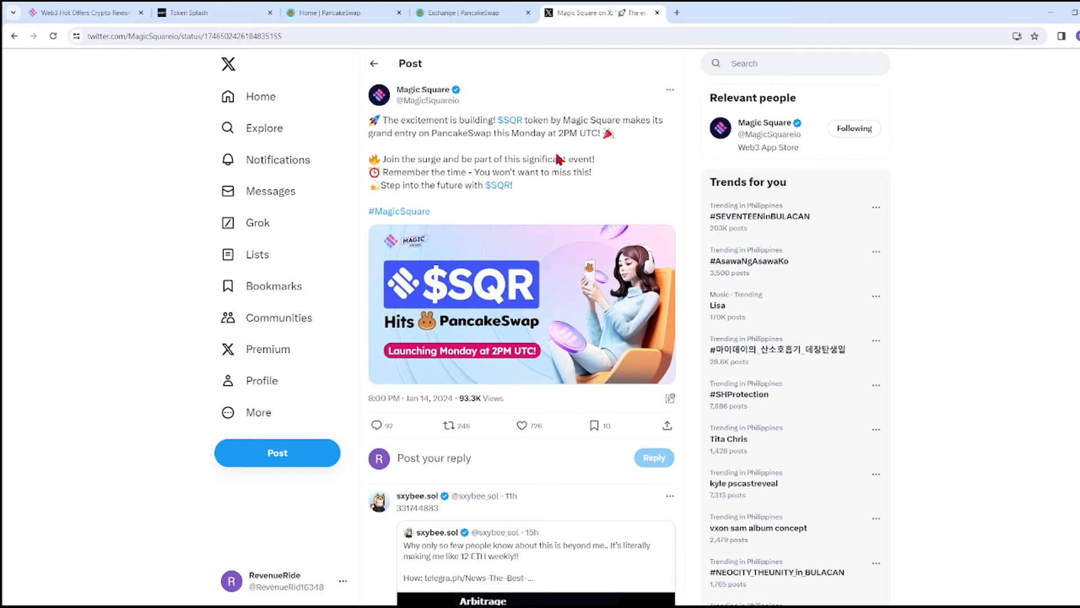
Open Magic Square's X profile, browse its pinned post, then return to Magic Store Hot Offers
left_click(423, 89)
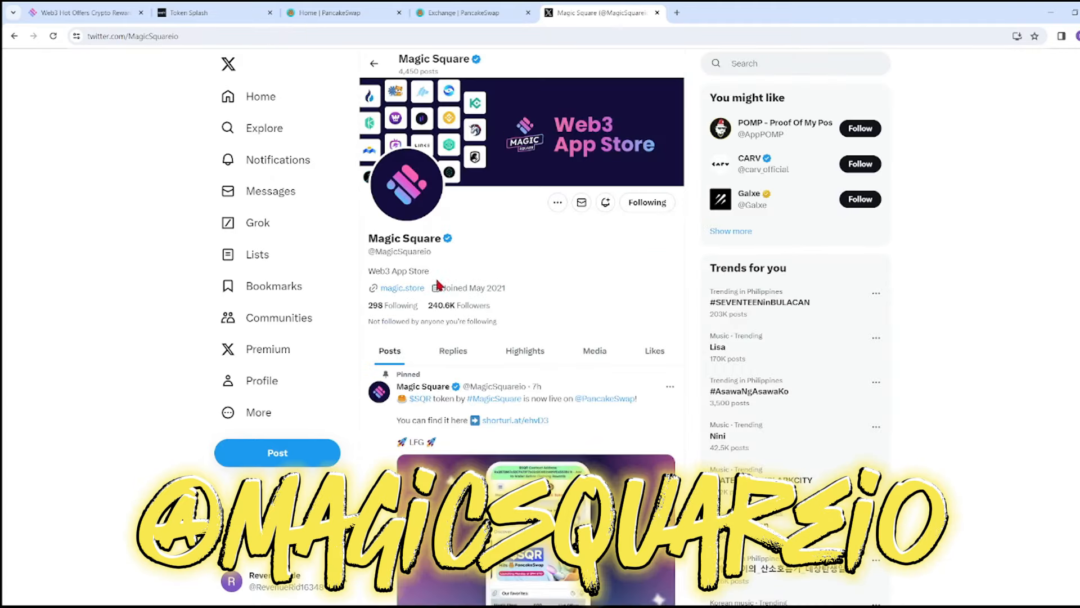
scroll("down", 3)
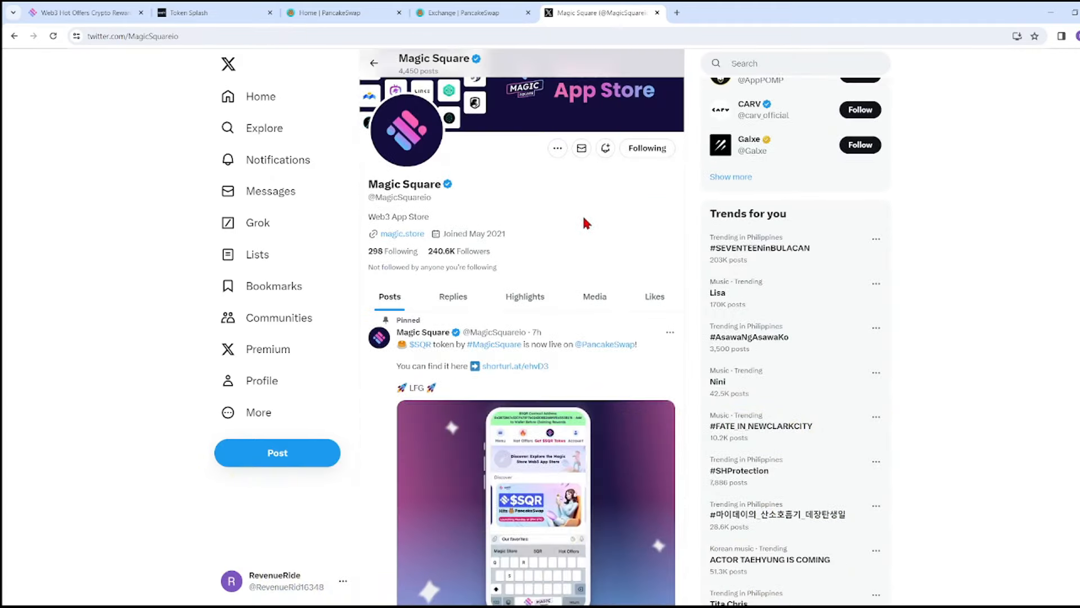
scroll("down", 3)
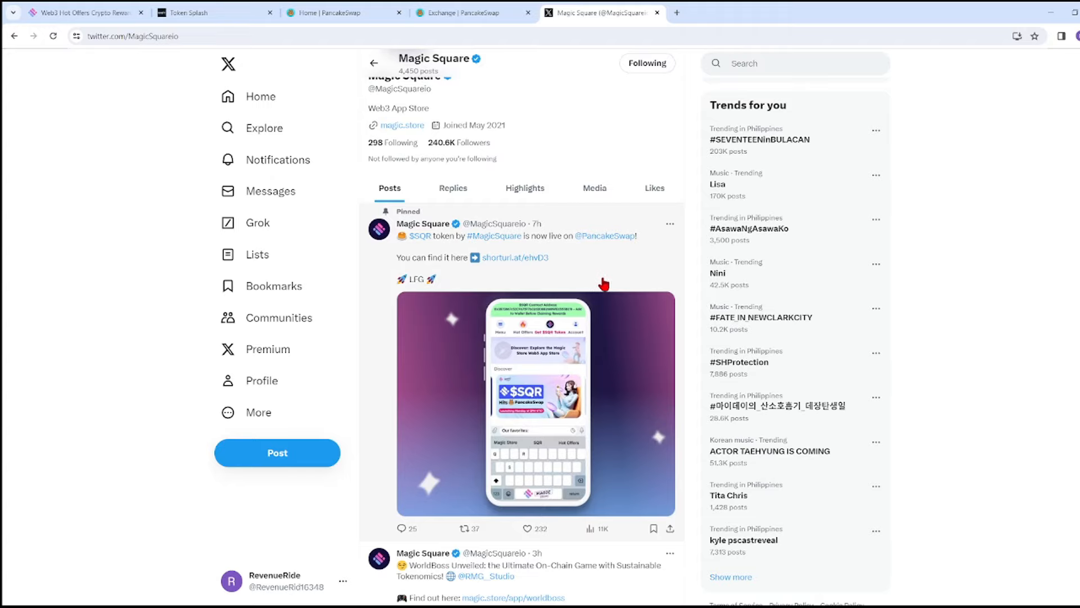
scroll("down", 3)
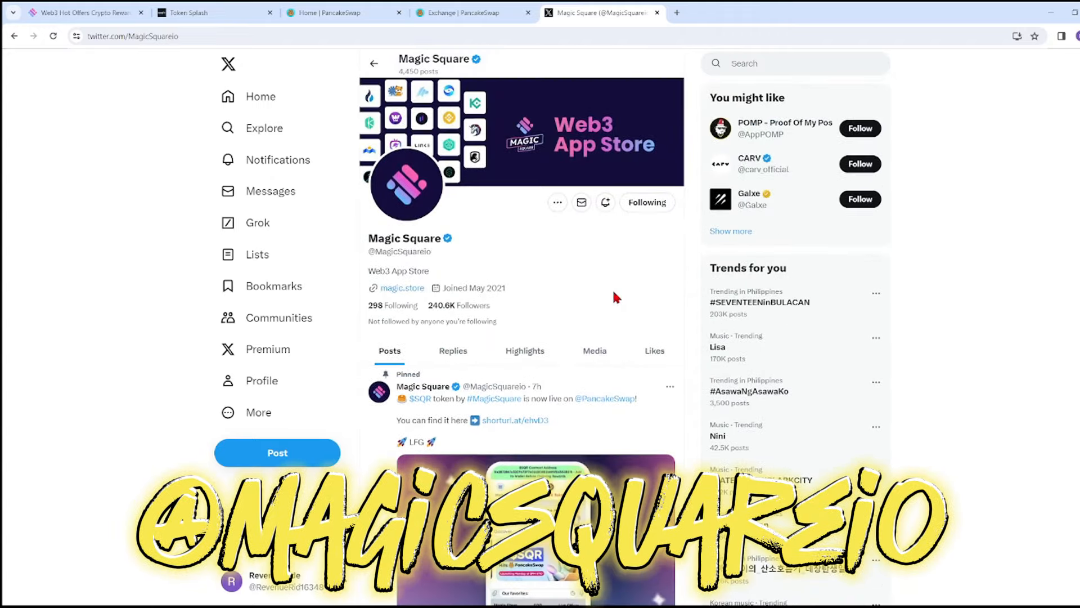
left_click(84, 13)
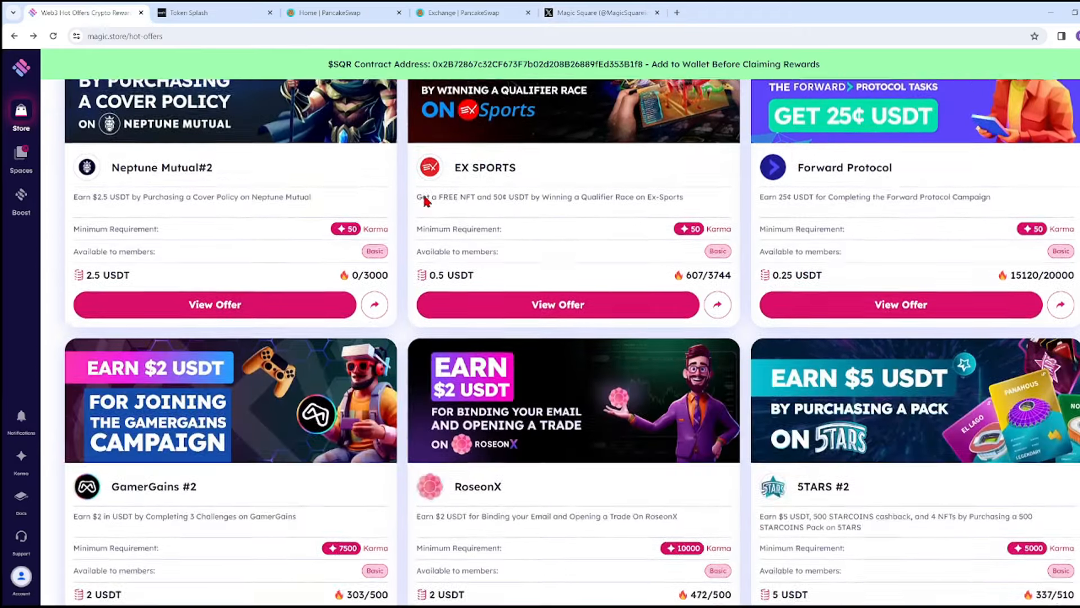
Leave the Hot Offers listings for the store's Discover page from the top navigation
scroll("down", 3)
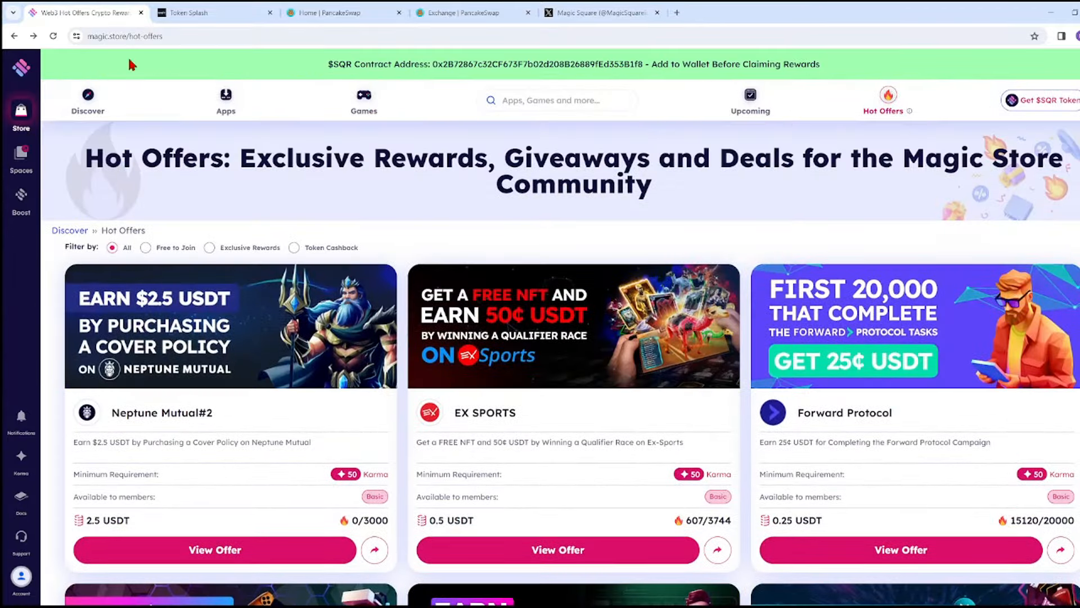
mouse_move(193, 173)
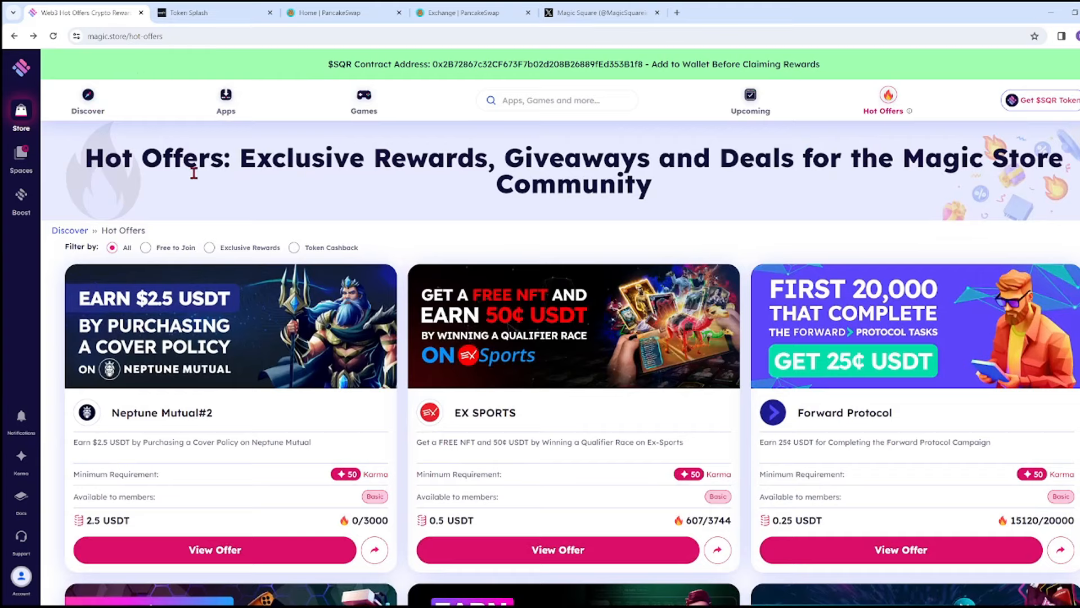
left_click(88, 101)
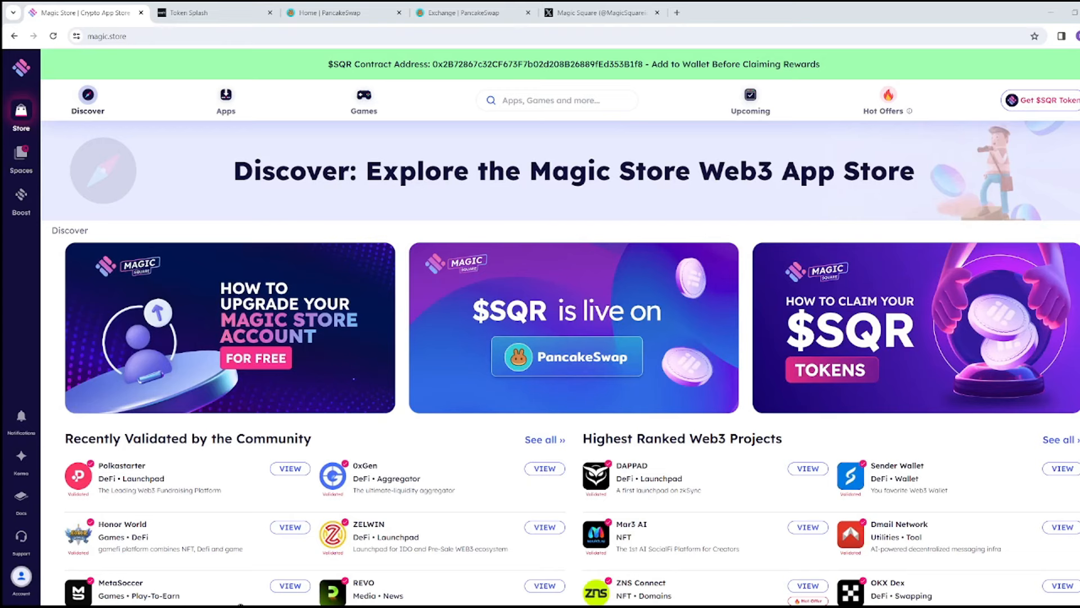
mouse_move(312, 227)
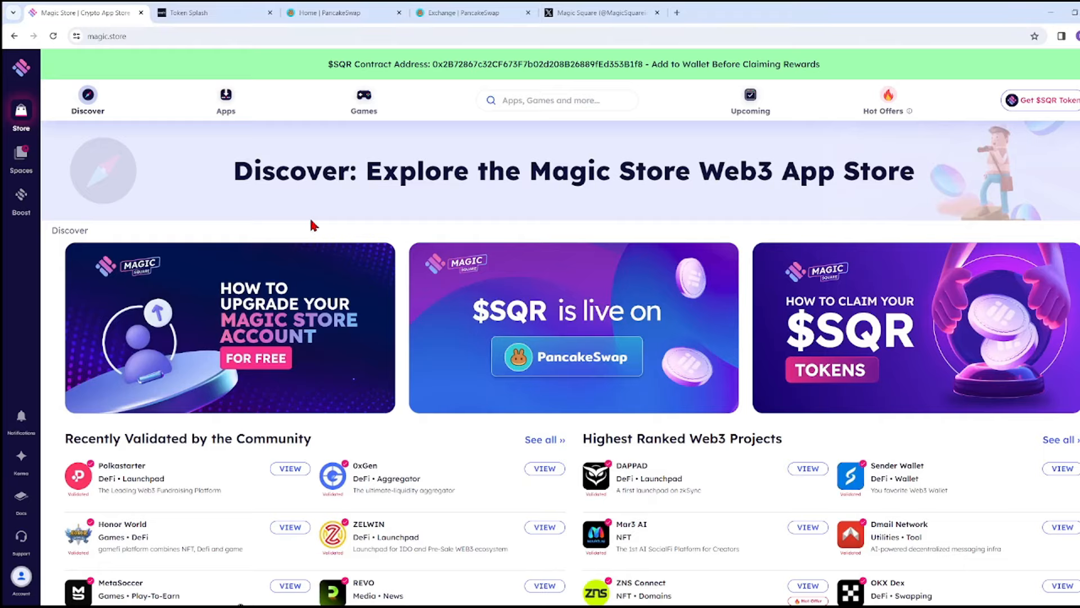
scroll("down", 3)
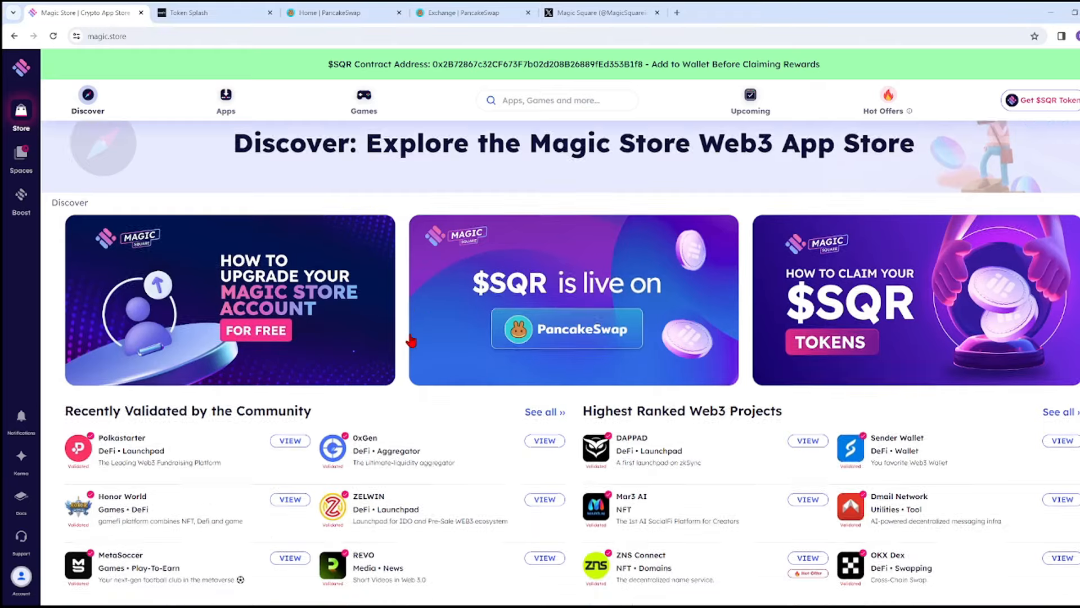
scroll("down", 3)
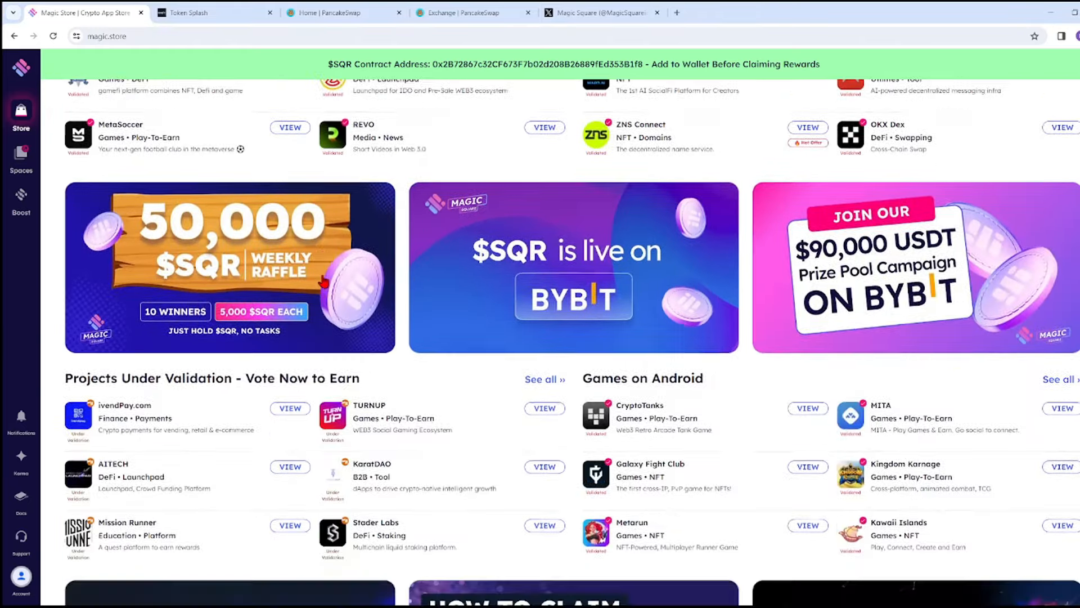
scroll("down", 3)
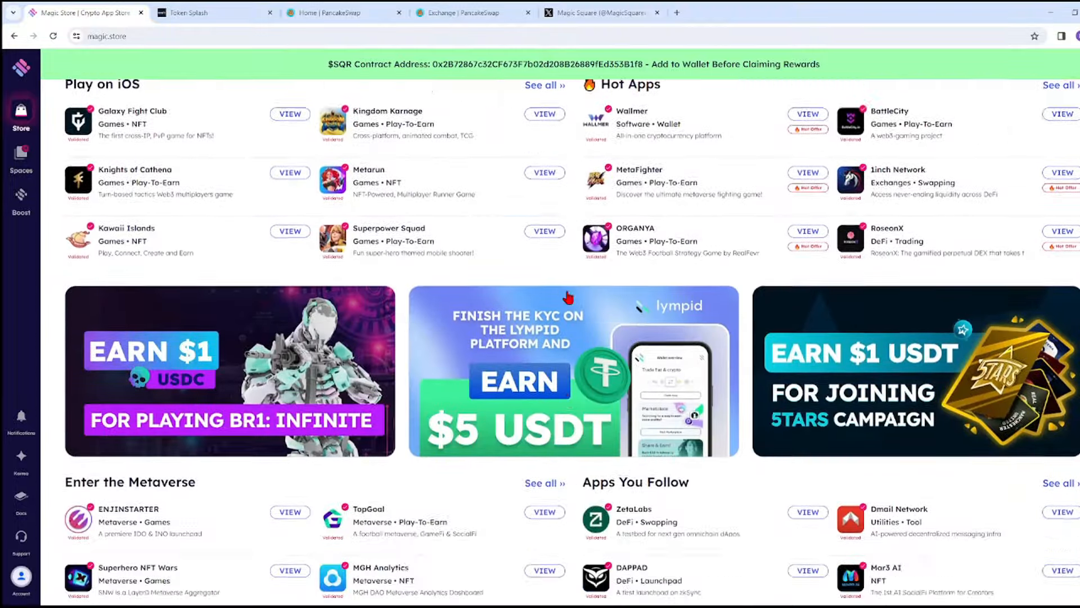
scroll("down", 3)
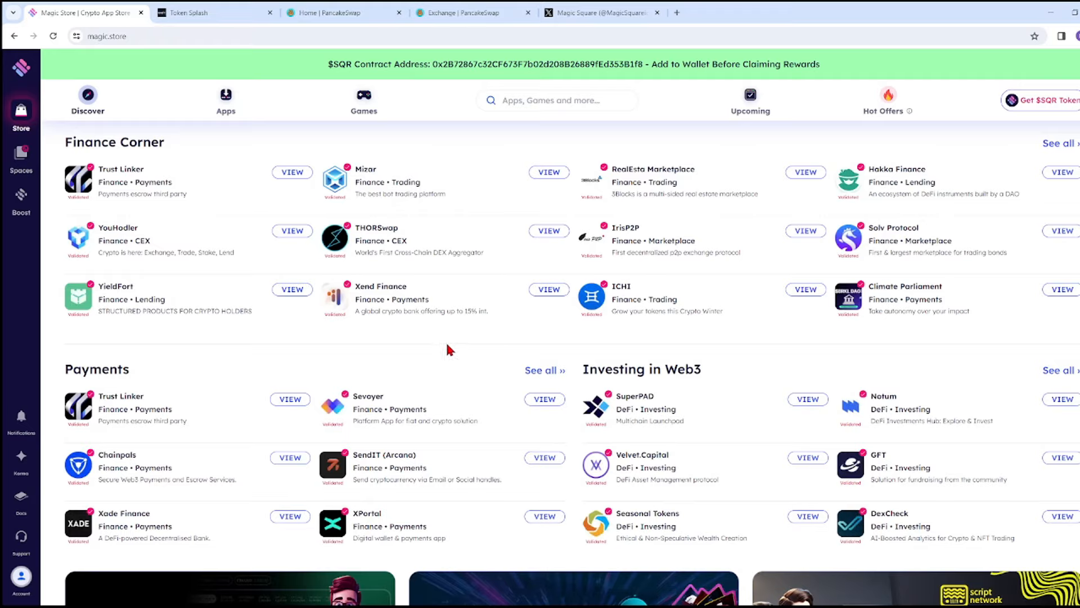
scroll("down", 3)
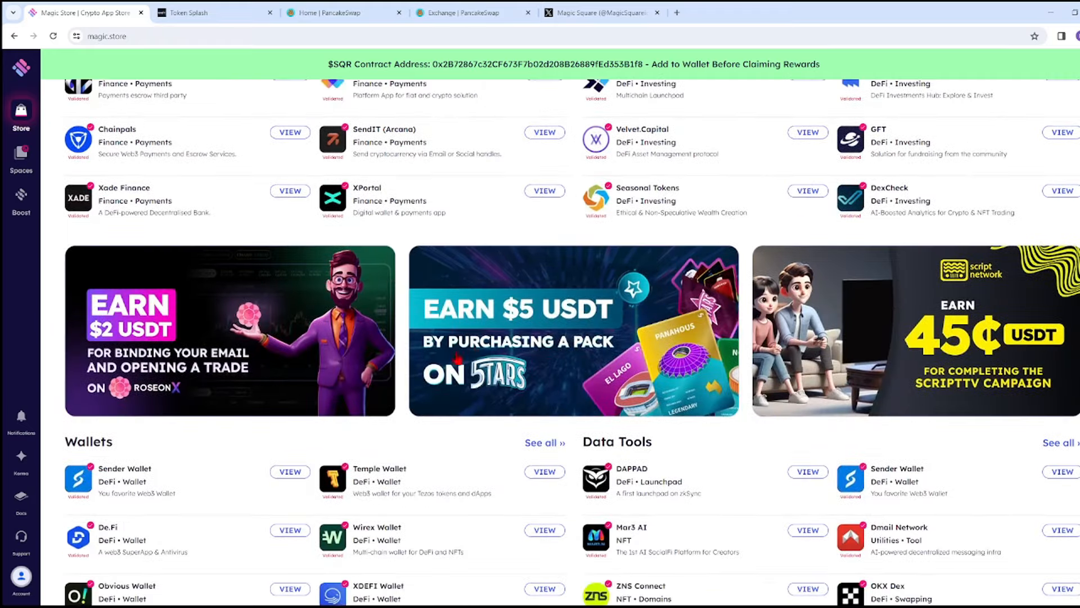
scroll("down", 3)
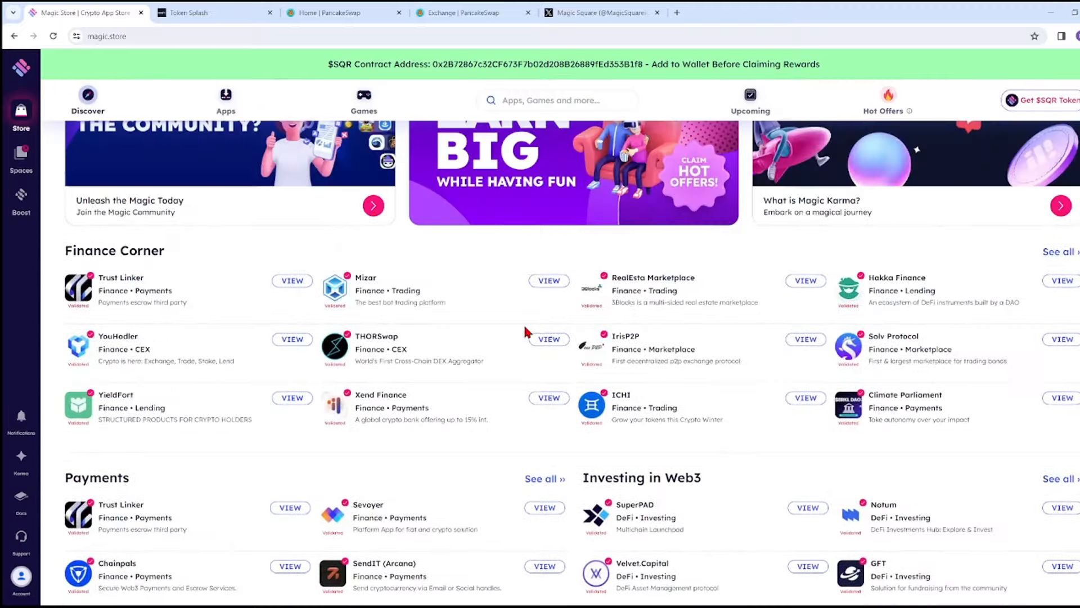
scroll("down", 3)
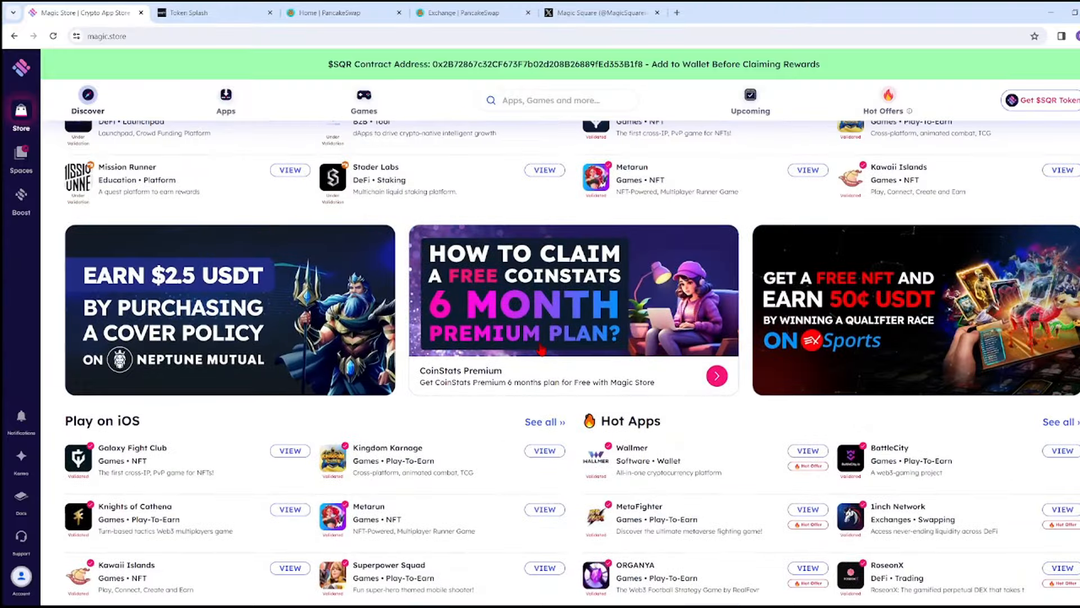